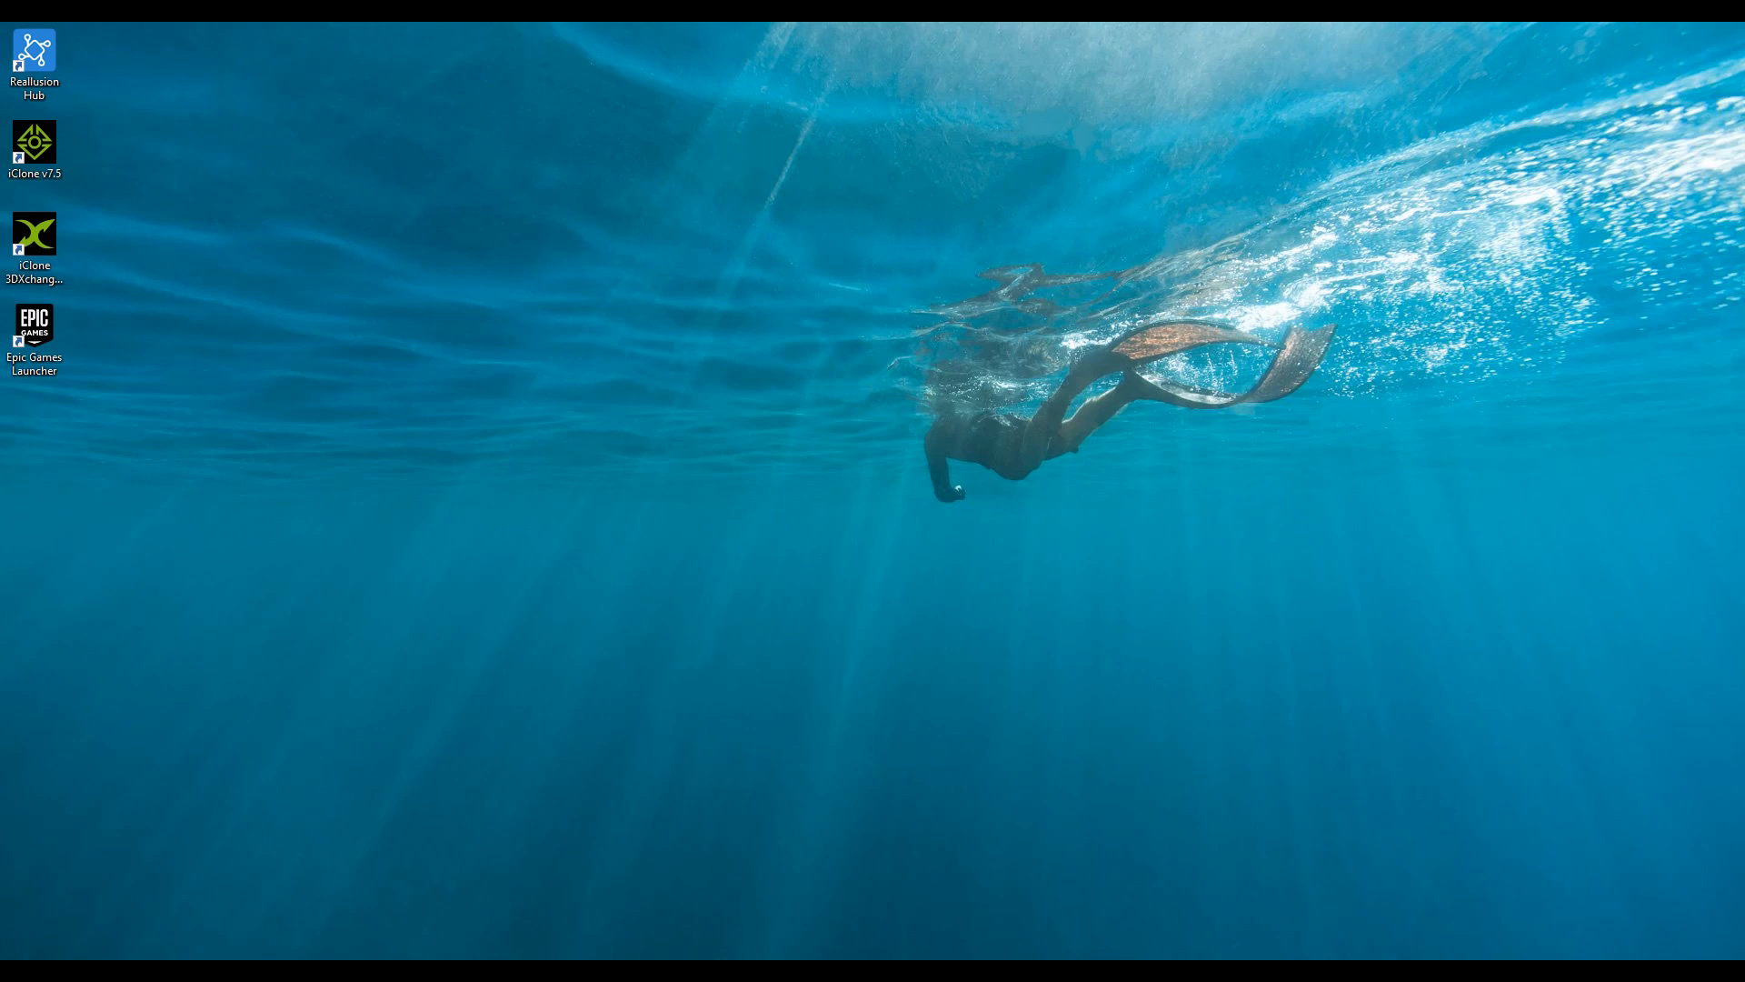
{"action": "mouse_move", "coordinate": [631, 446]}
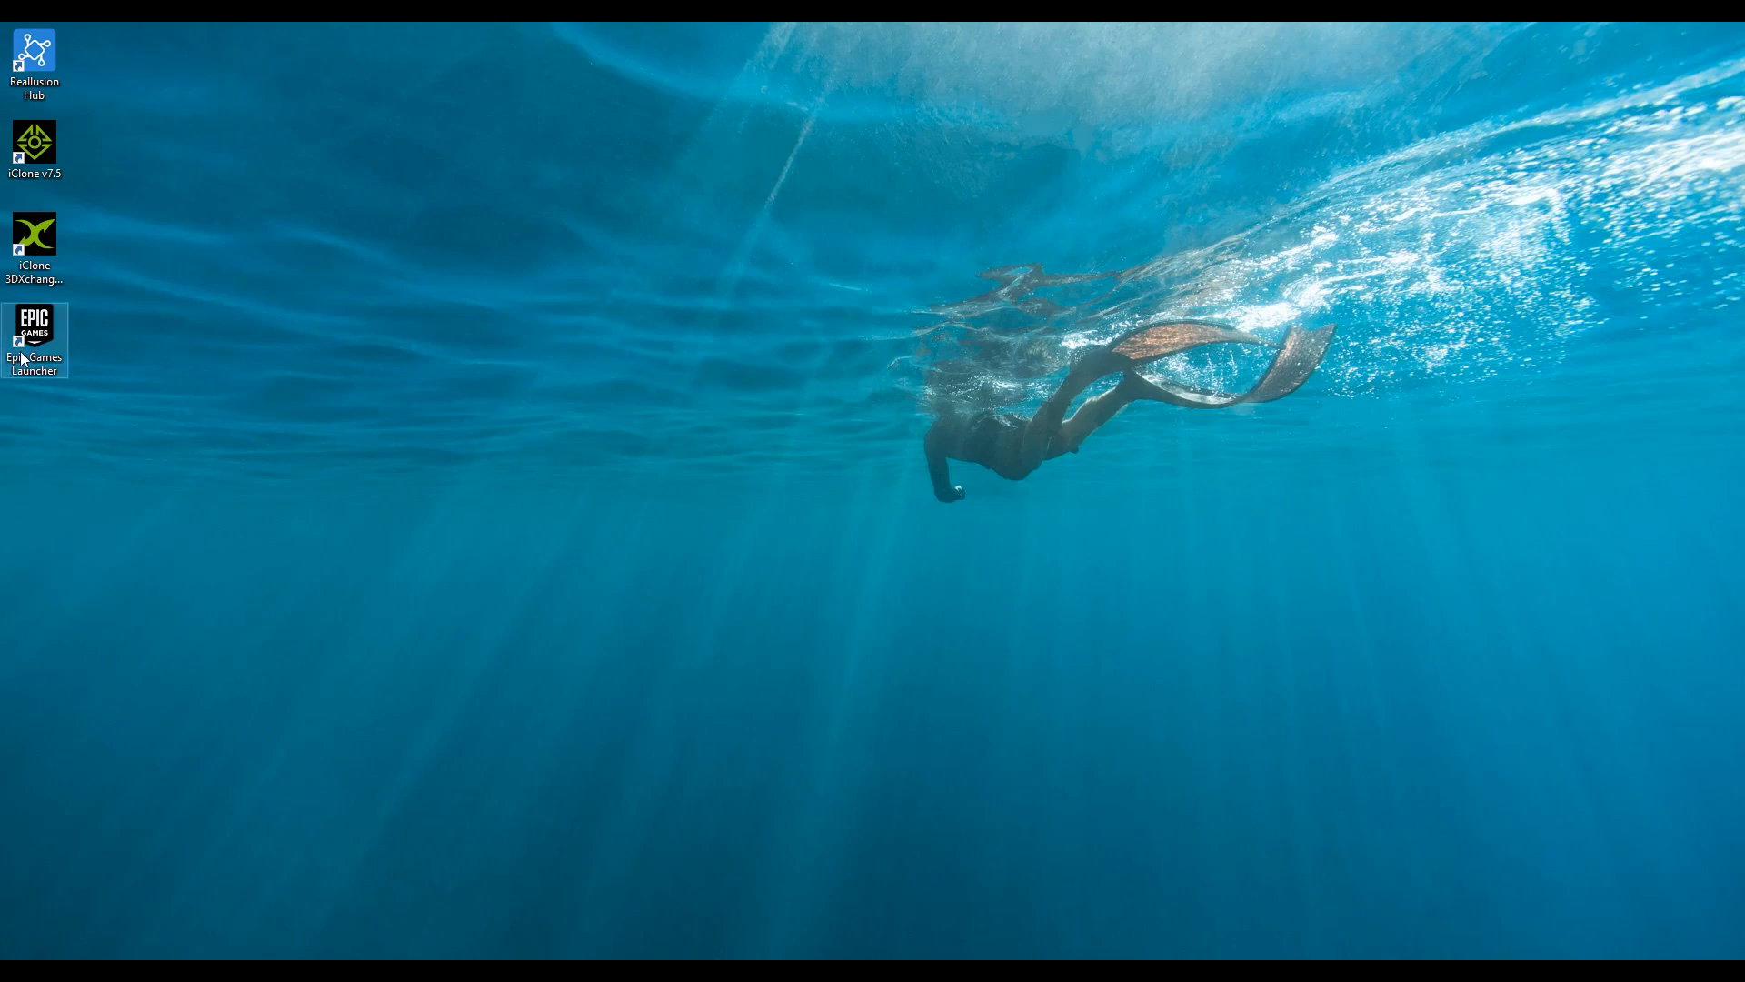
- Launch Epic Games Launcher and search the Marketplace for 'iclone unreal live link'
{"action": "double_click", "coordinate": [34, 340]}
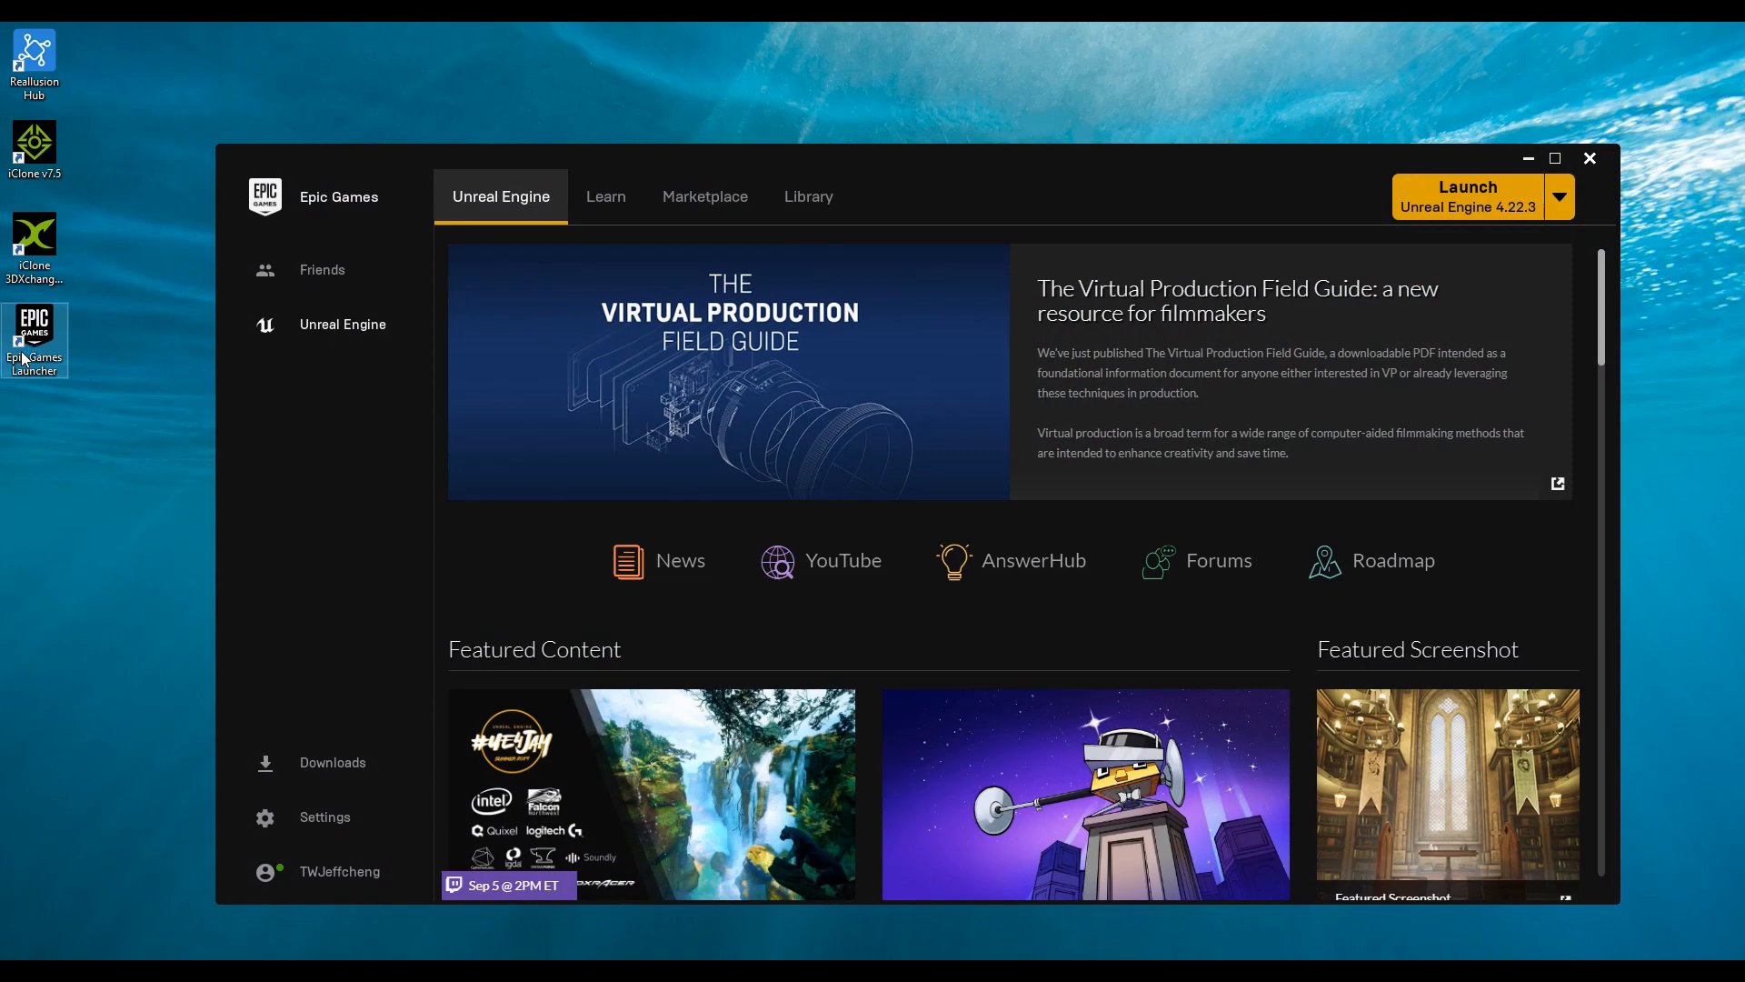
{"action": "mouse_move", "coordinate": [392, 486]}
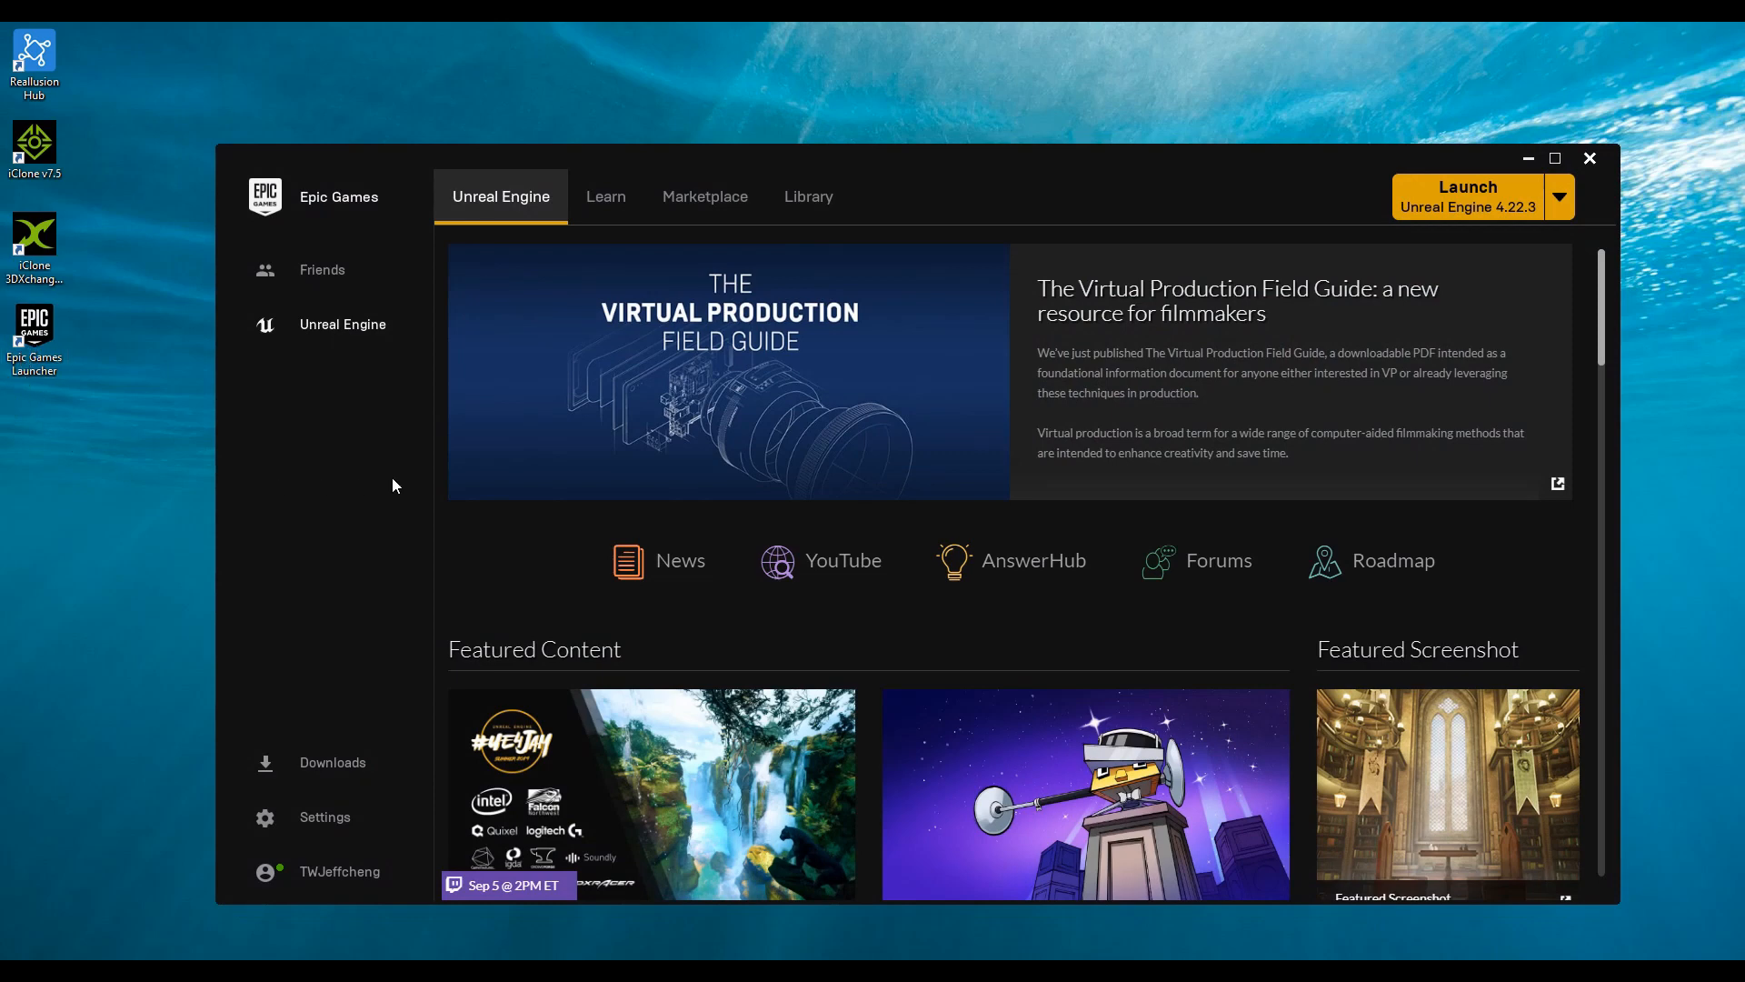
{"action": "mouse_move", "coordinate": [807, 197]}
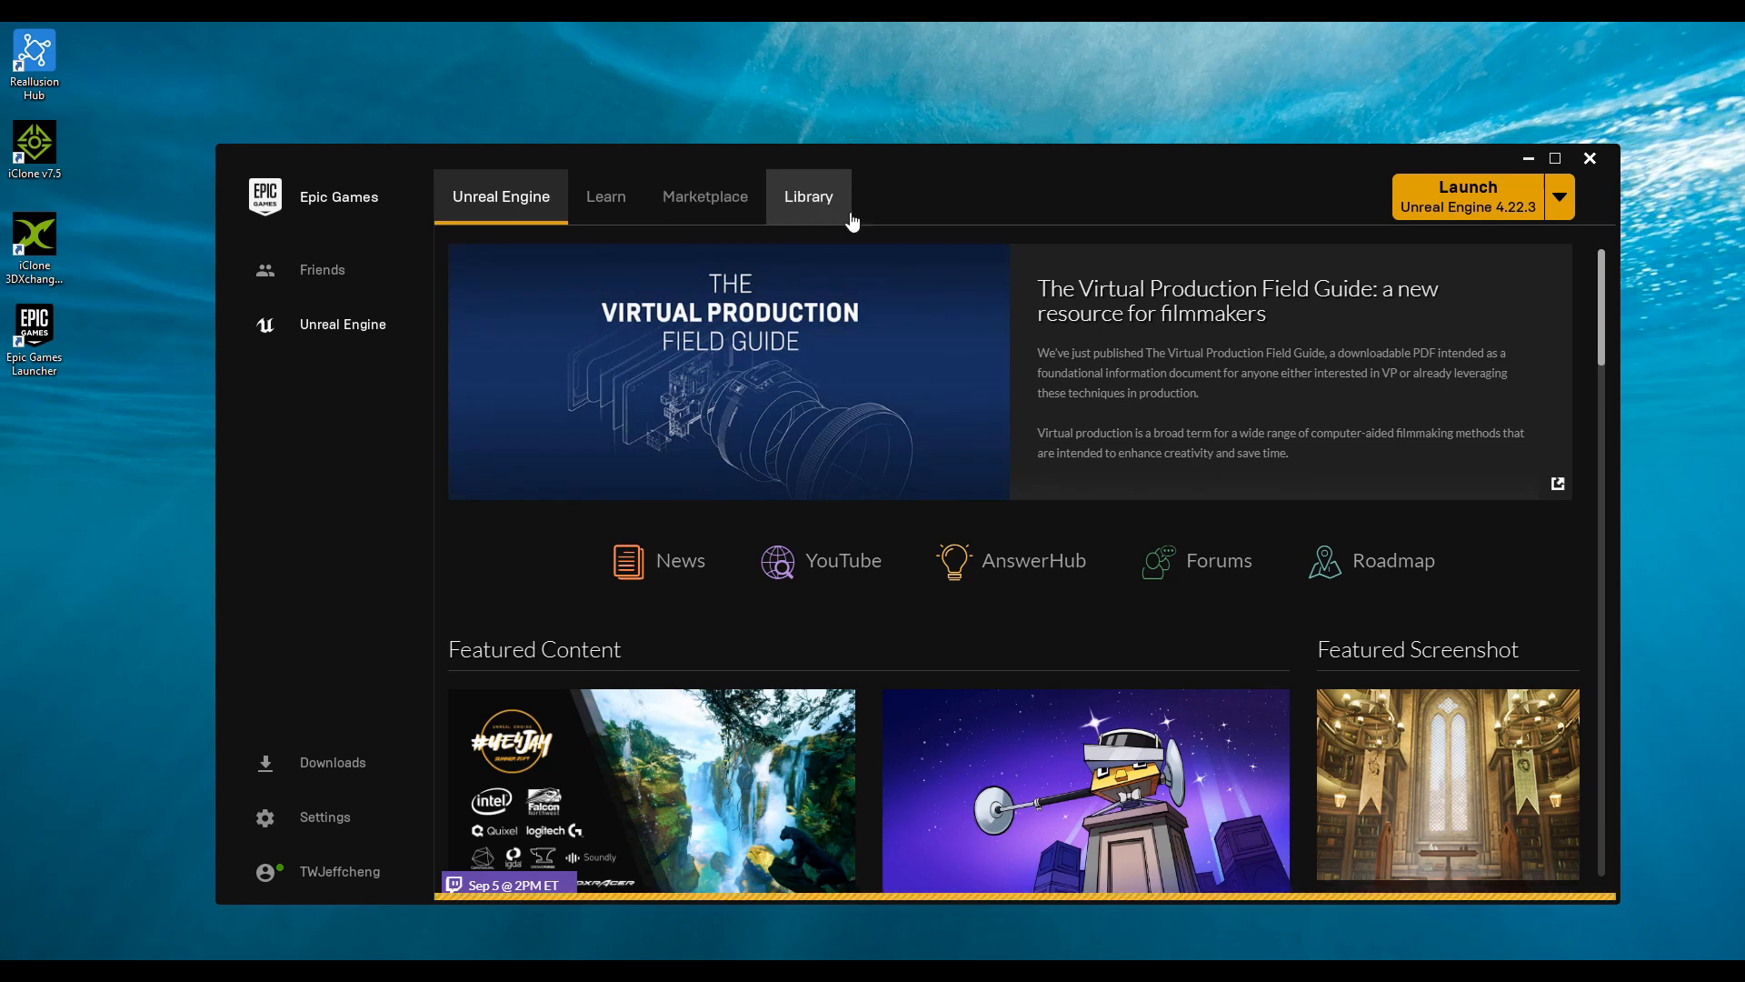
{"action": "left_click", "coordinate": [705, 196]}
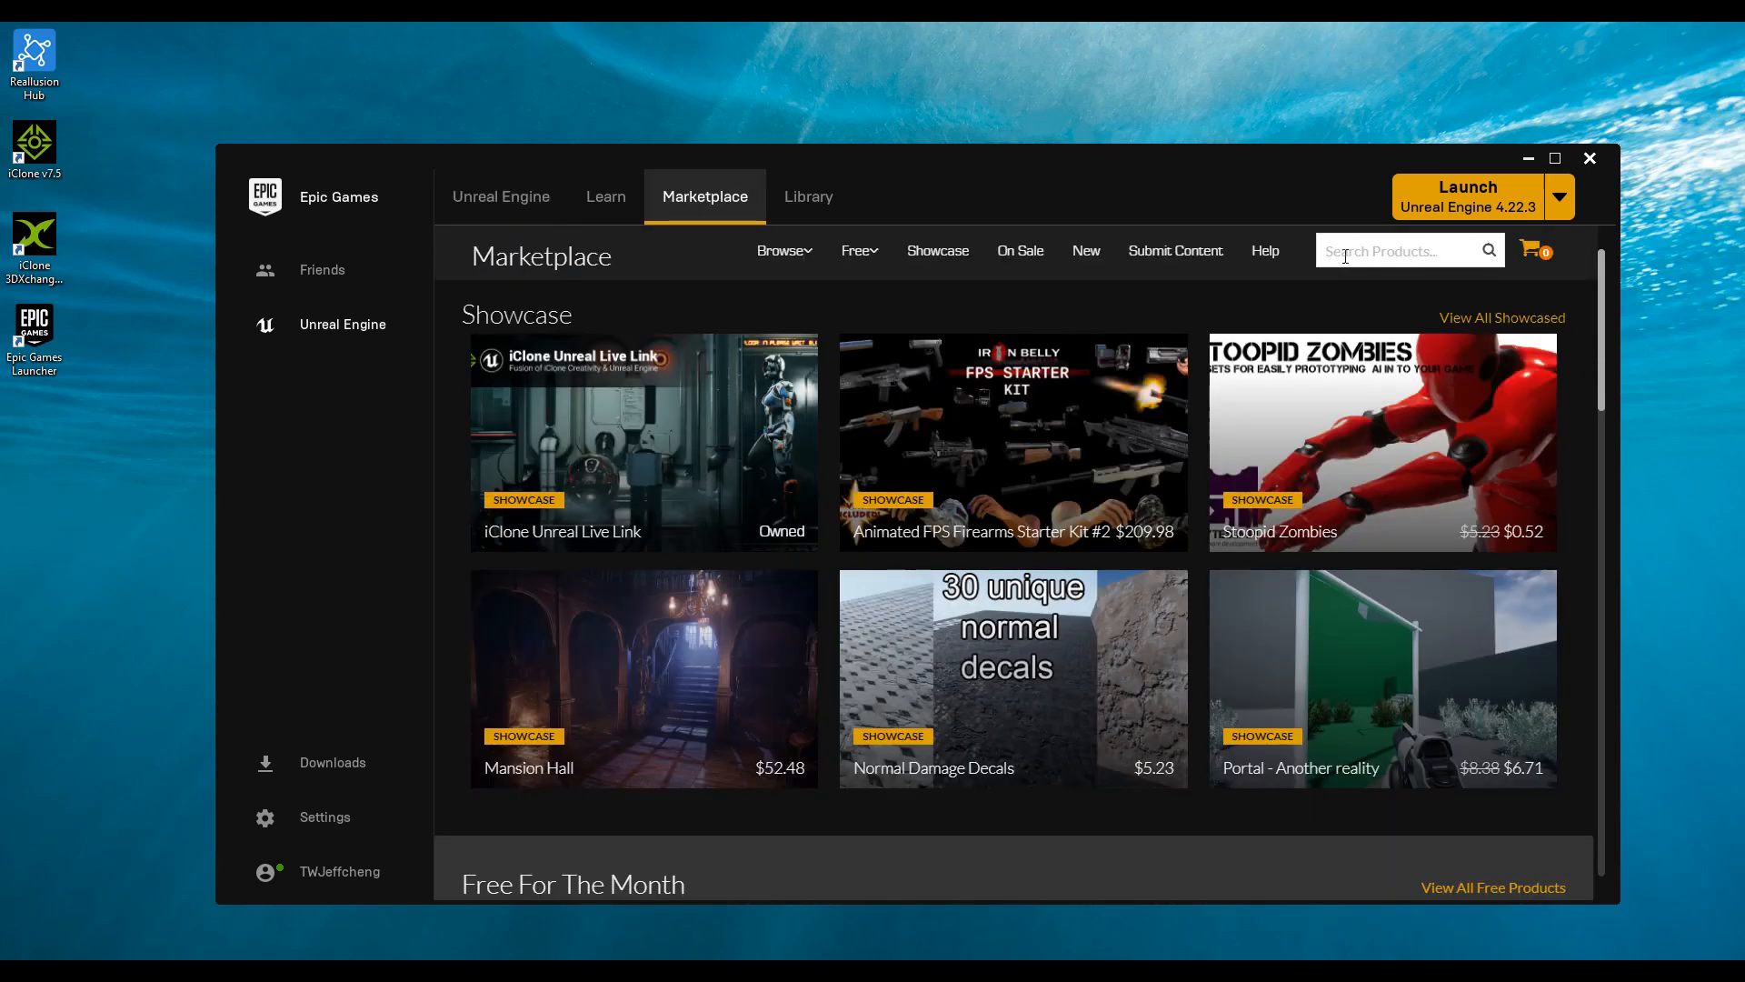
{"action": "type", "text": "i"}
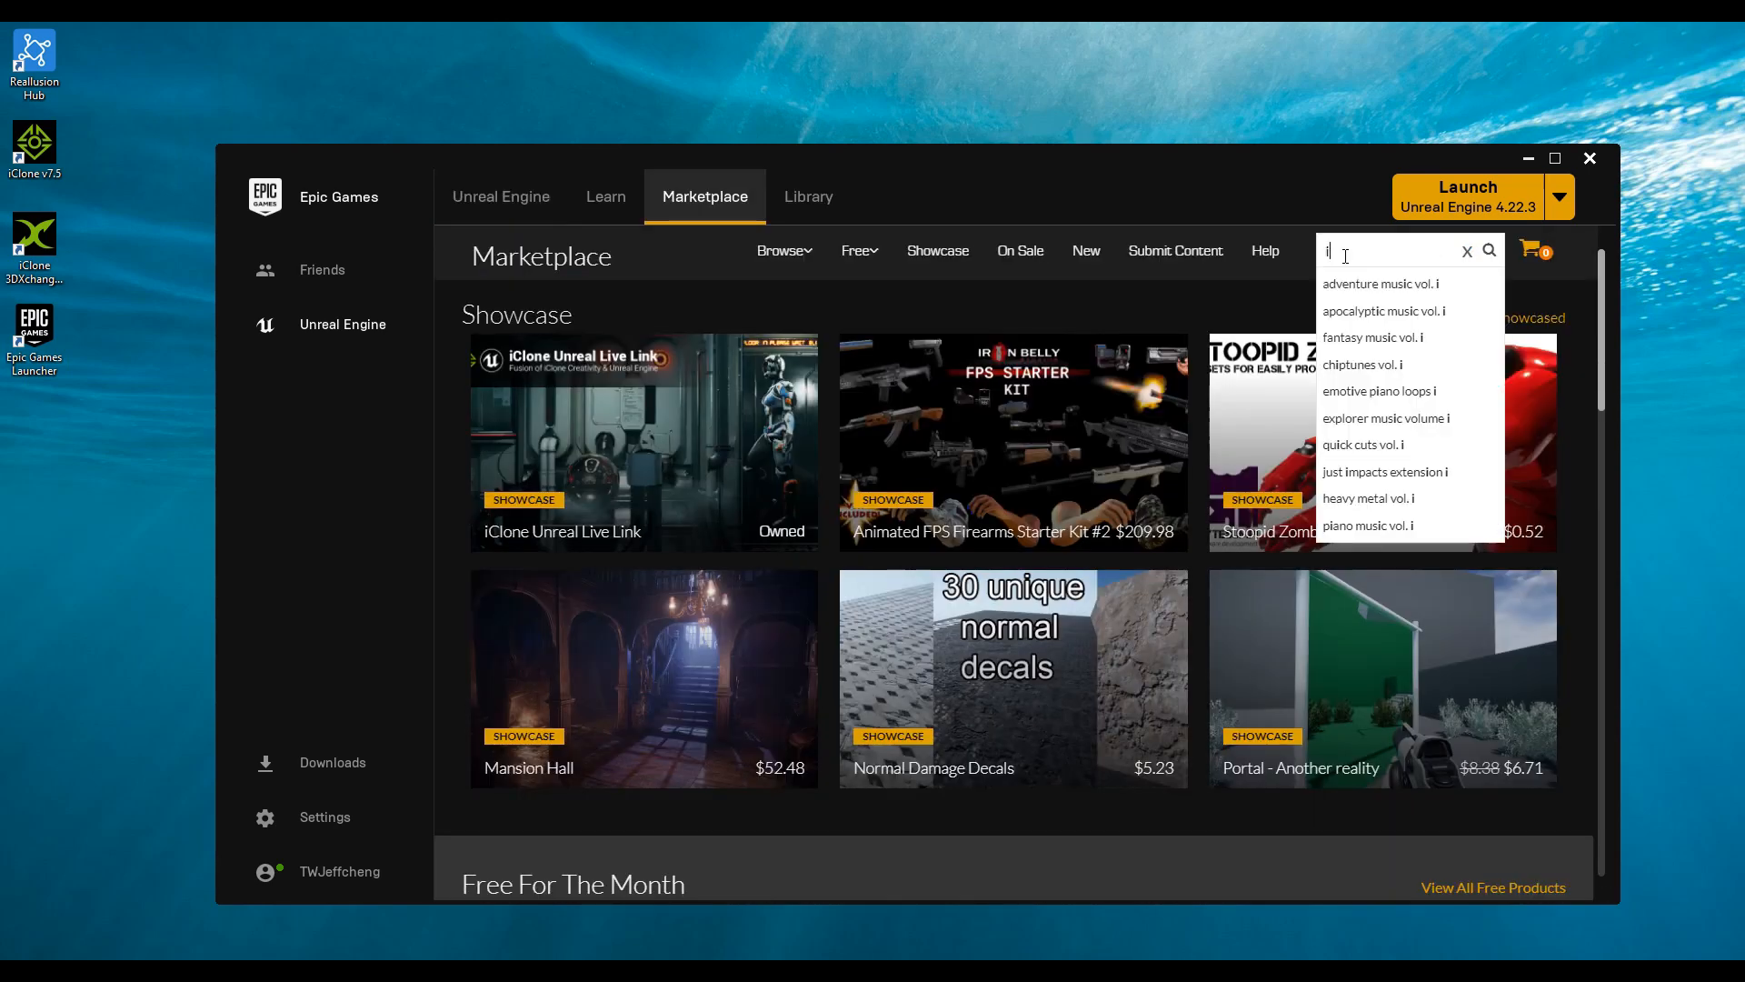
{"action": "type", "text": "cl"}
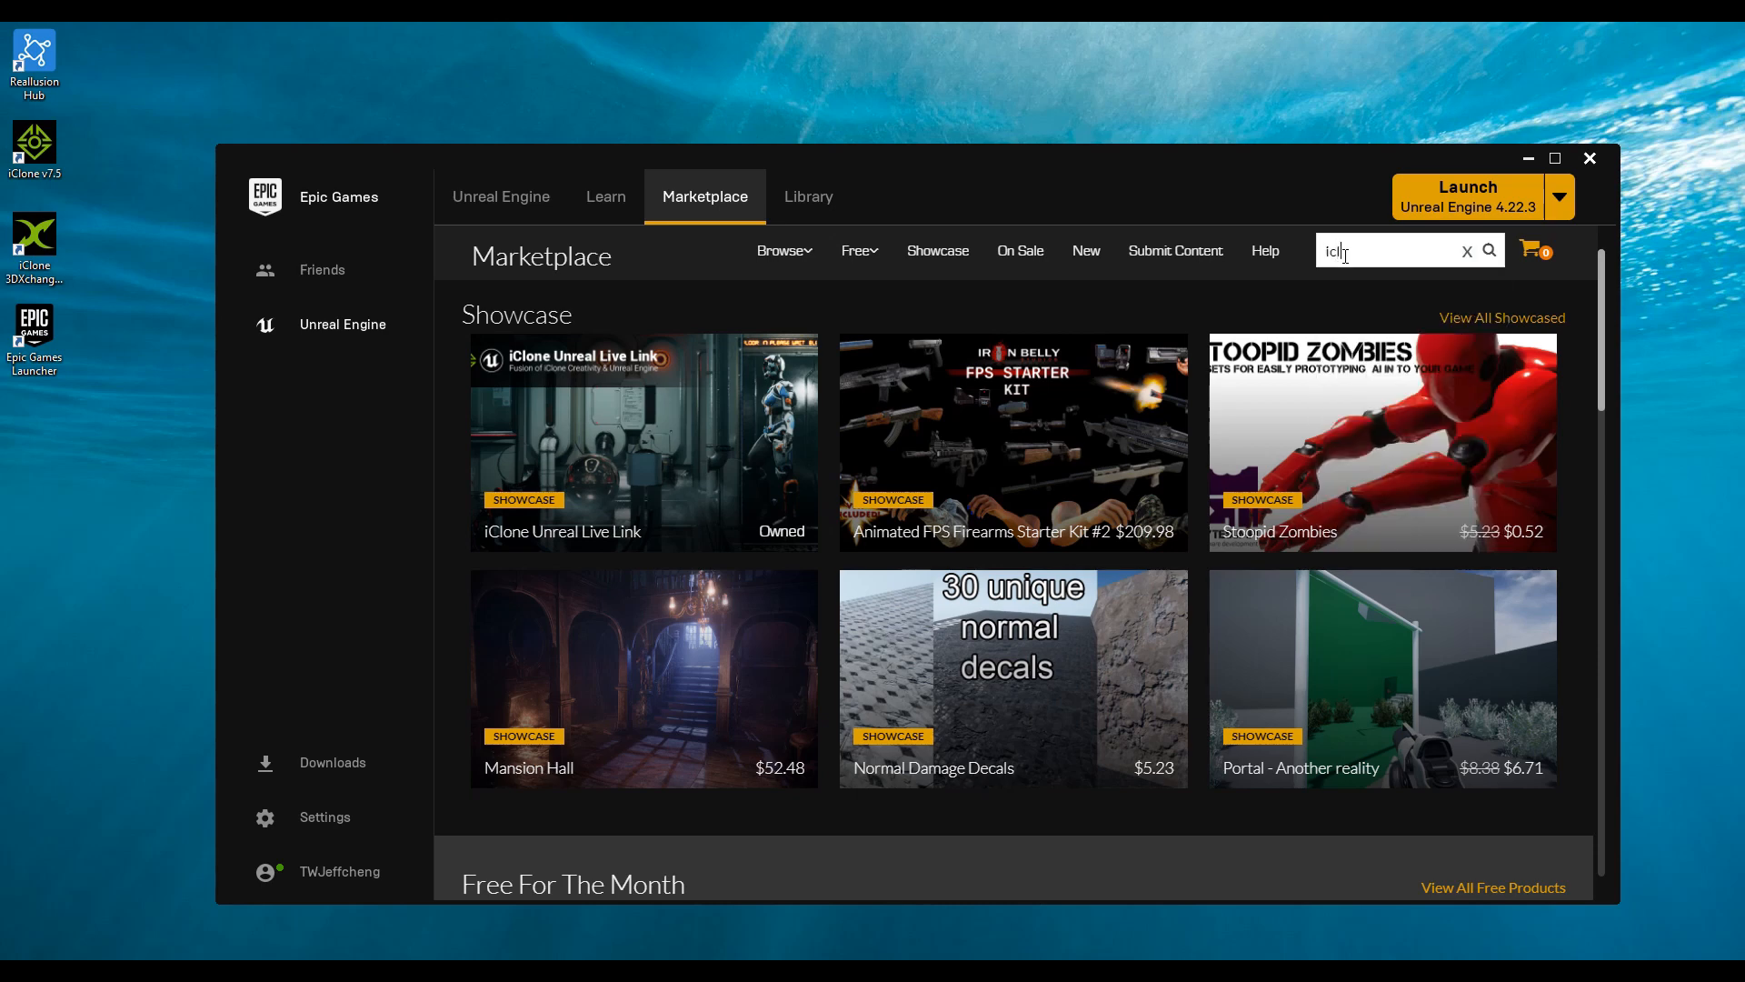
{"action": "type", "text": "one unreal live l"}
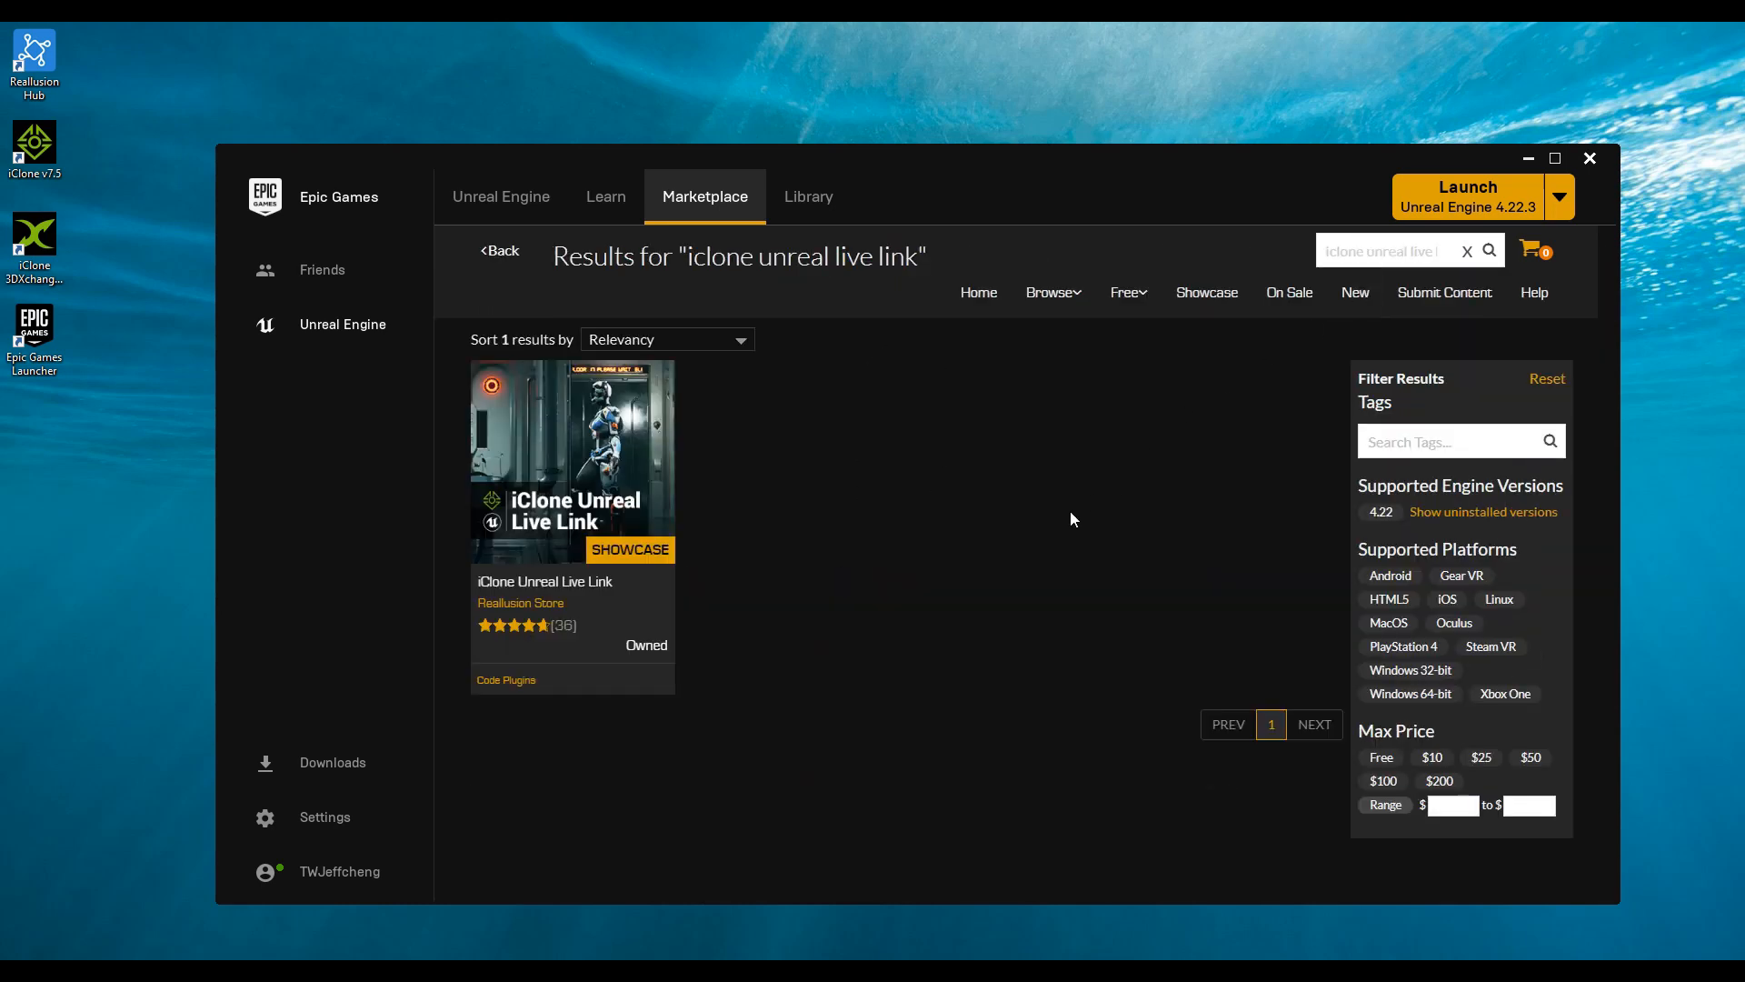
{"action": "mouse_move", "coordinate": [573, 490]}
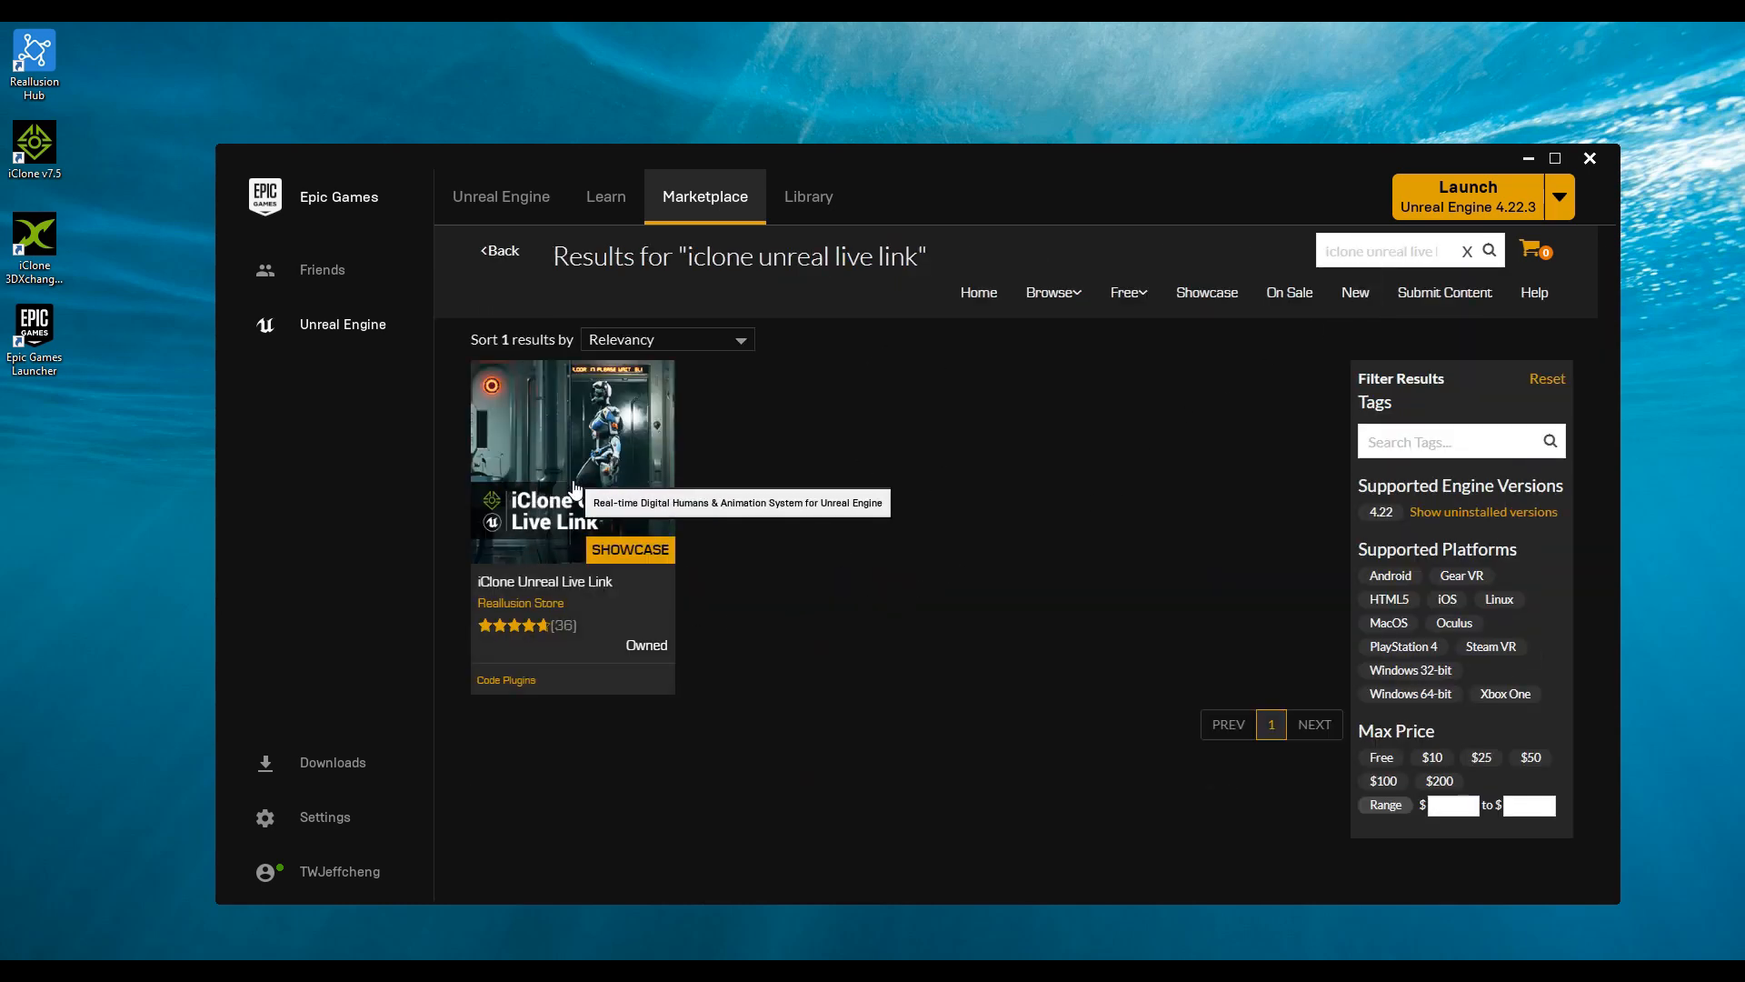
- Browse the product page gallery: fusion diagram, character standards, digital human shader and motion library images
{"action": "left_click", "coordinate": [573, 456]}
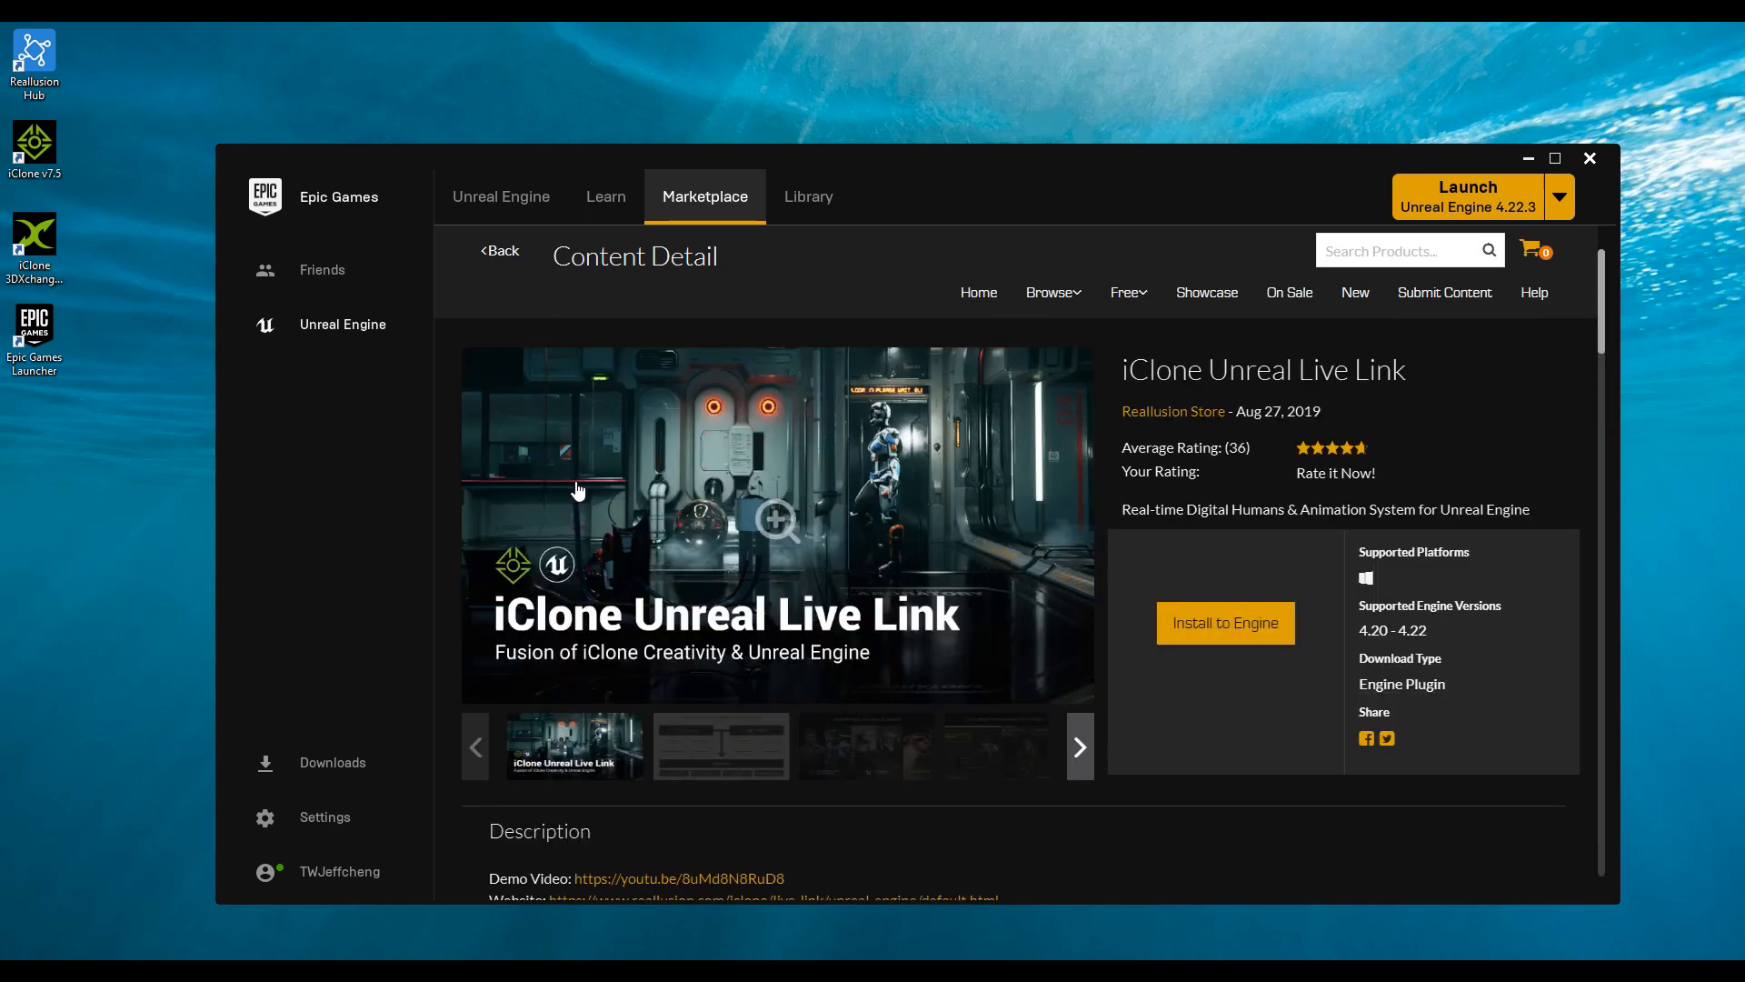
{"action": "left_click", "coordinate": [720, 746]}
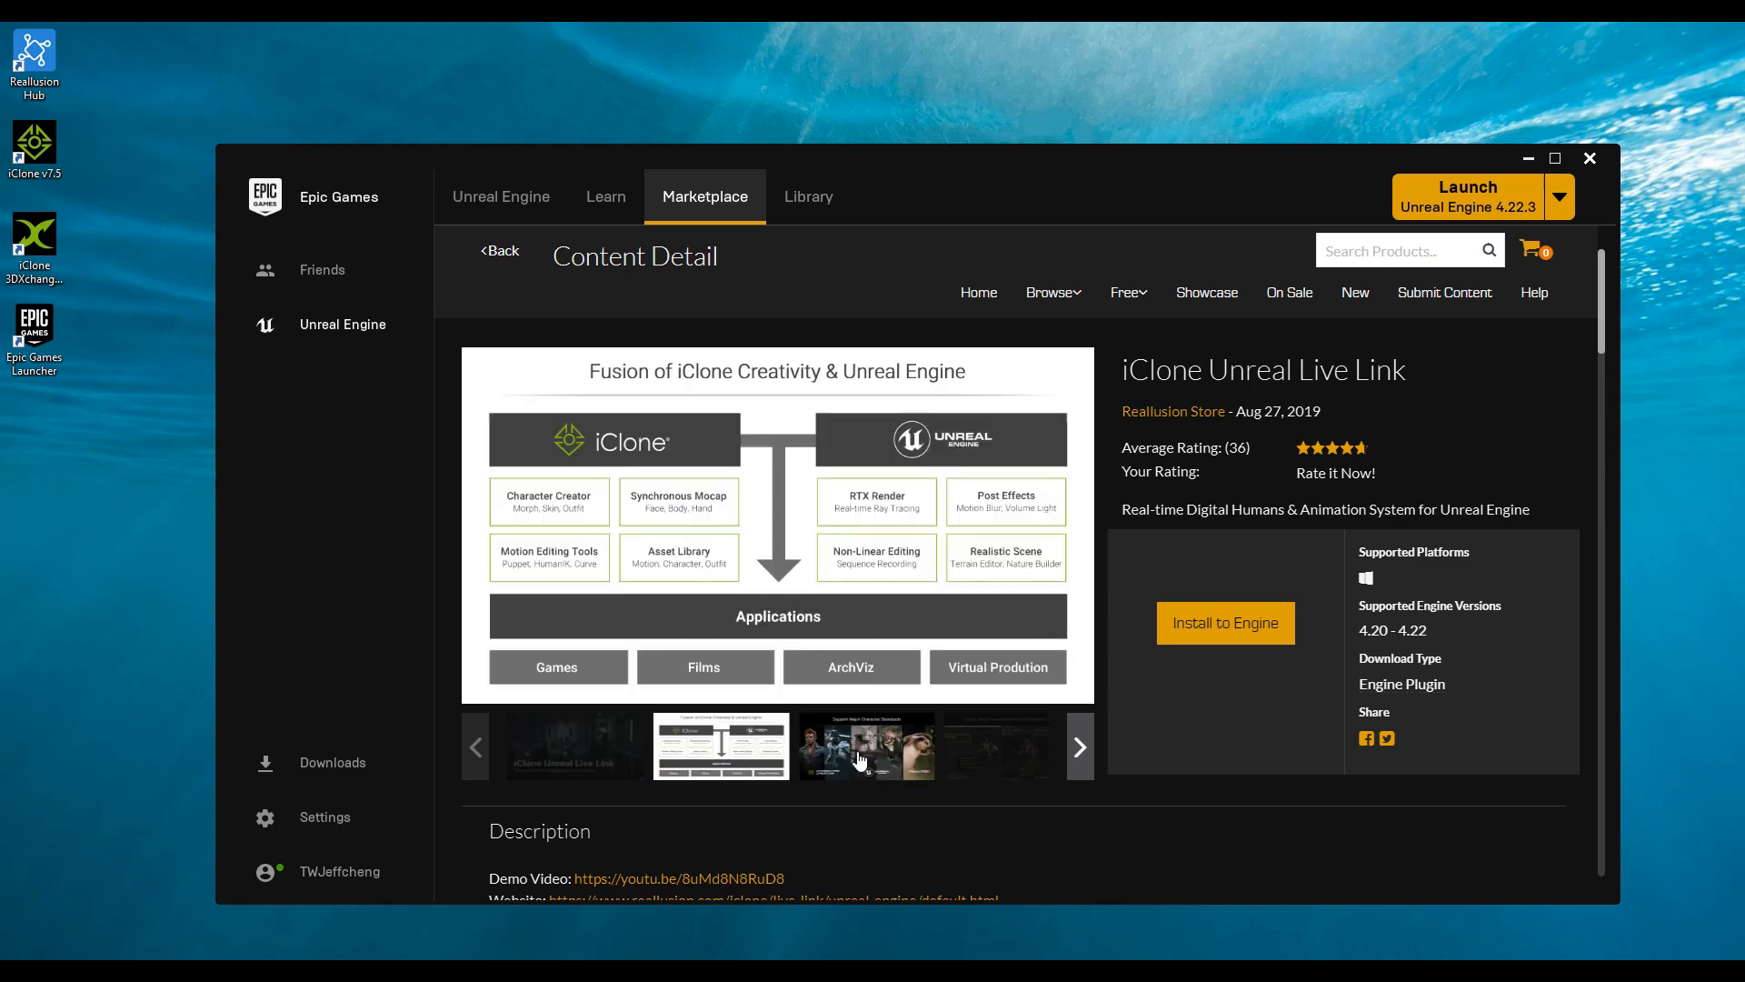
{"action": "left_click", "coordinate": [865, 745]}
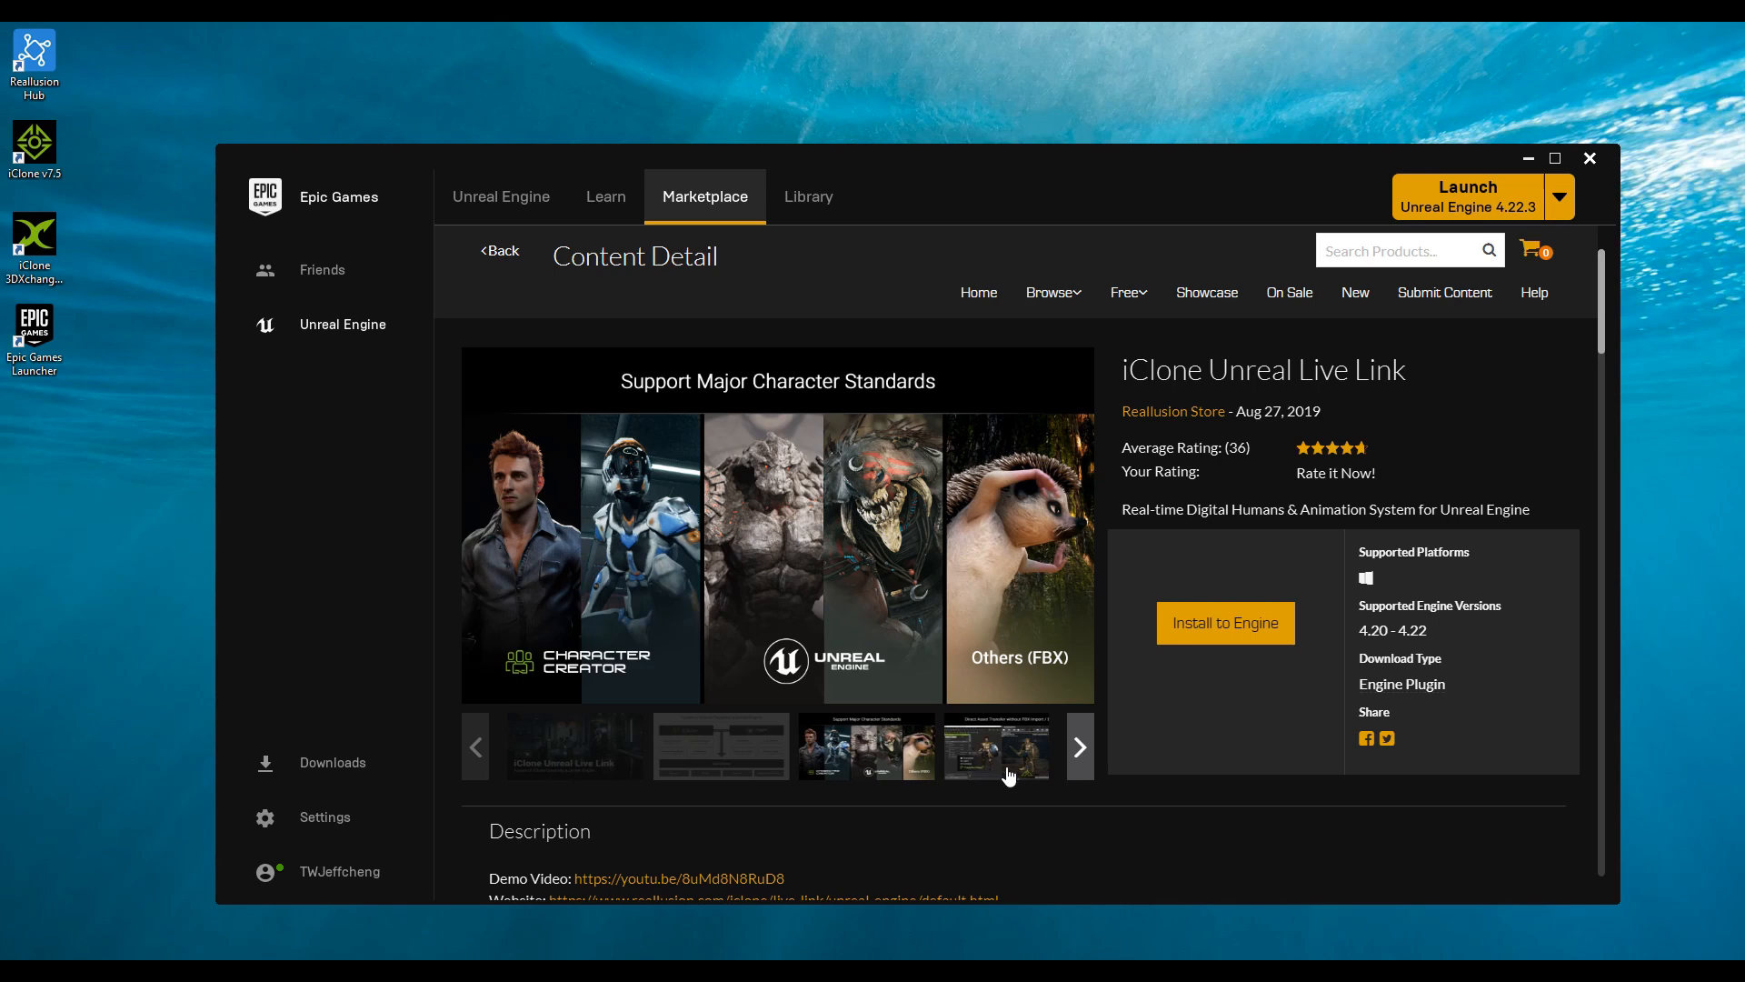
{"action": "left_click", "coordinate": [1078, 746]}
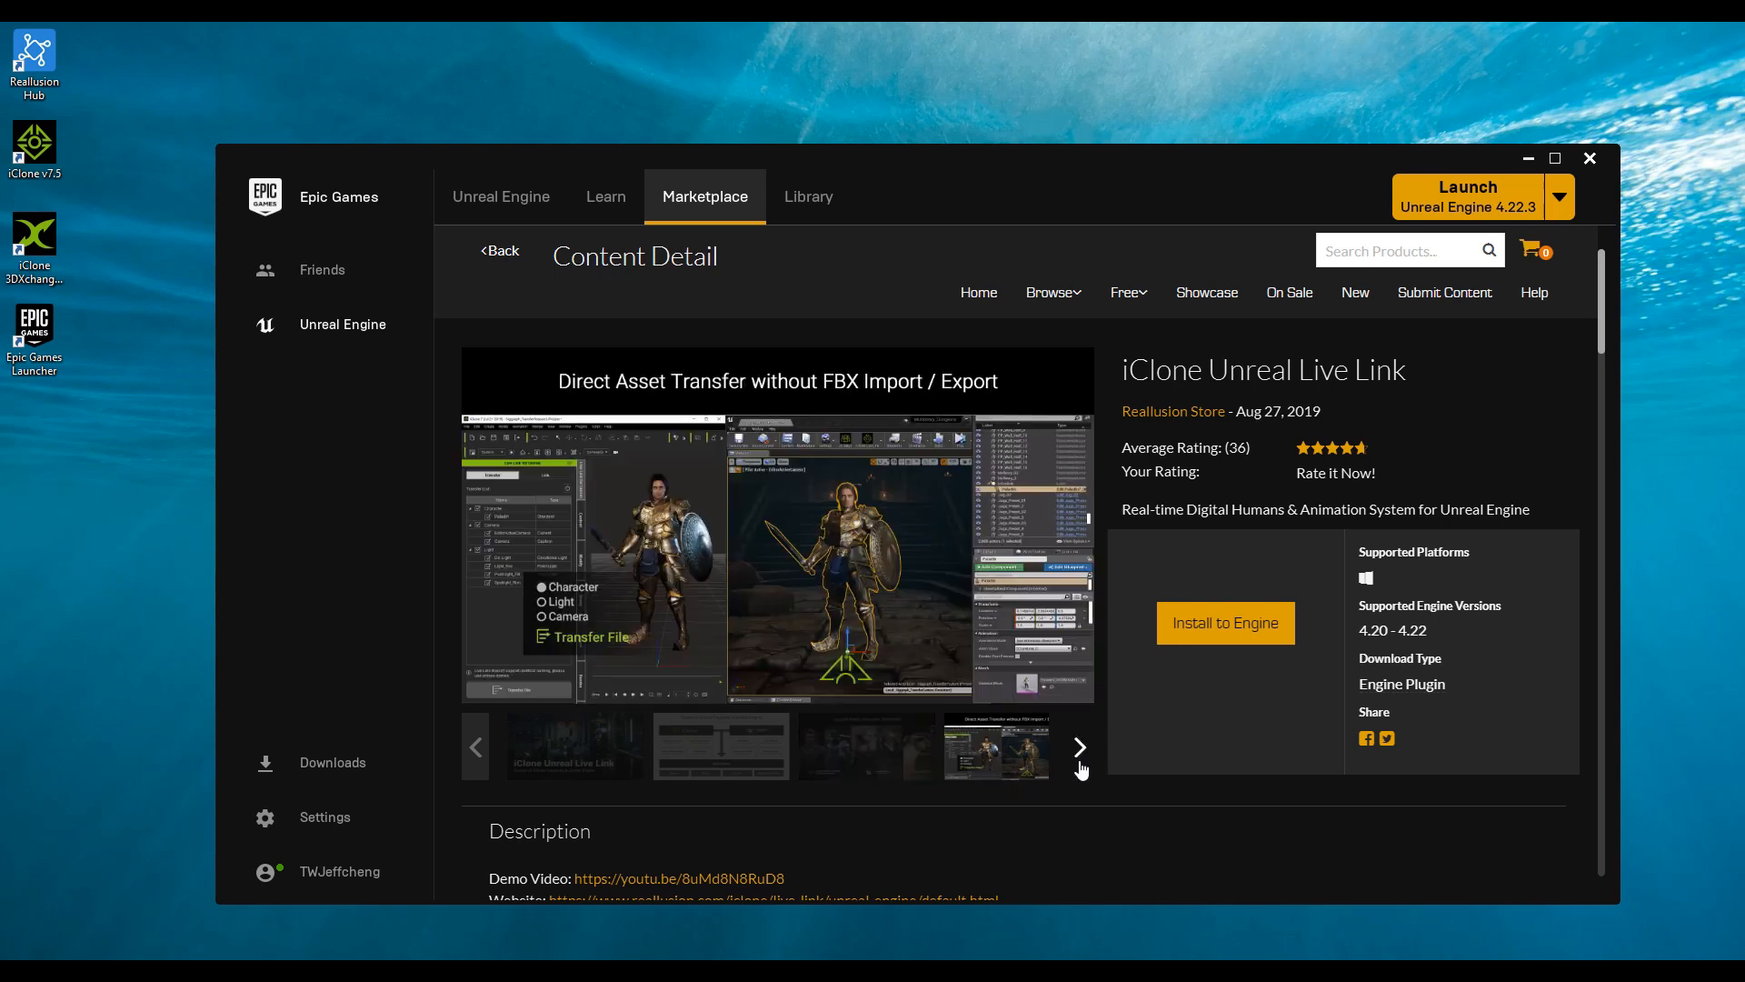
{"action": "left_click", "coordinate": [1076, 747]}
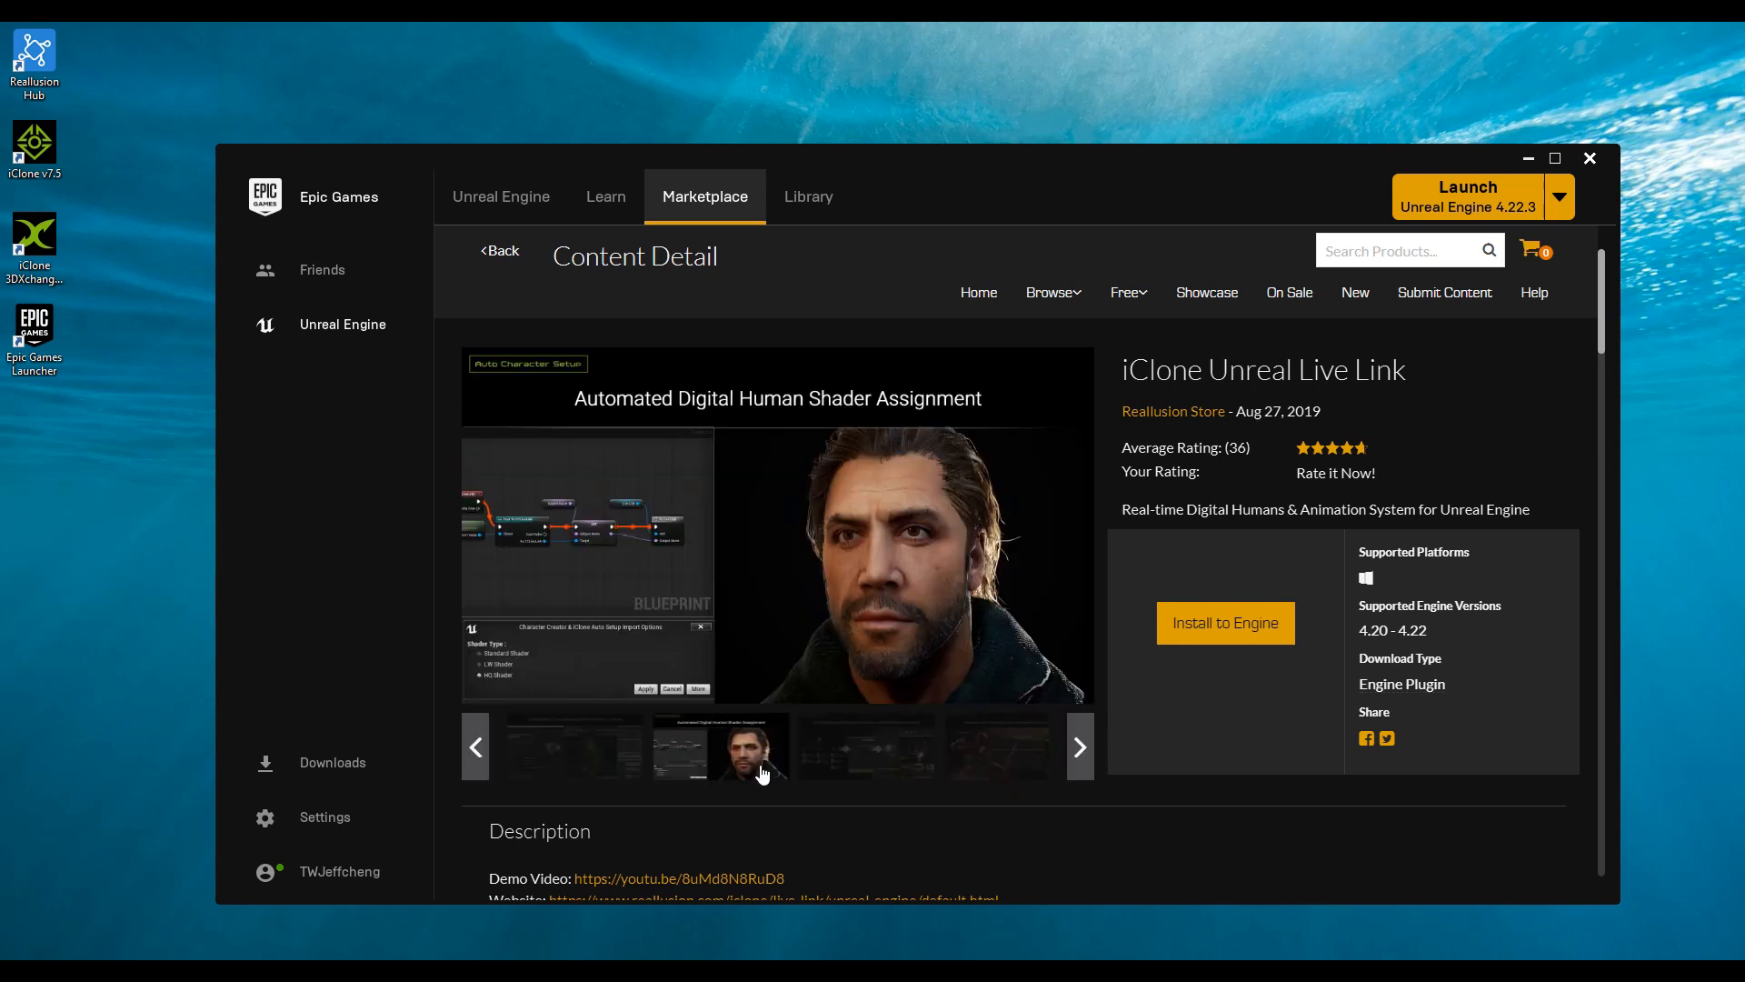
{"action": "left_click", "coordinate": [865, 747]}
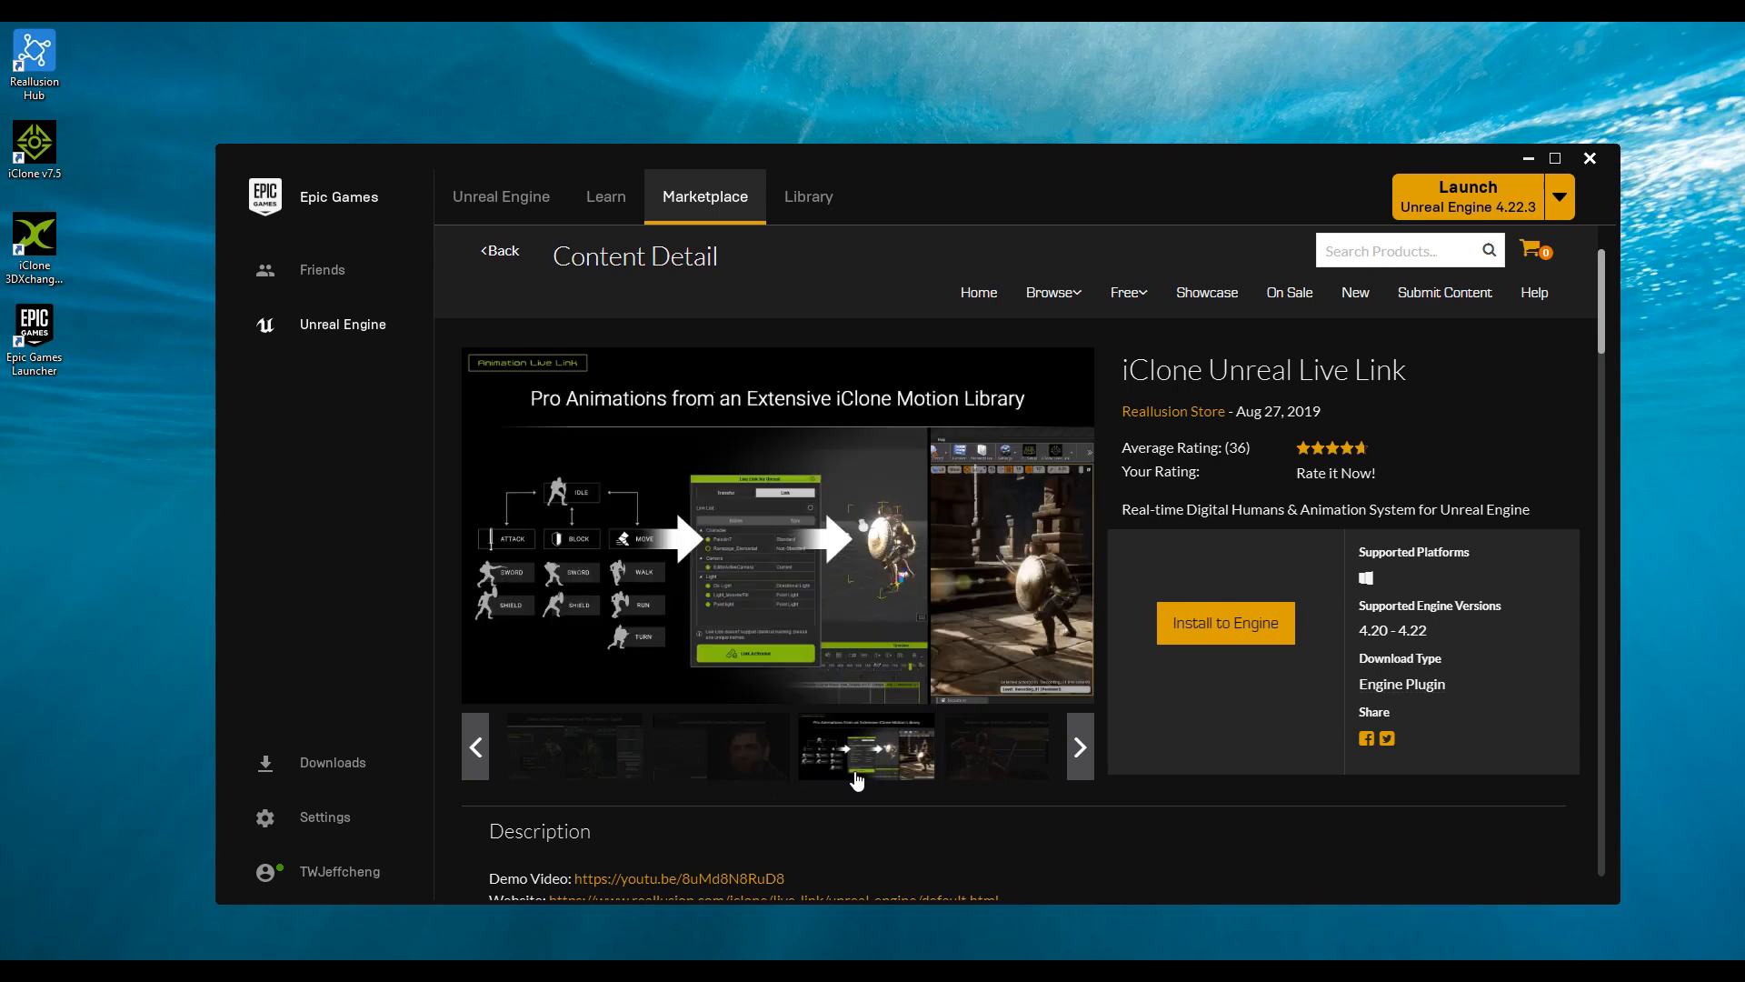
{"action": "mouse_move", "coordinate": [995, 767]}
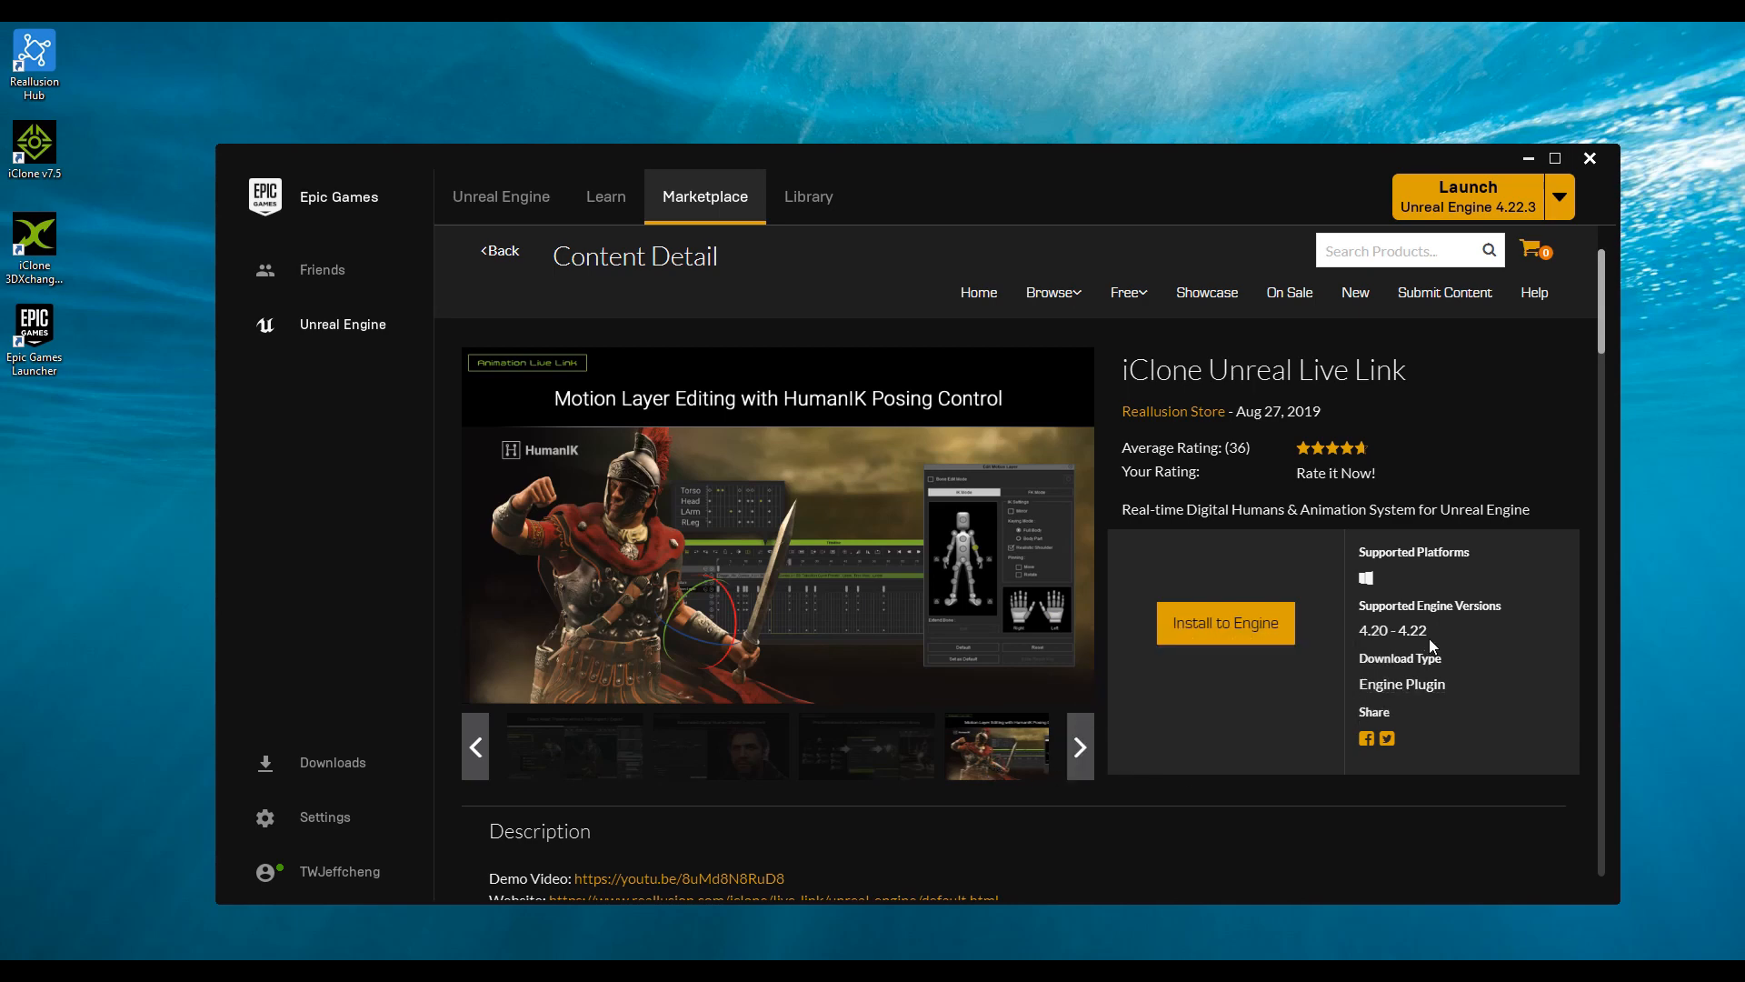
{"action": "mouse_move", "coordinate": [1431, 649]}
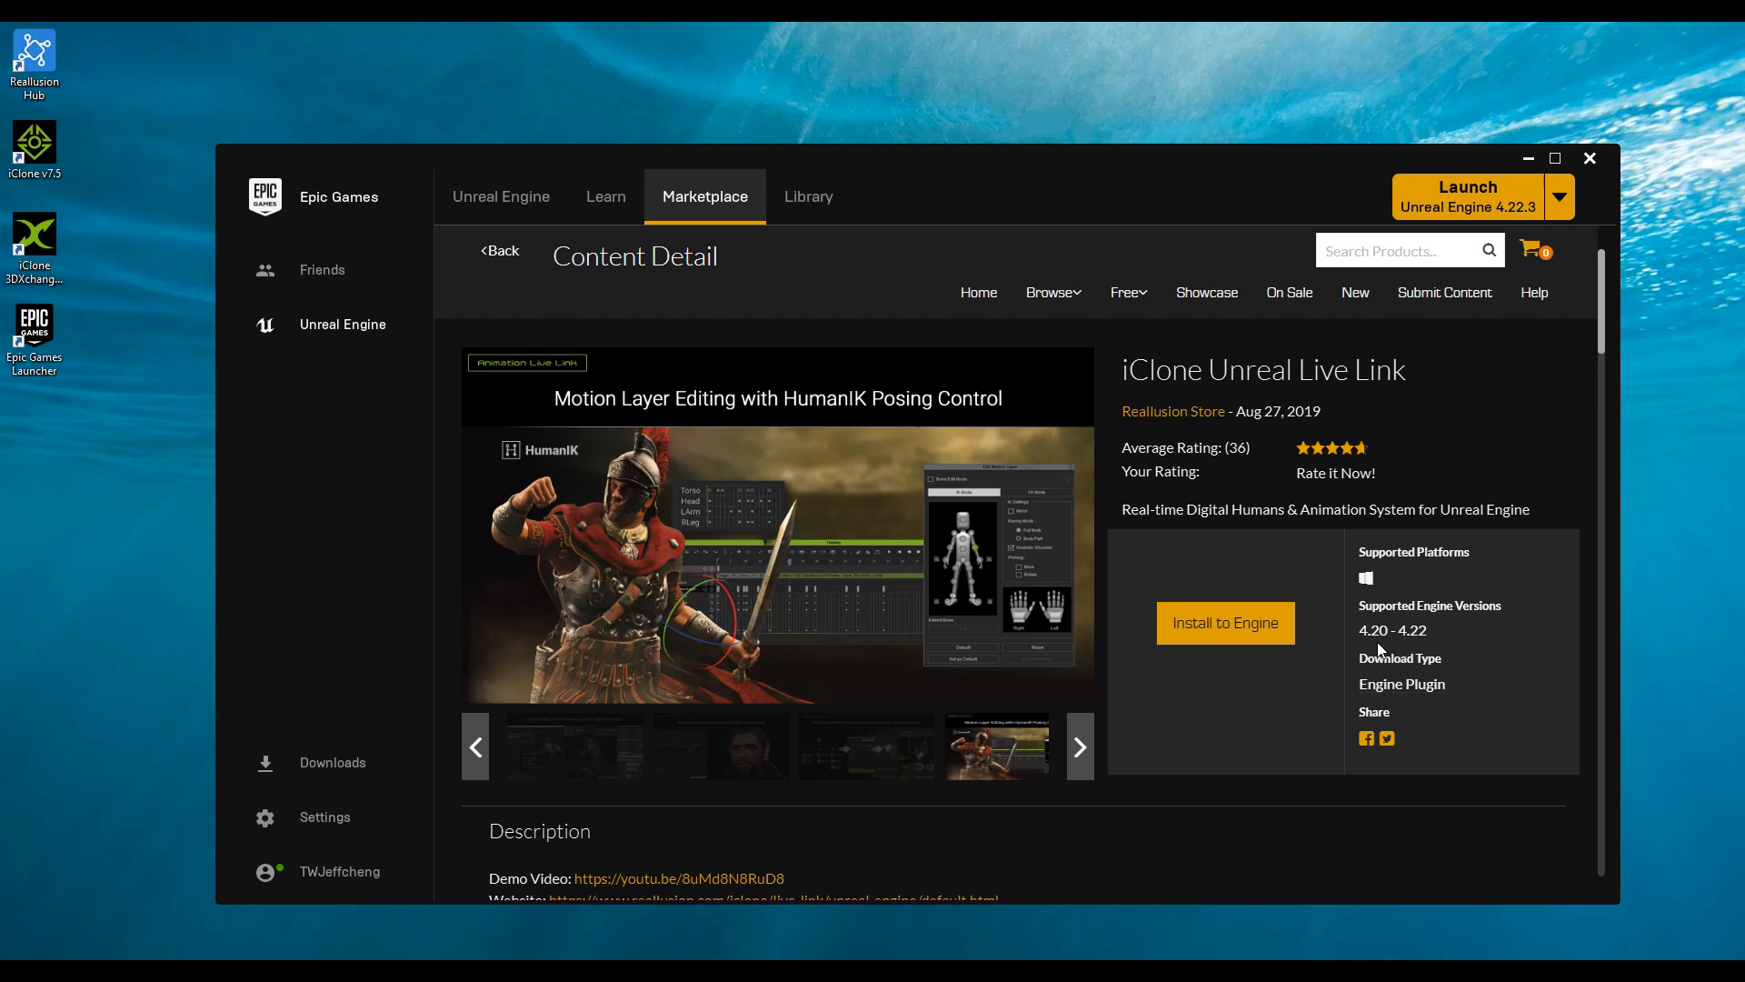
{"action": "scroll", "scroll_direction": "down", "scroll_amount": 3}
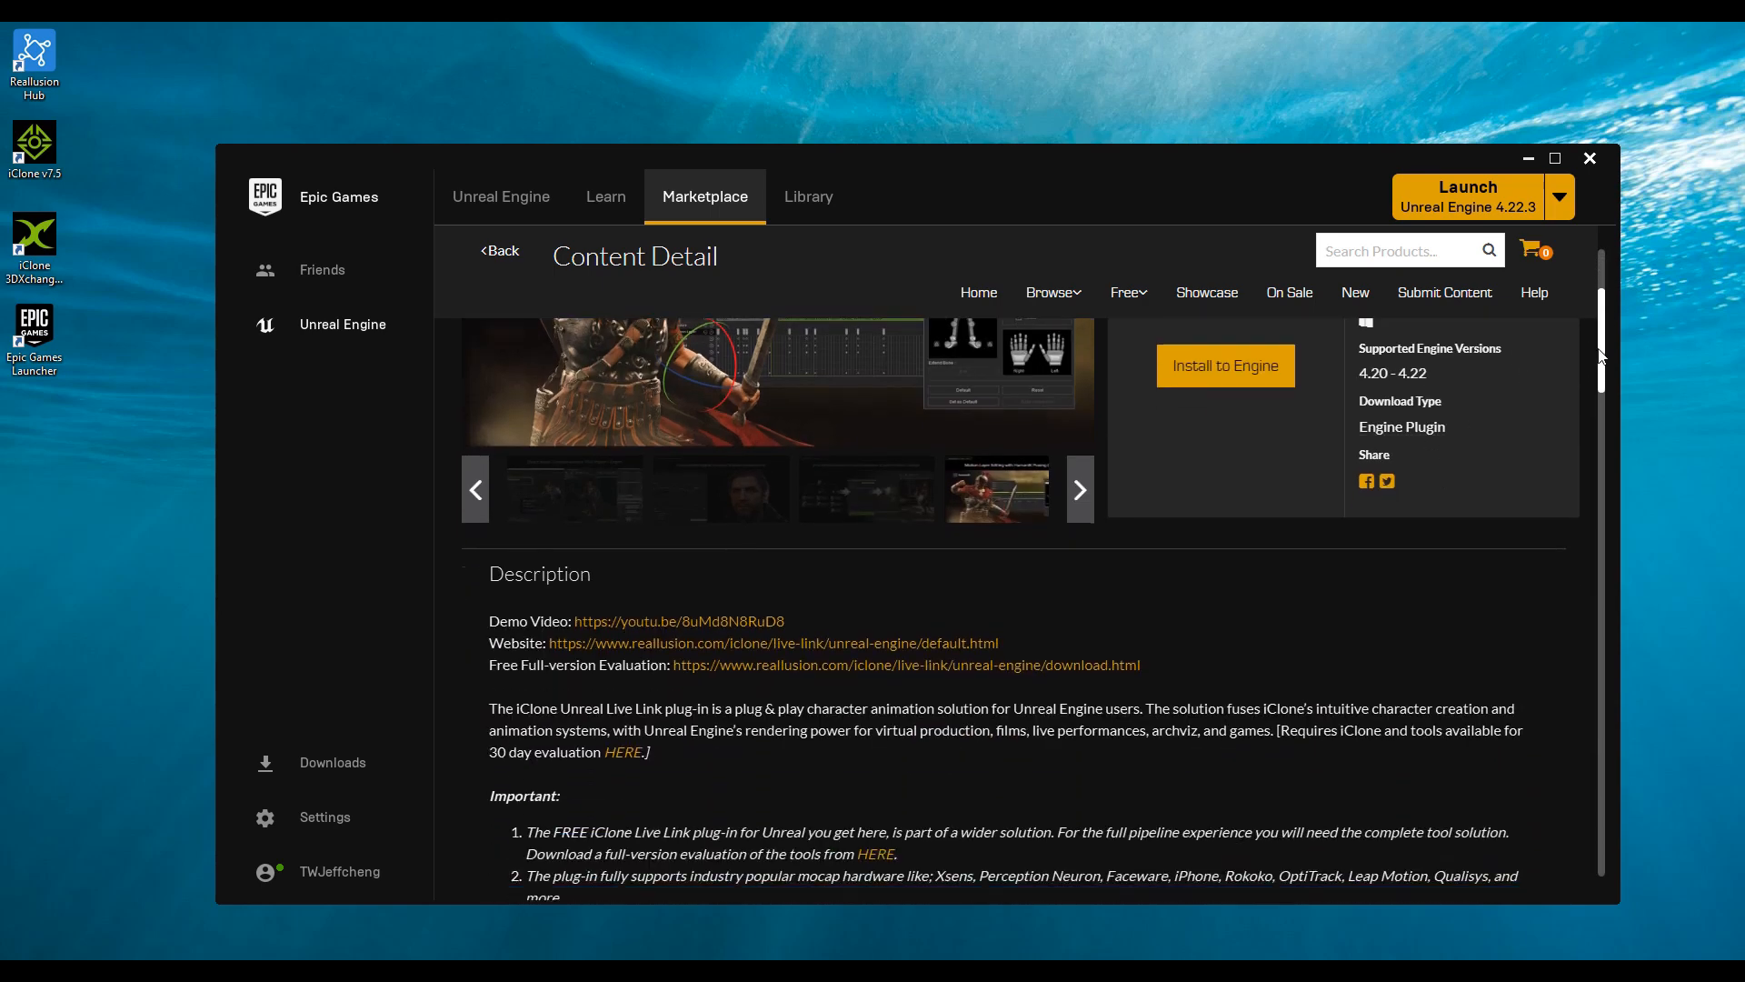
{"action": "scroll", "scroll_direction": "down", "scroll_amount": 3}
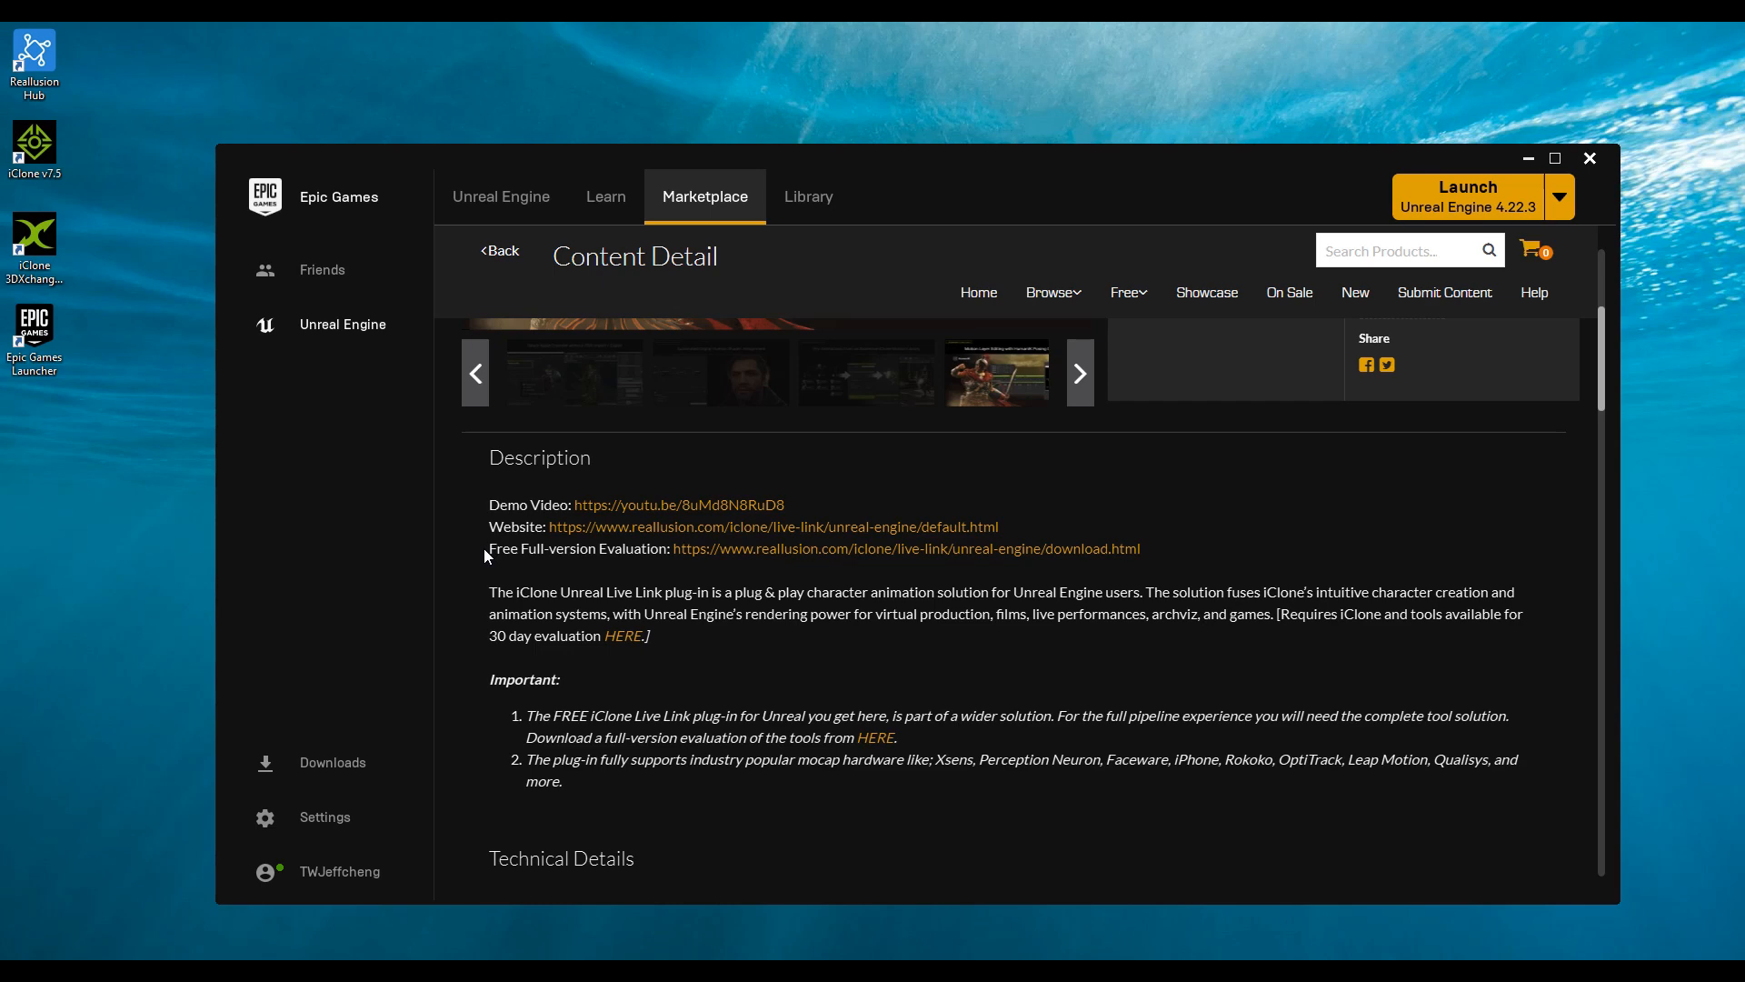
{"action": "mouse_move", "coordinate": [575, 882]}
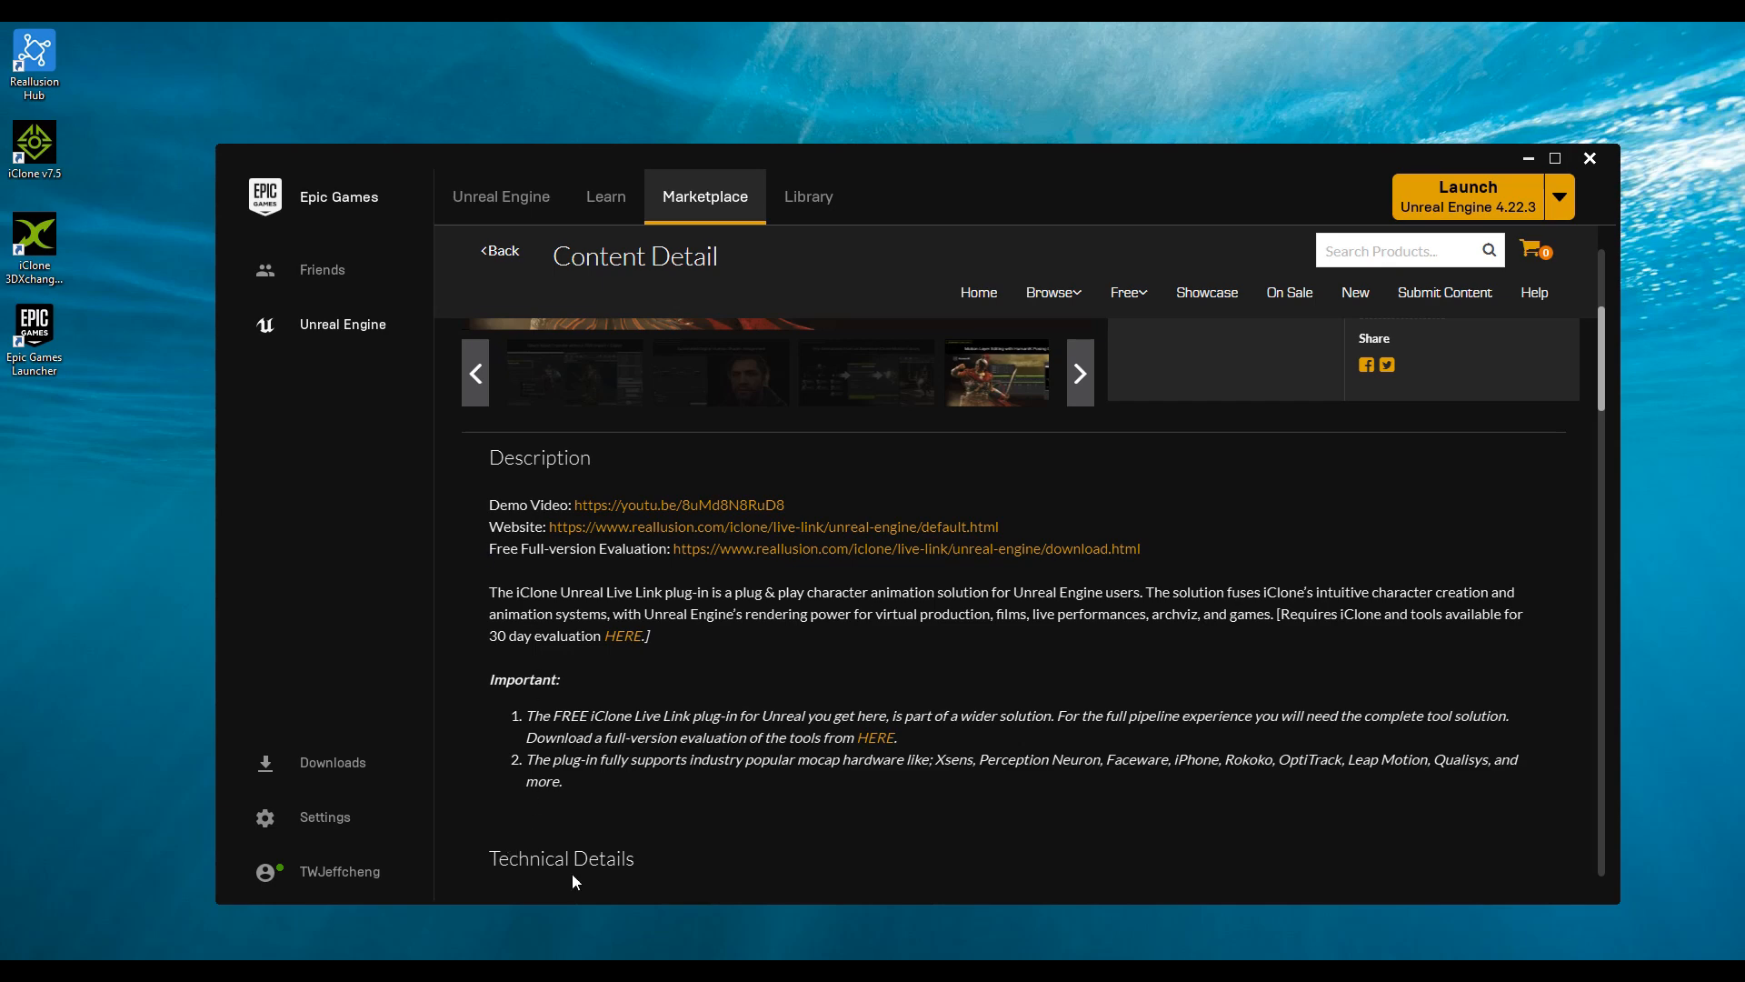
{"action": "scroll", "scroll_direction": "down", "scroll_amount": 3}
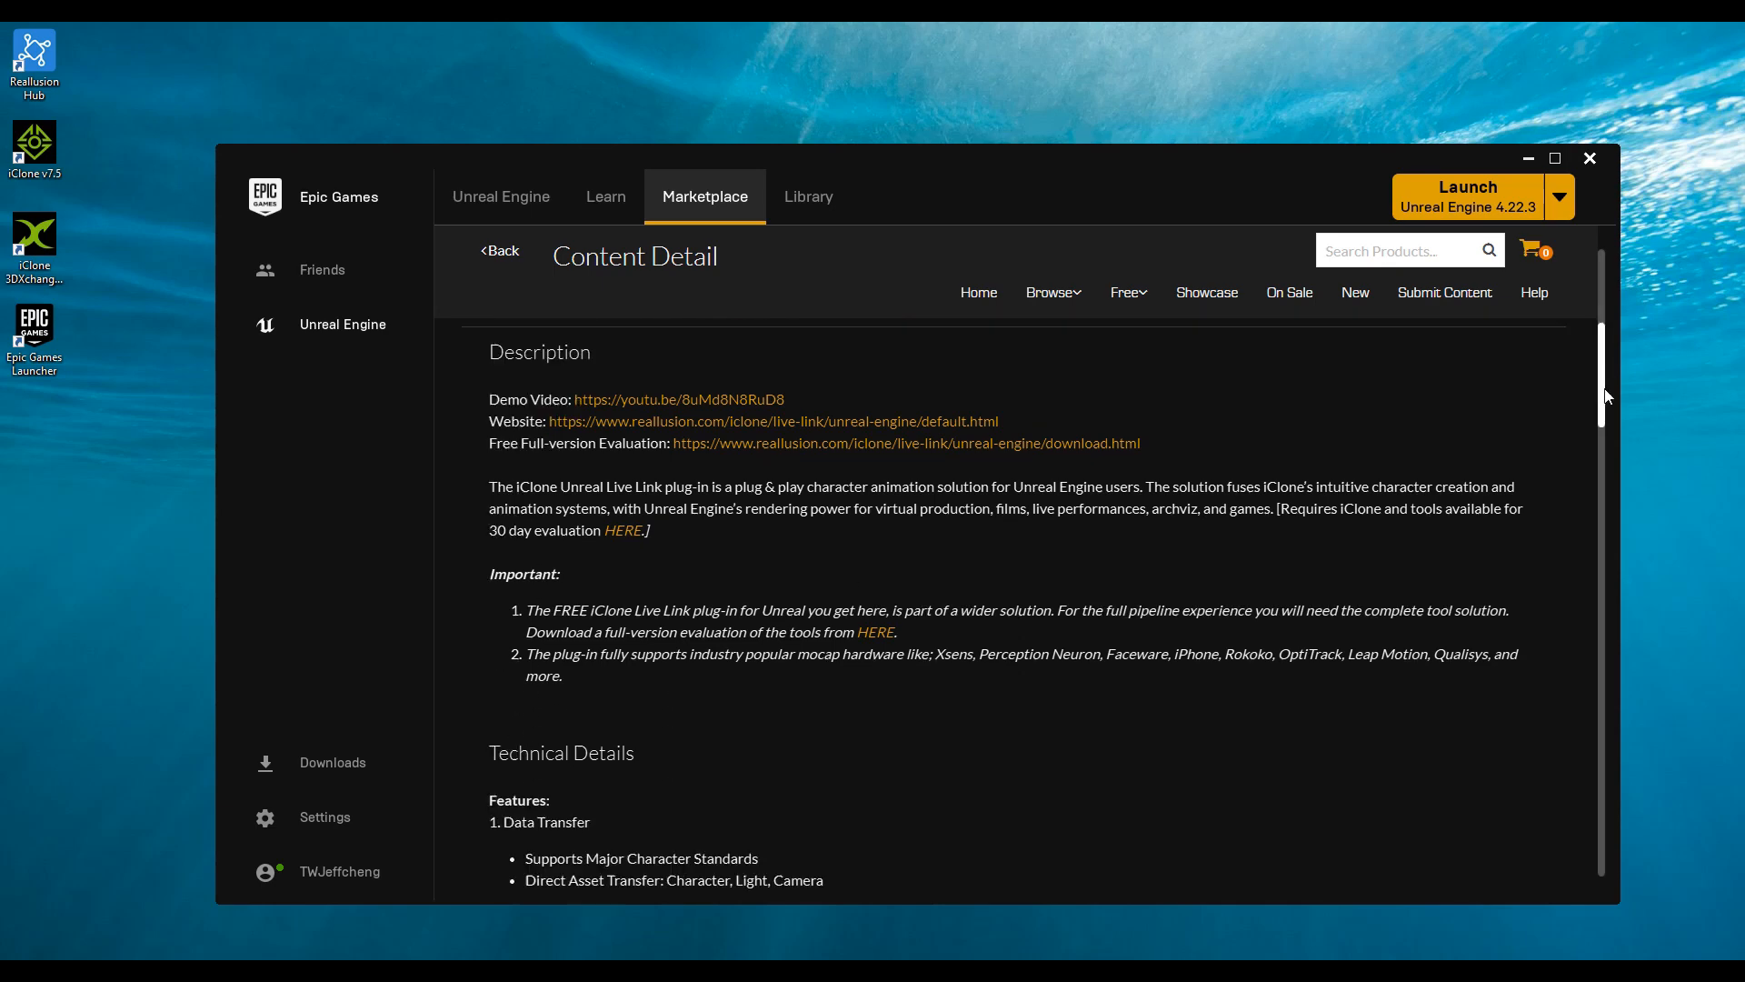
{"action": "scroll", "scroll_direction": "up", "scroll_amount": 3}
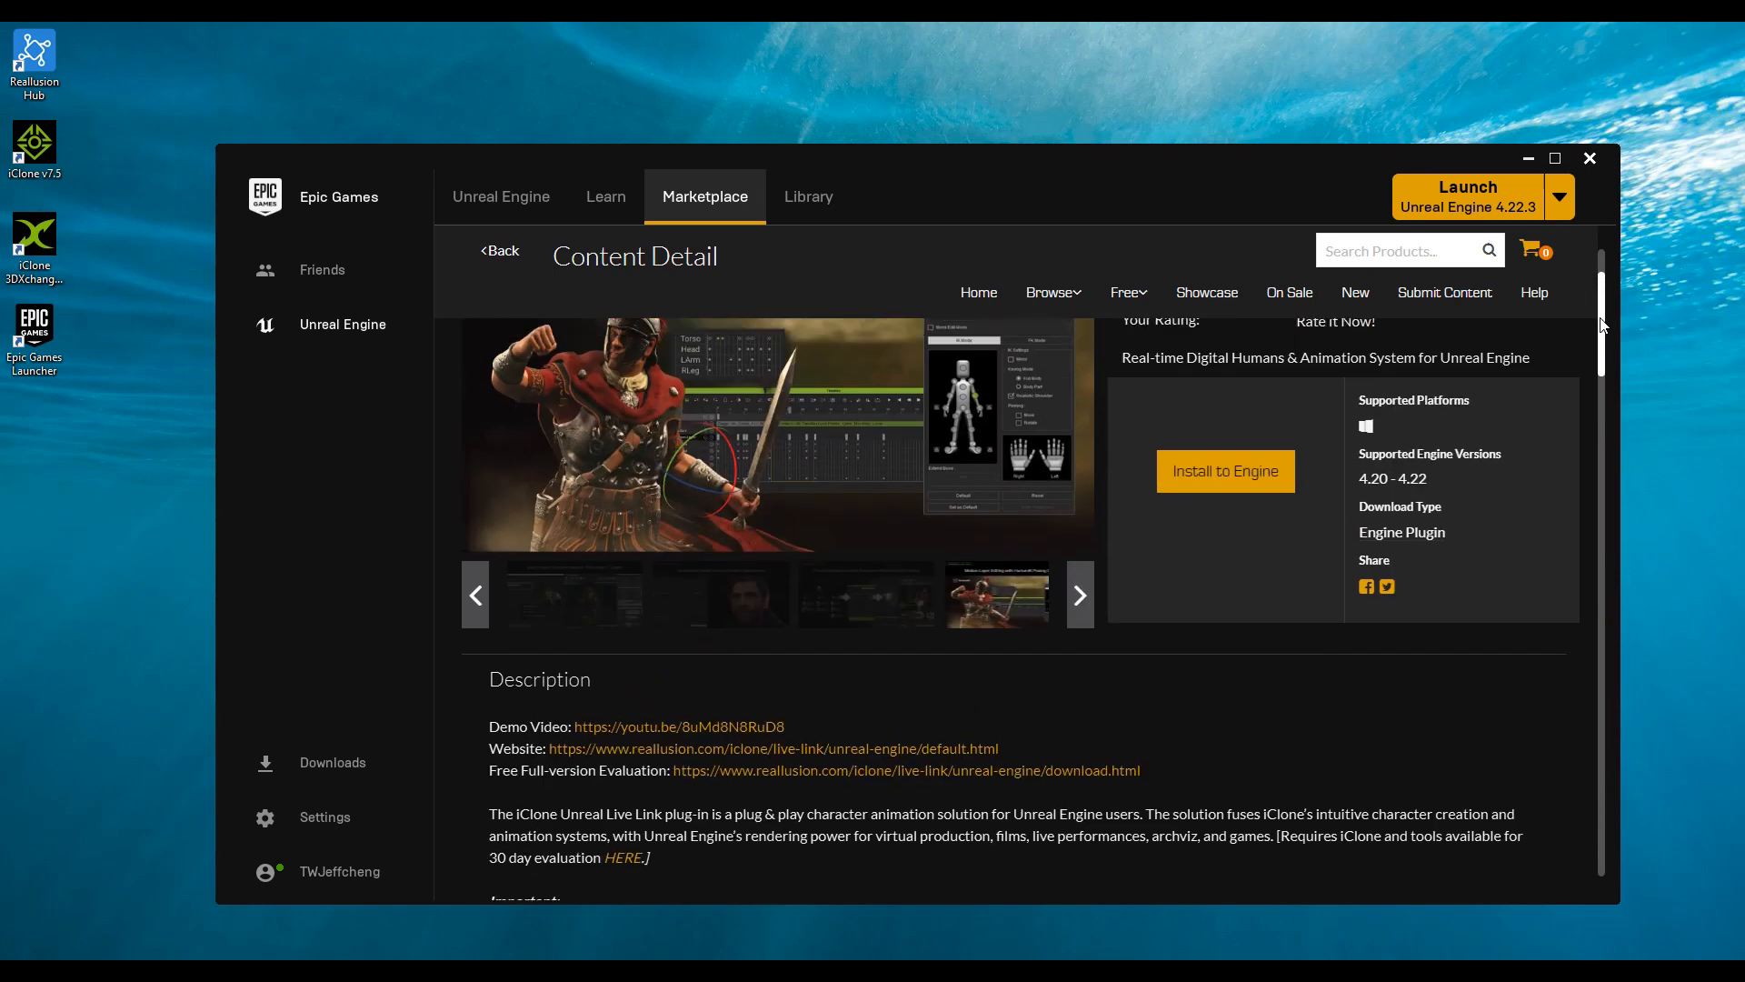
- Install the plugin into engine slot 4.22 and launch Unreal Engine 4.22.3
{"action": "left_click", "coordinate": [1223, 471]}
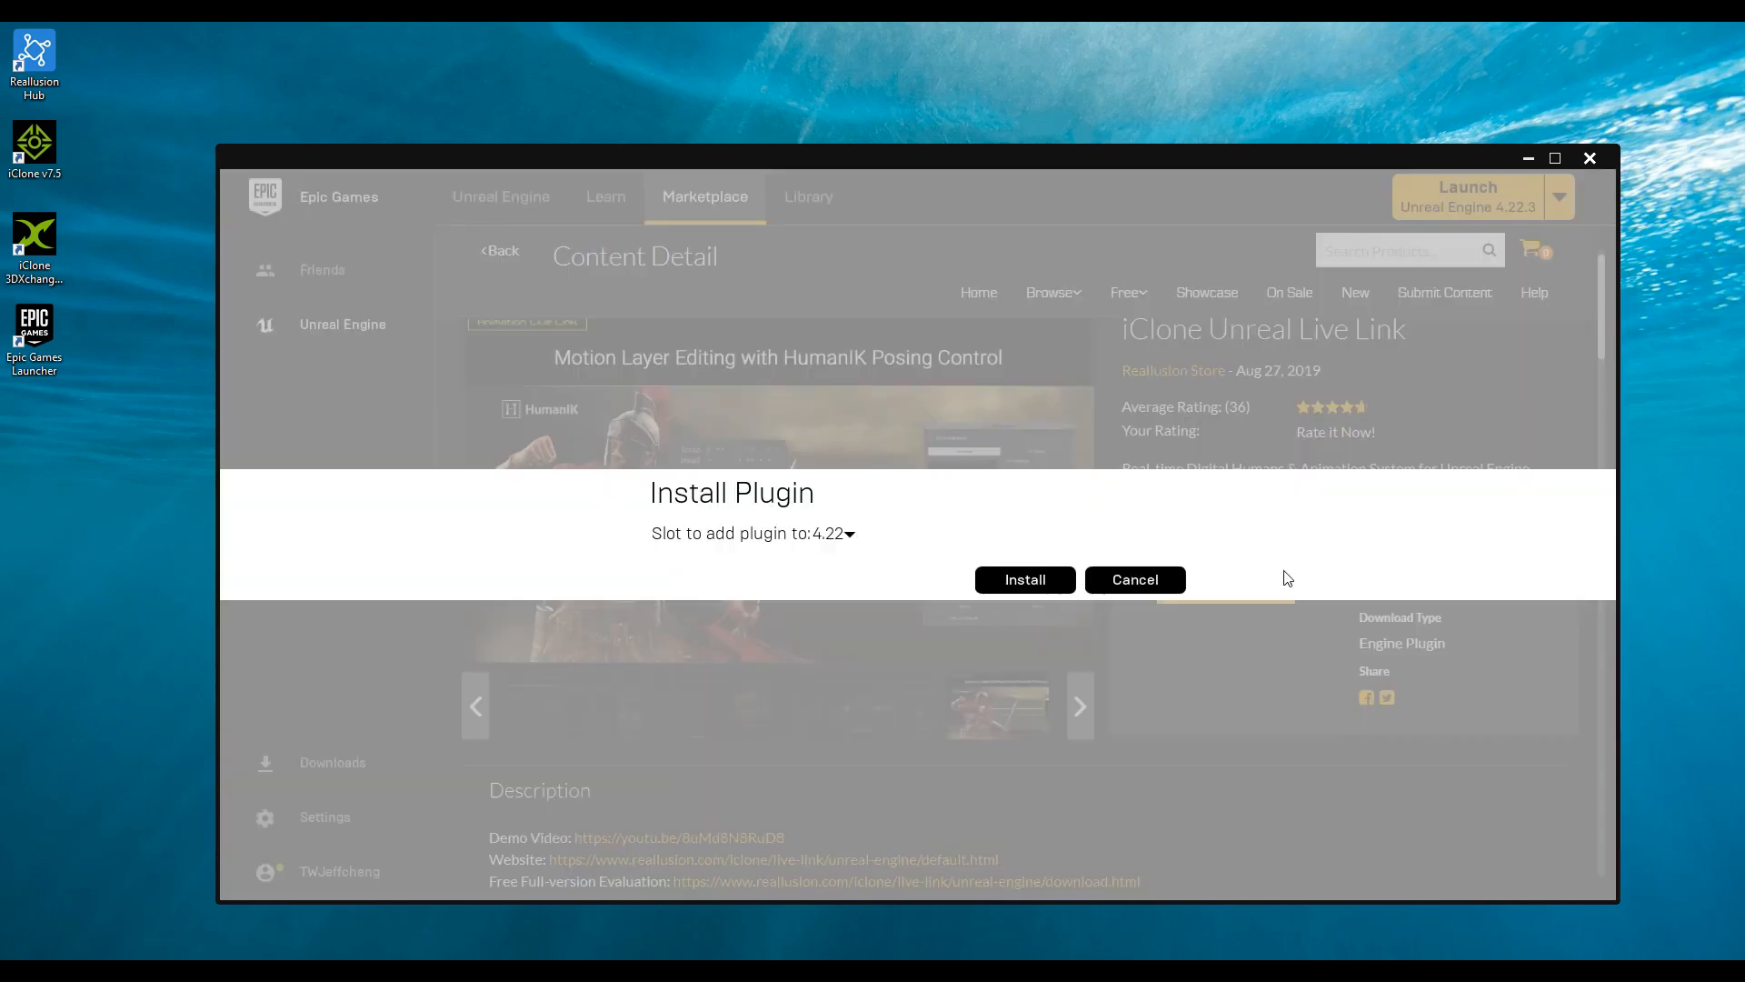
{"action": "left_click", "coordinate": [849, 532]}
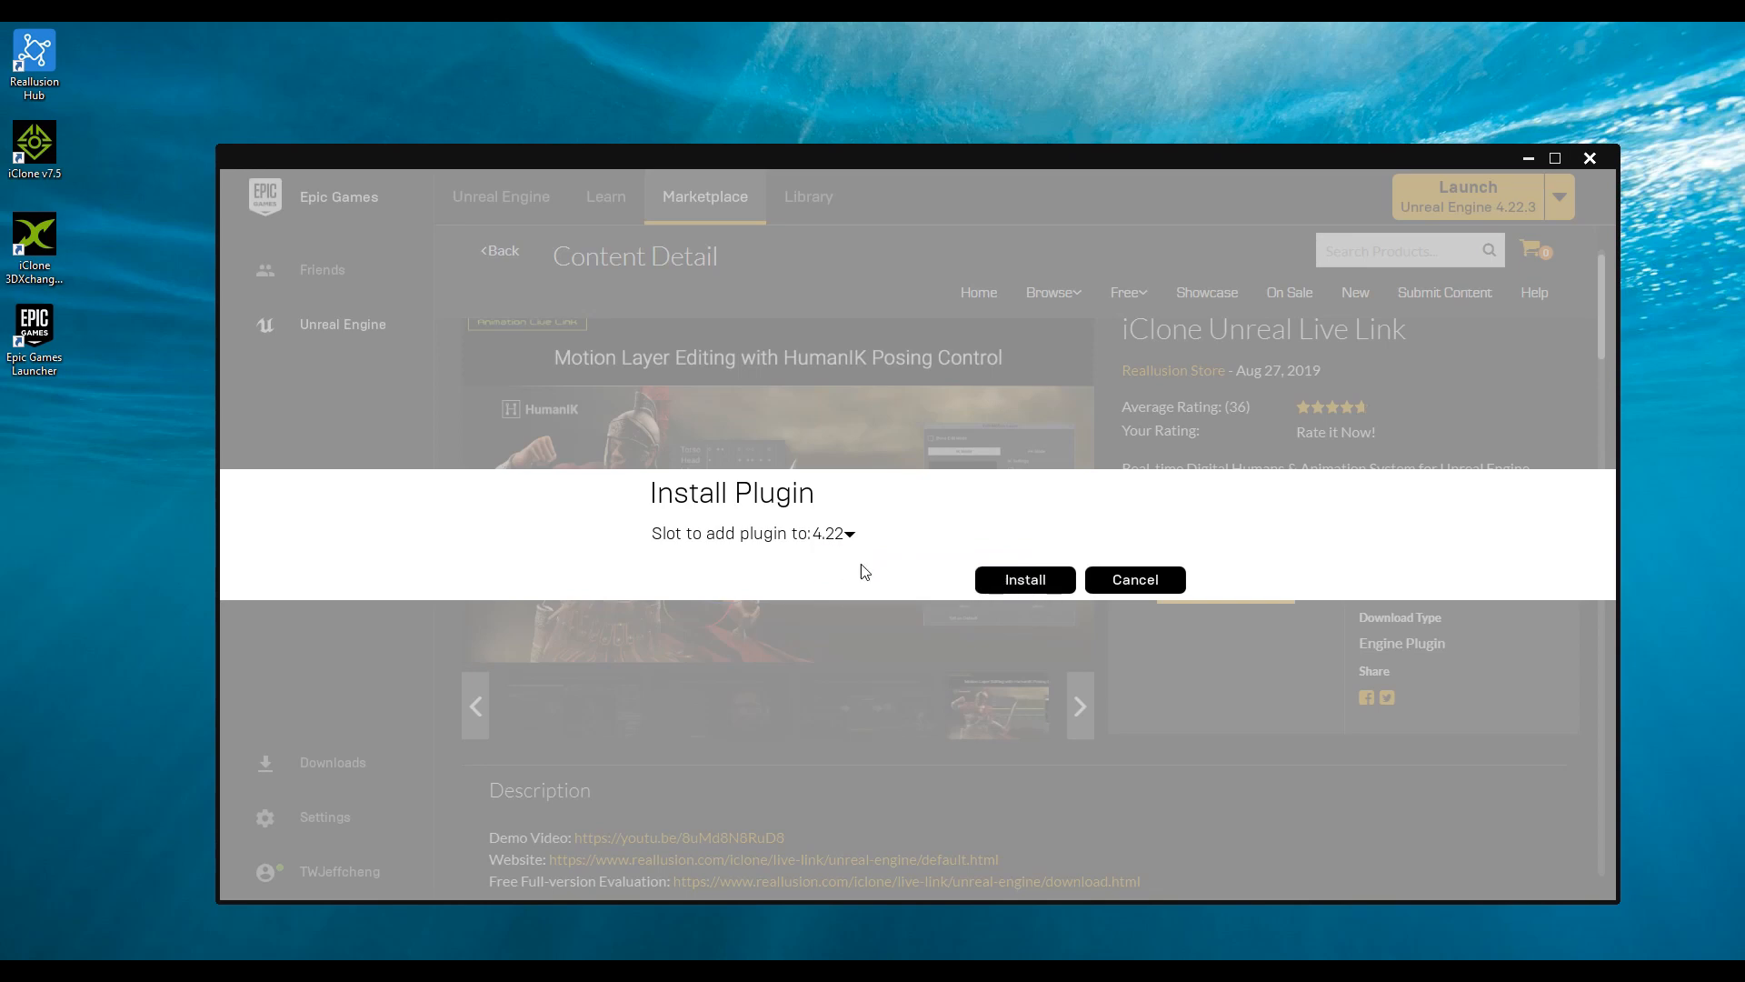
{"action": "left_click", "coordinate": [1133, 578]}
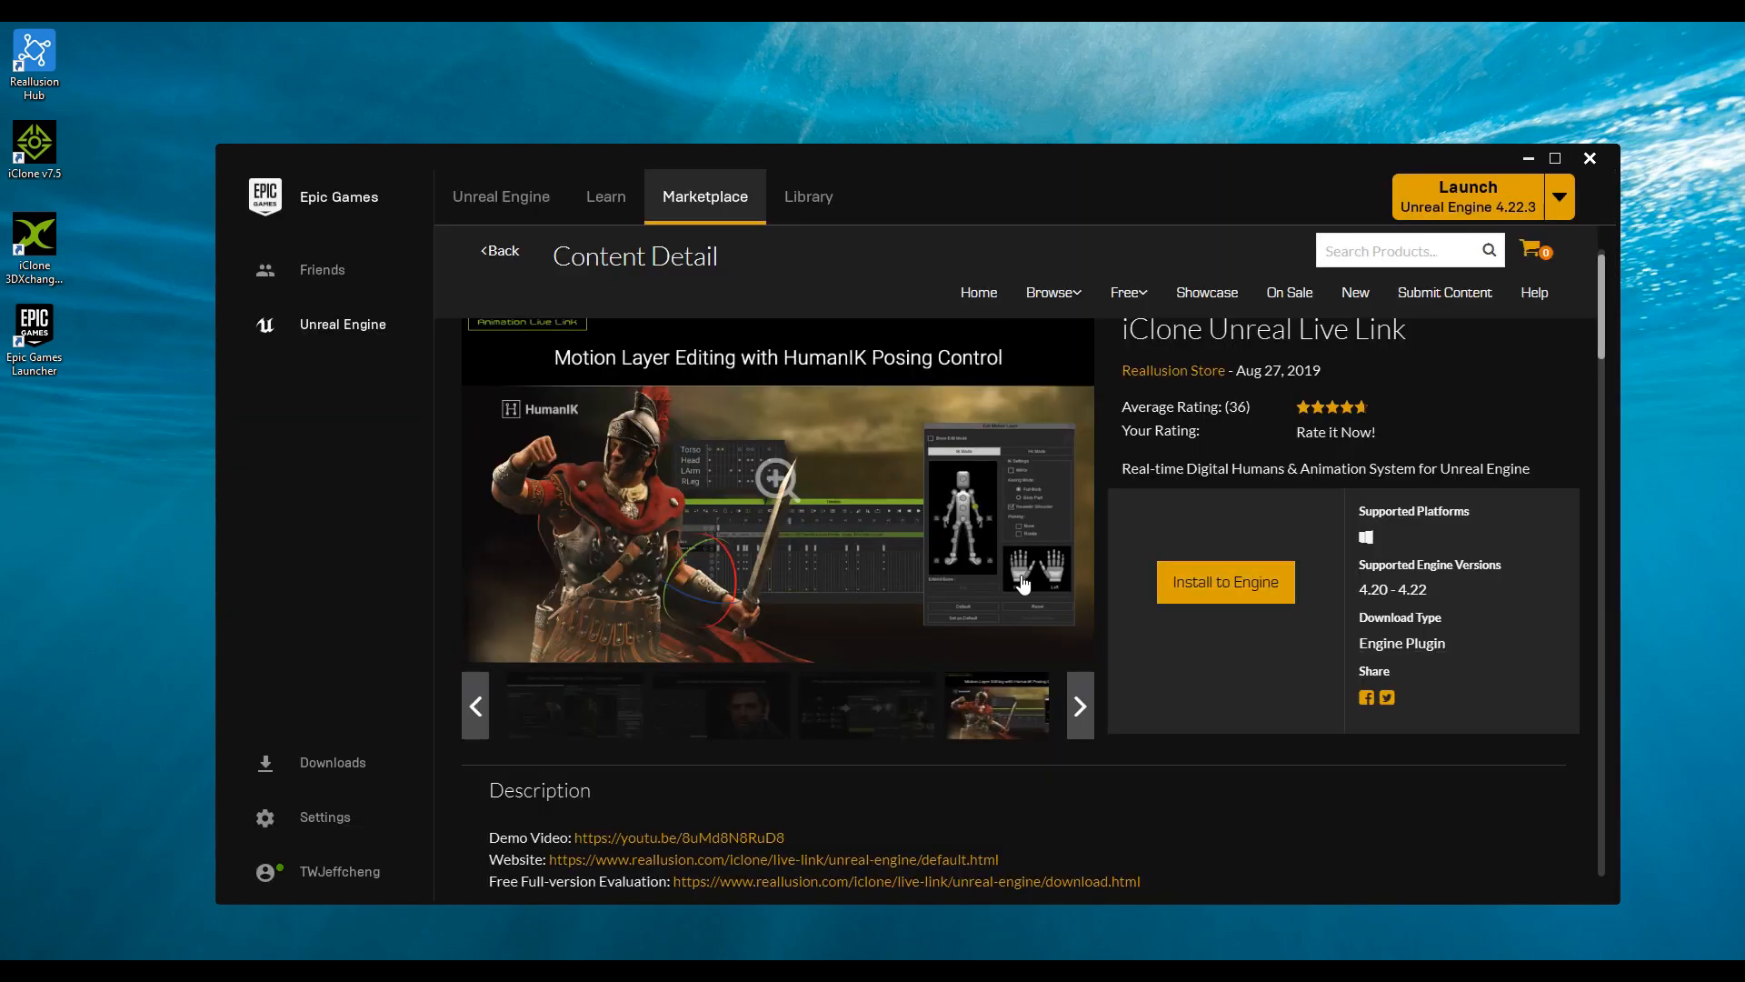
{"action": "mouse_move", "coordinate": [1400, 403]}
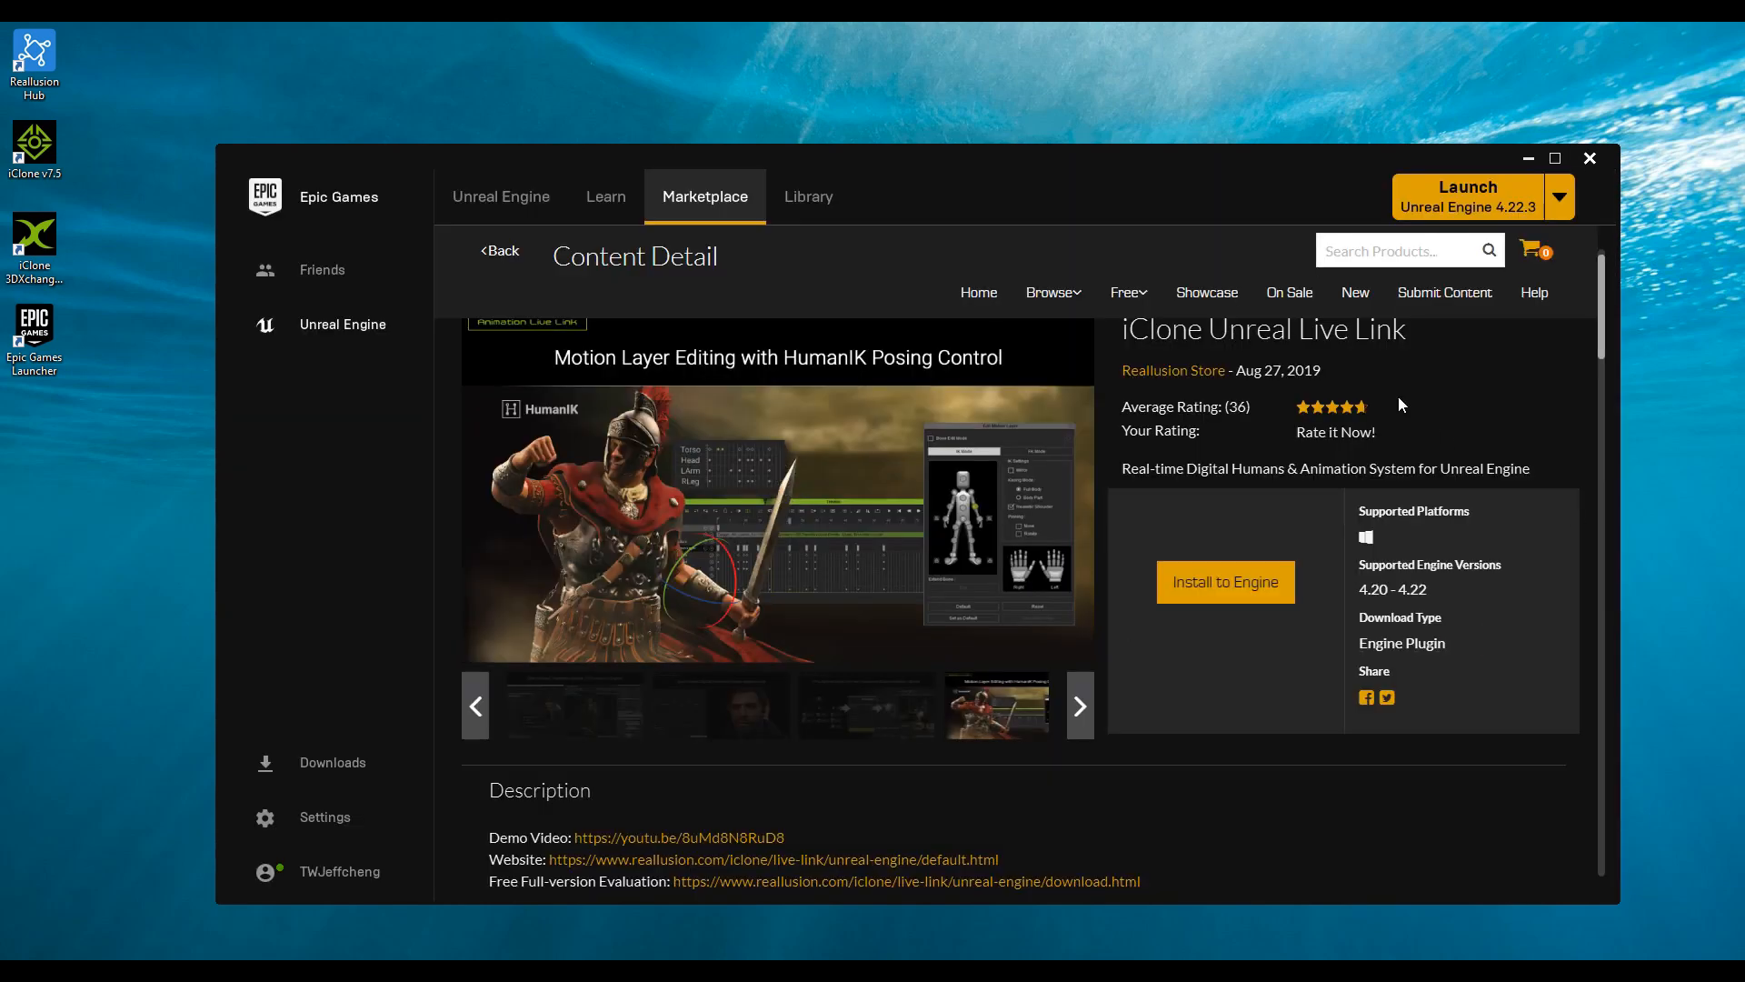
{"action": "left_click", "coordinate": [1467, 195]}
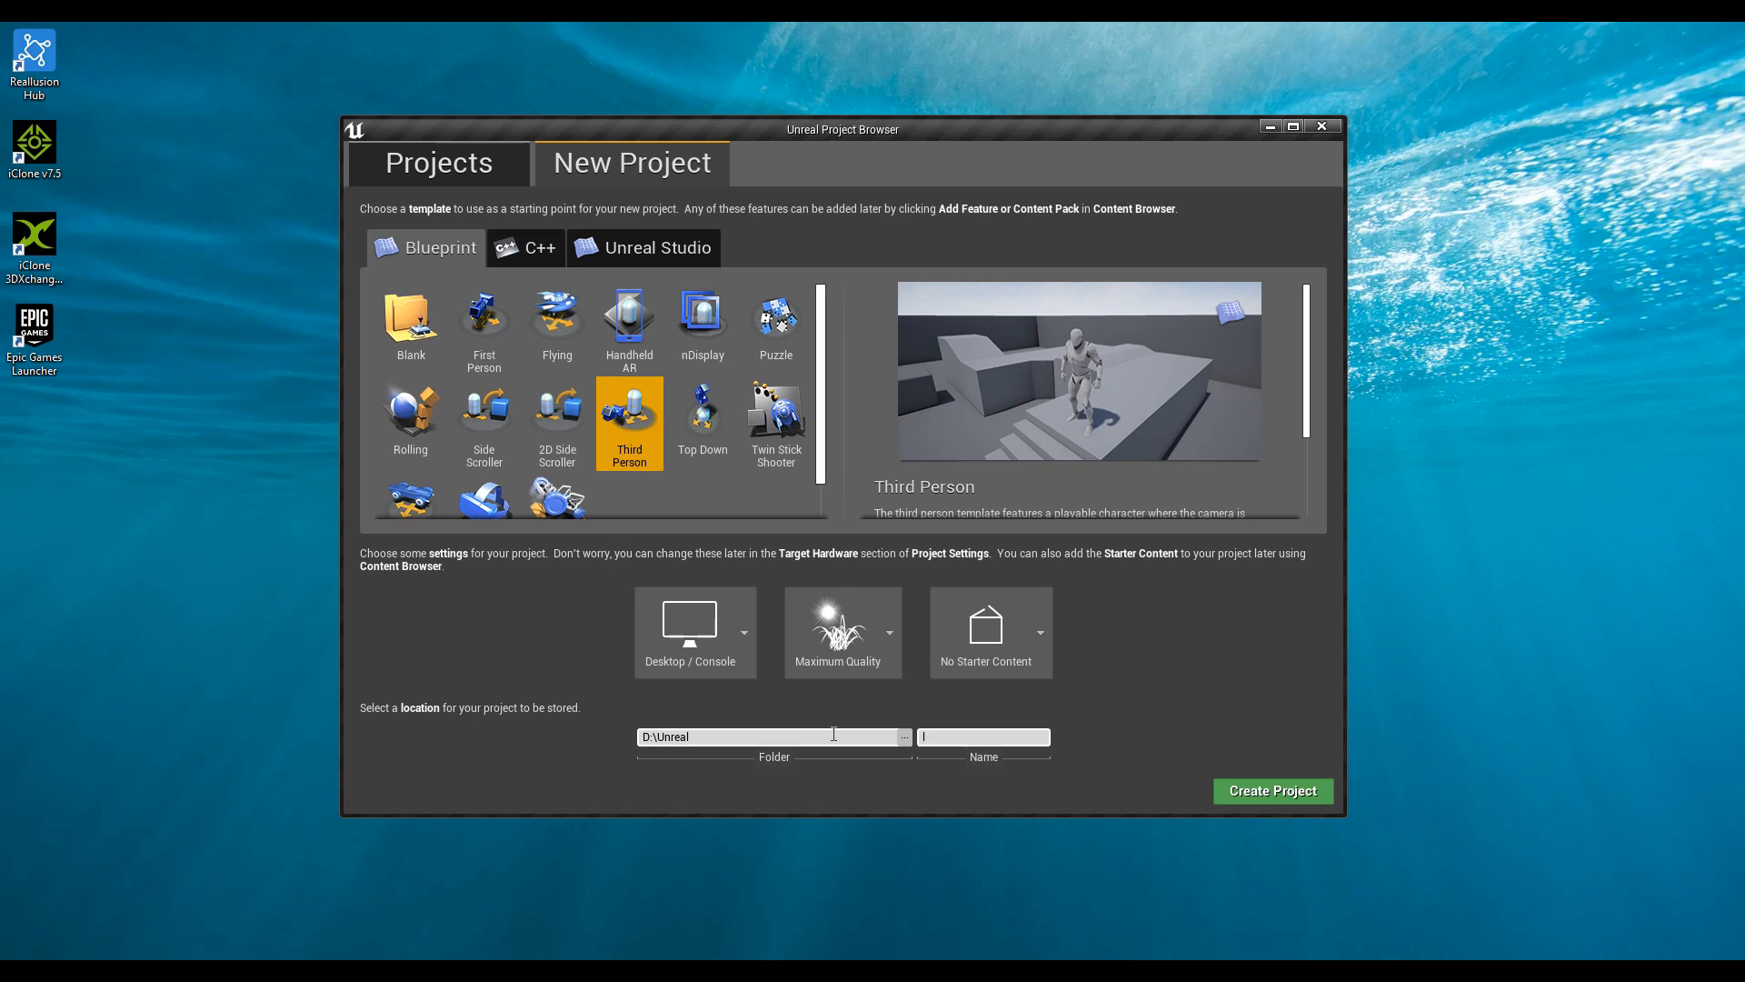
- Create the Third Person project named 'livelink' and bring up Edit > Plugins
{"action": "type", "text": "livelink"}
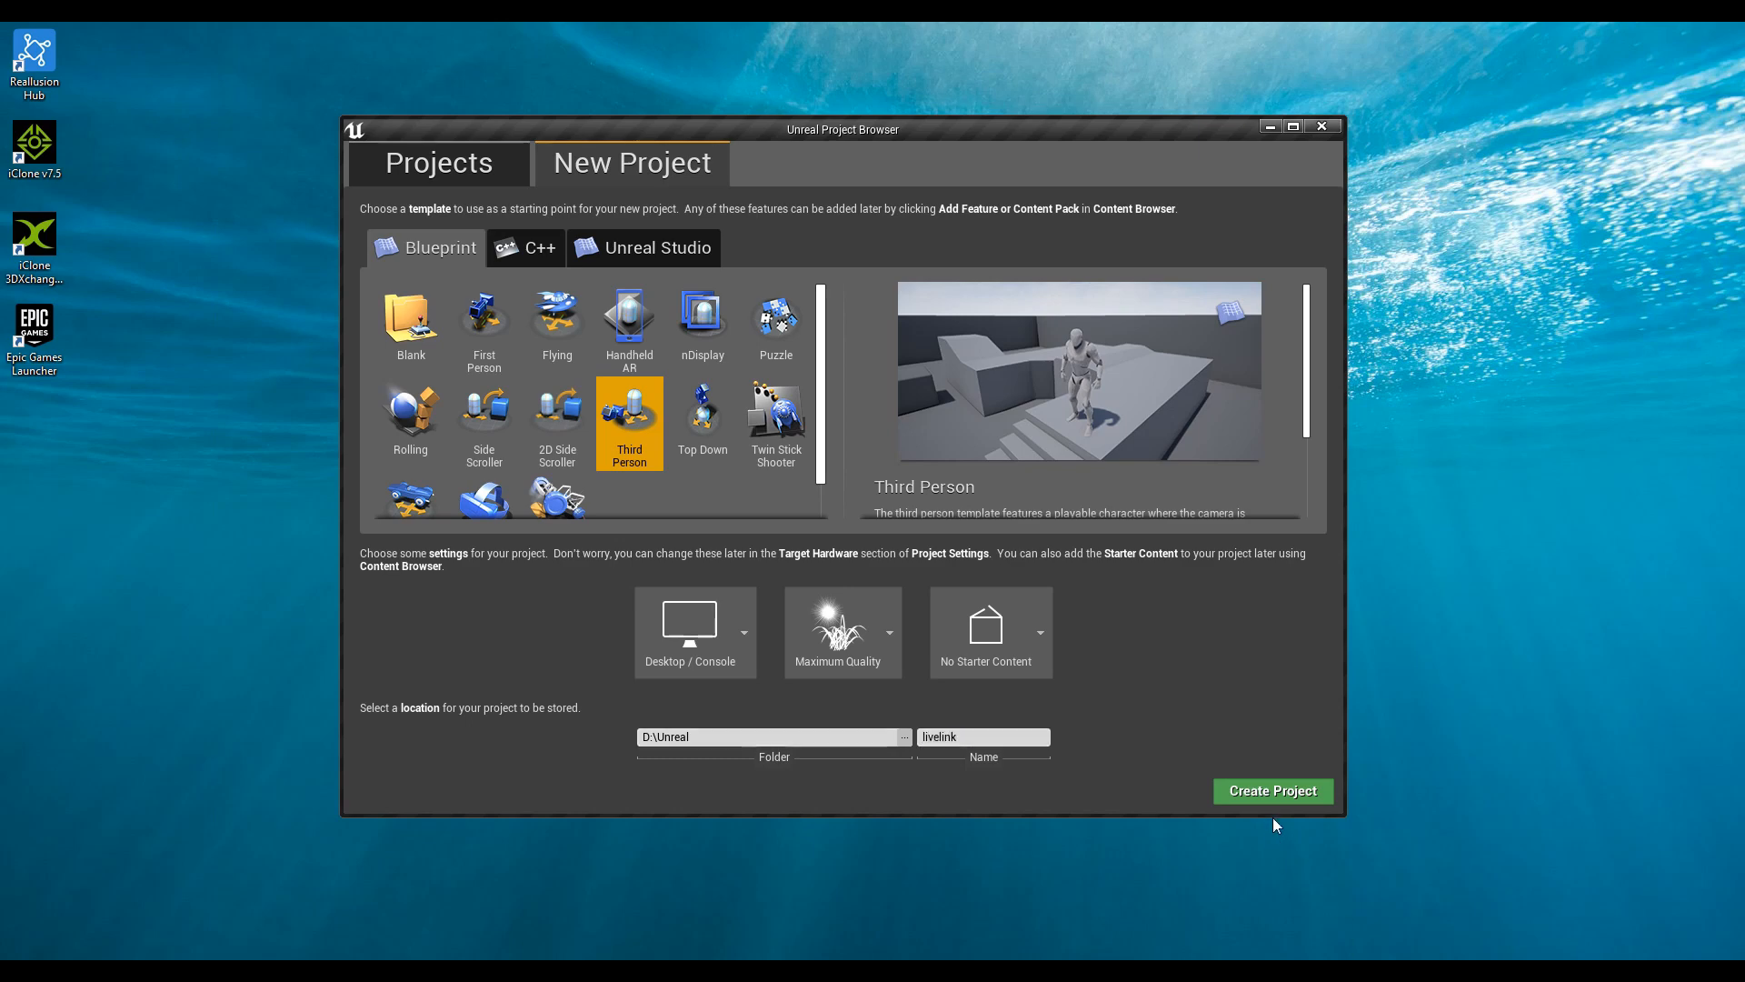
{"action": "left_click", "coordinate": [1271, 791]}
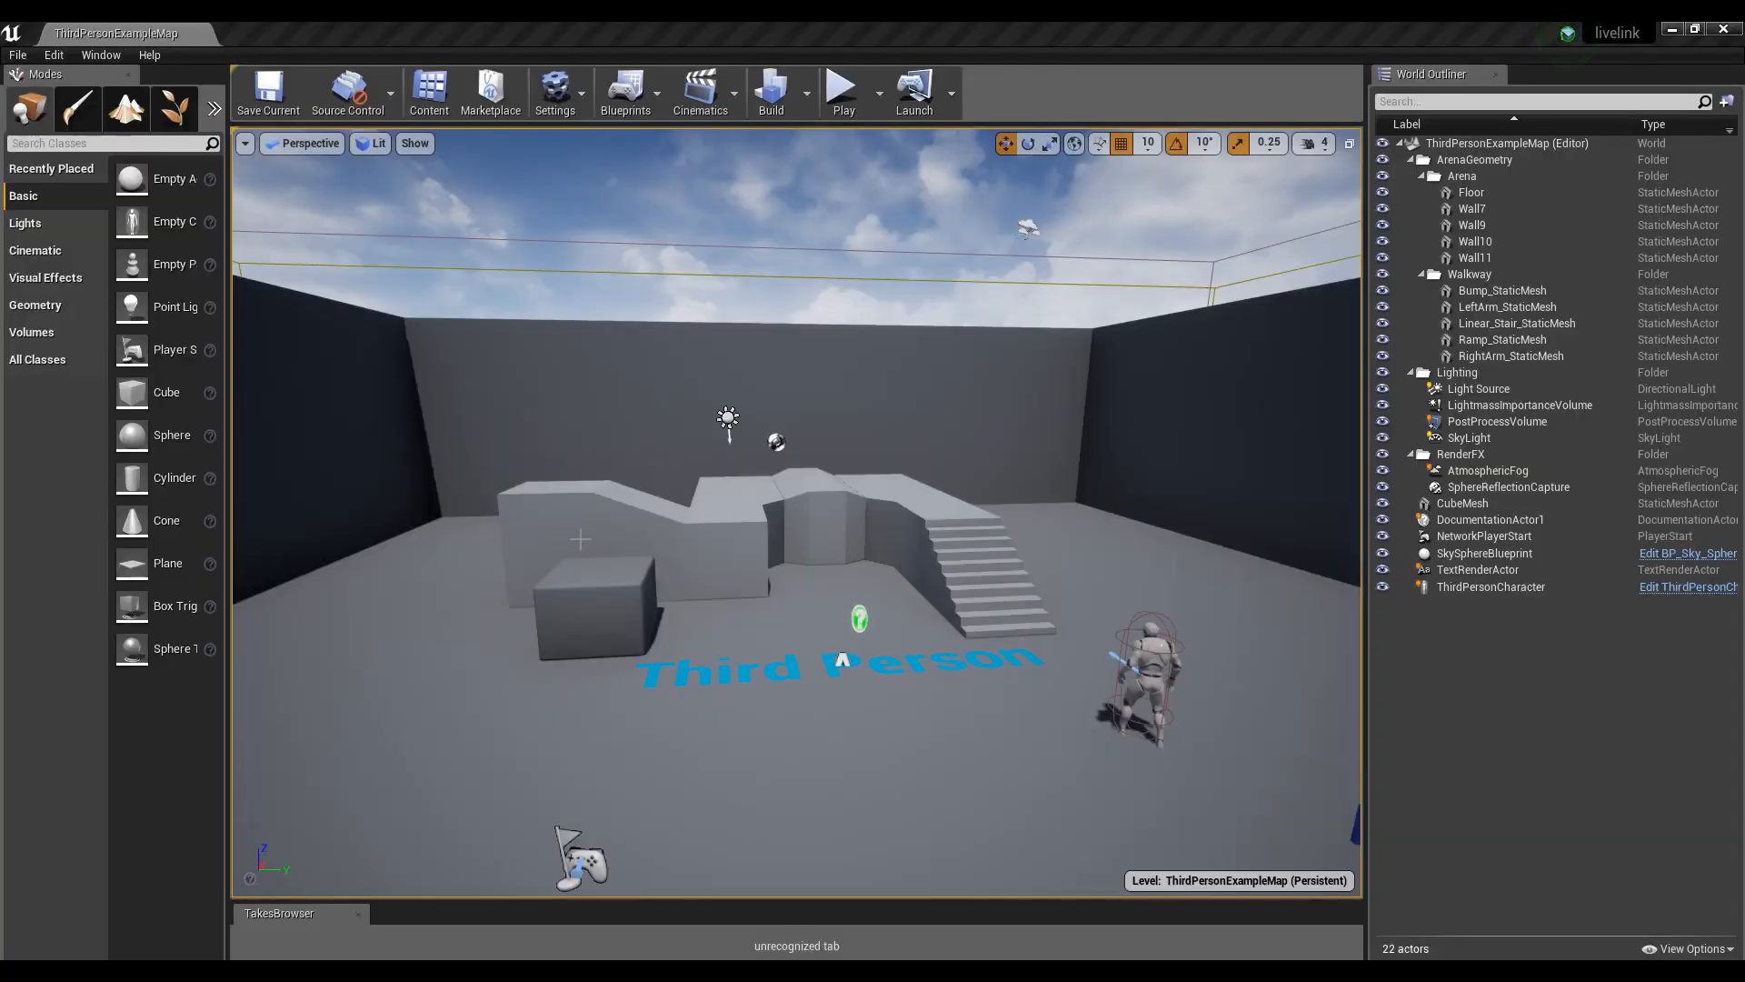
{"action": "mouse_move", "coordinate": [44, 74]}
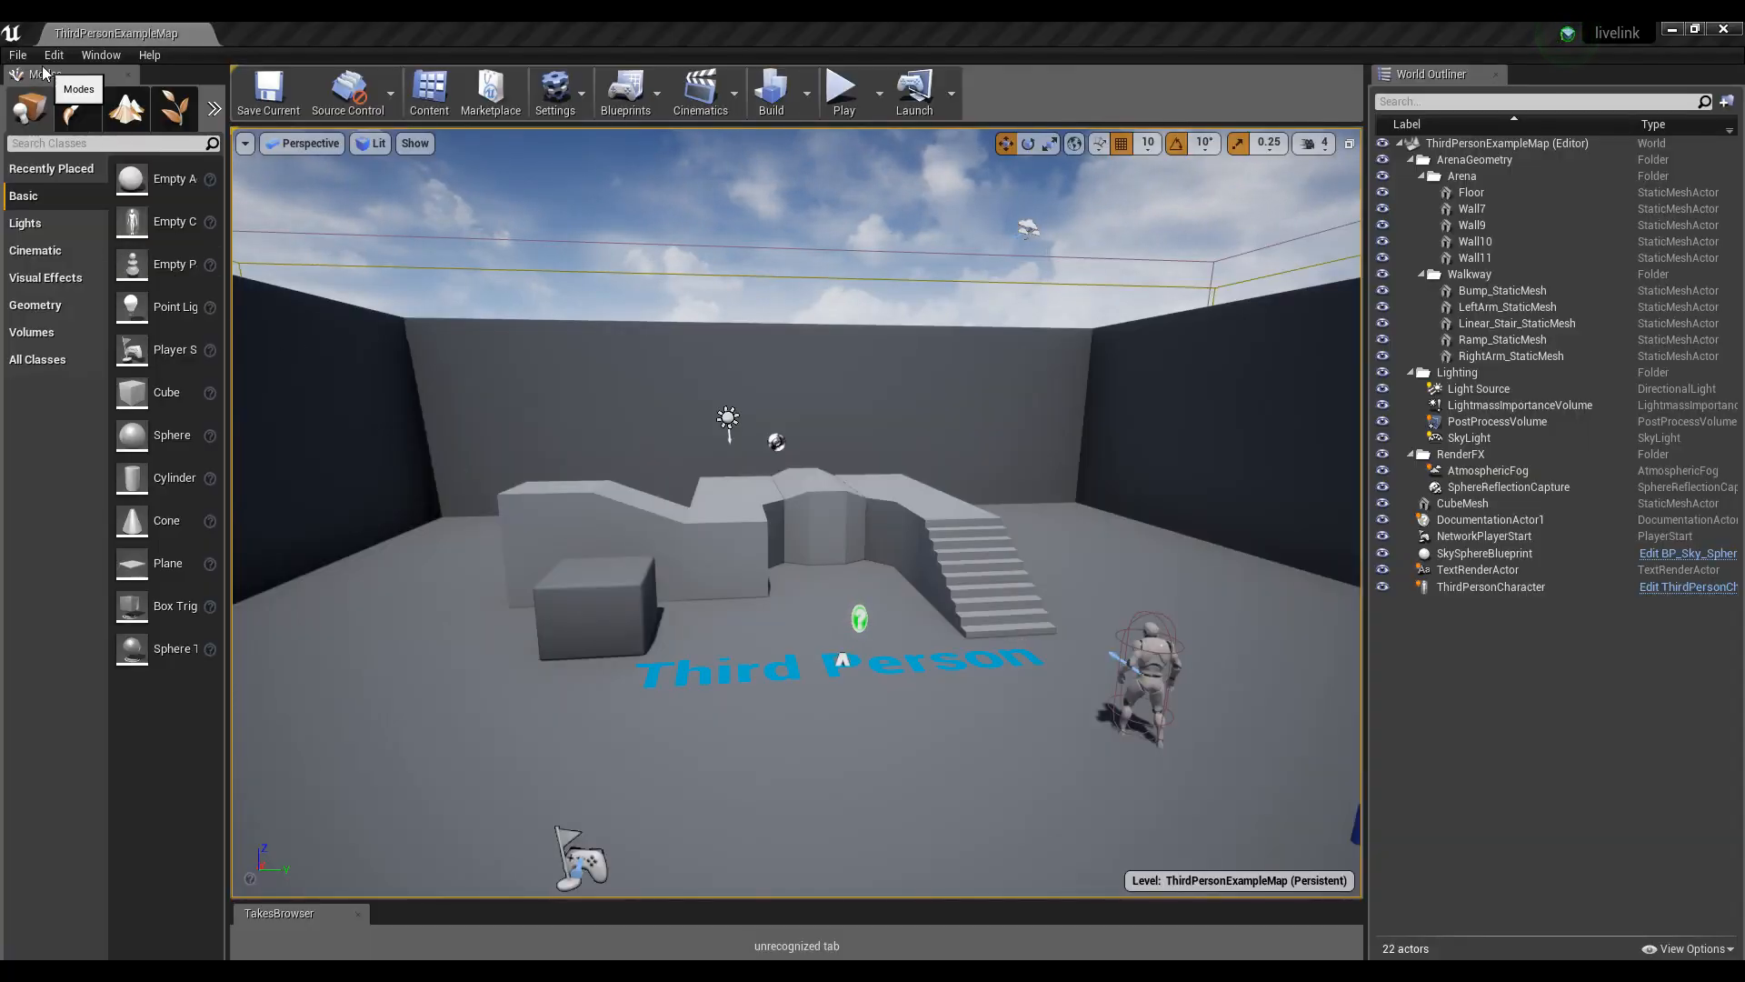
{"action": "left_click", "coordinate": [53, 55]}
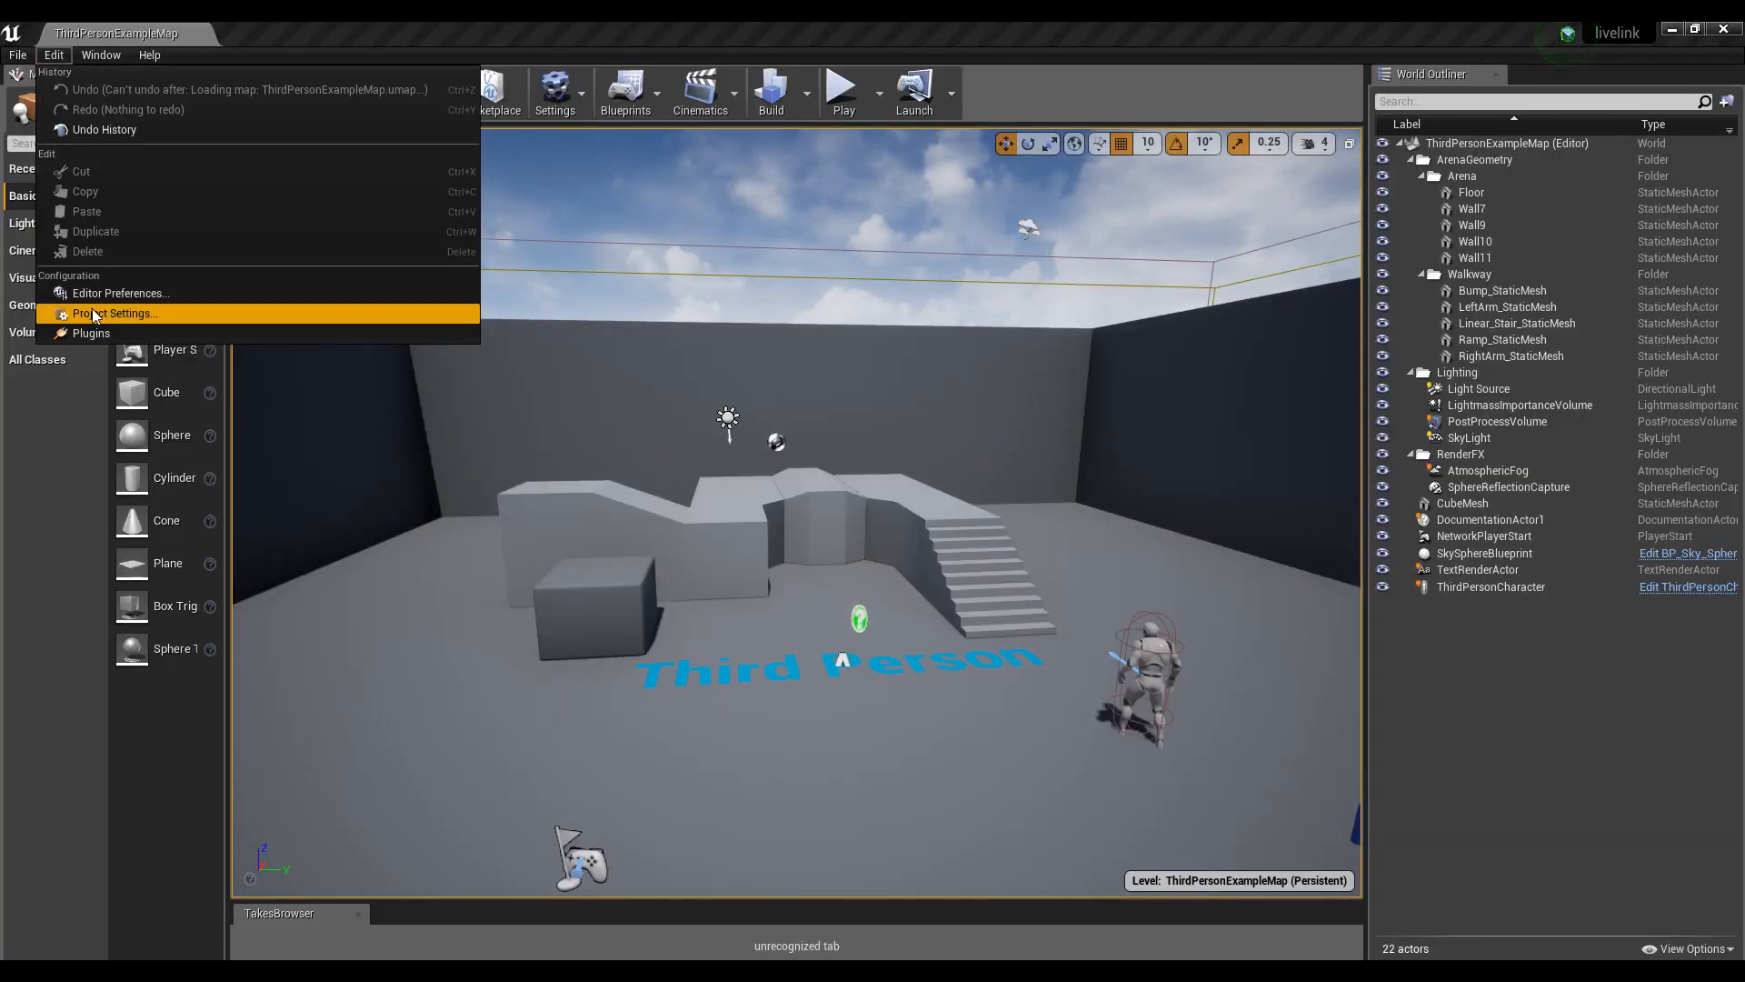
{"action": "left_click", "coordinate": [91, 330]}
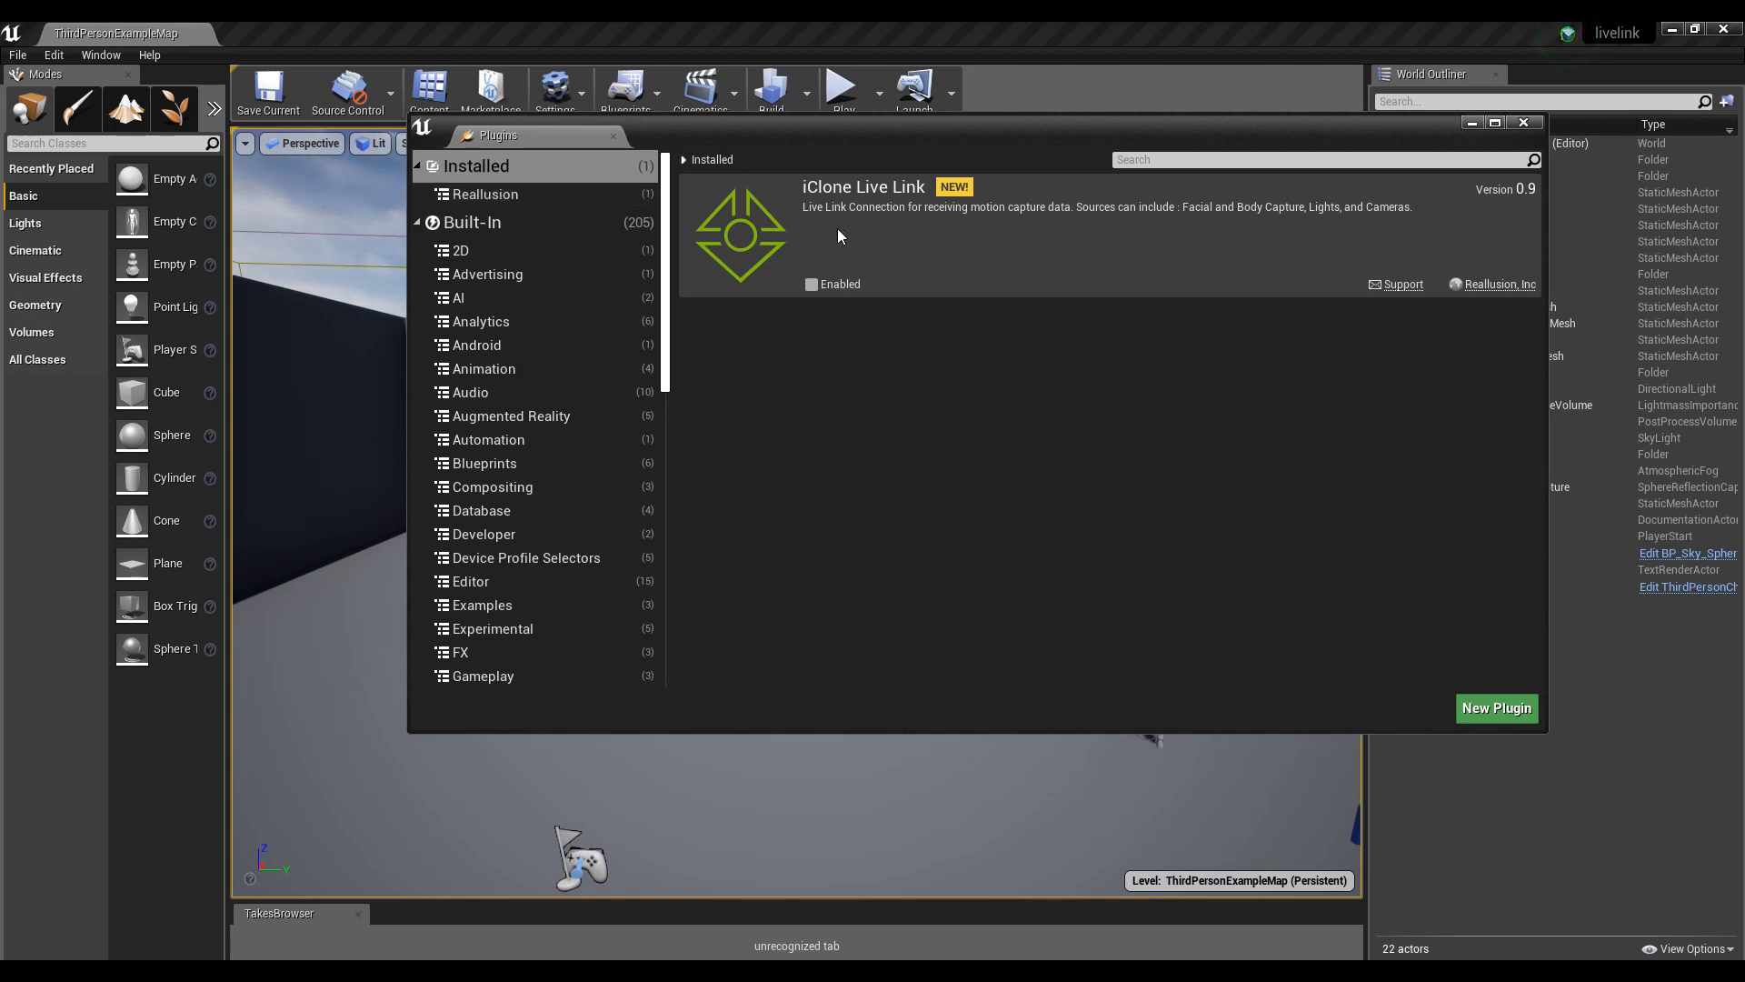
{"action": "mouse_move", "coordinate": [811, 284]}
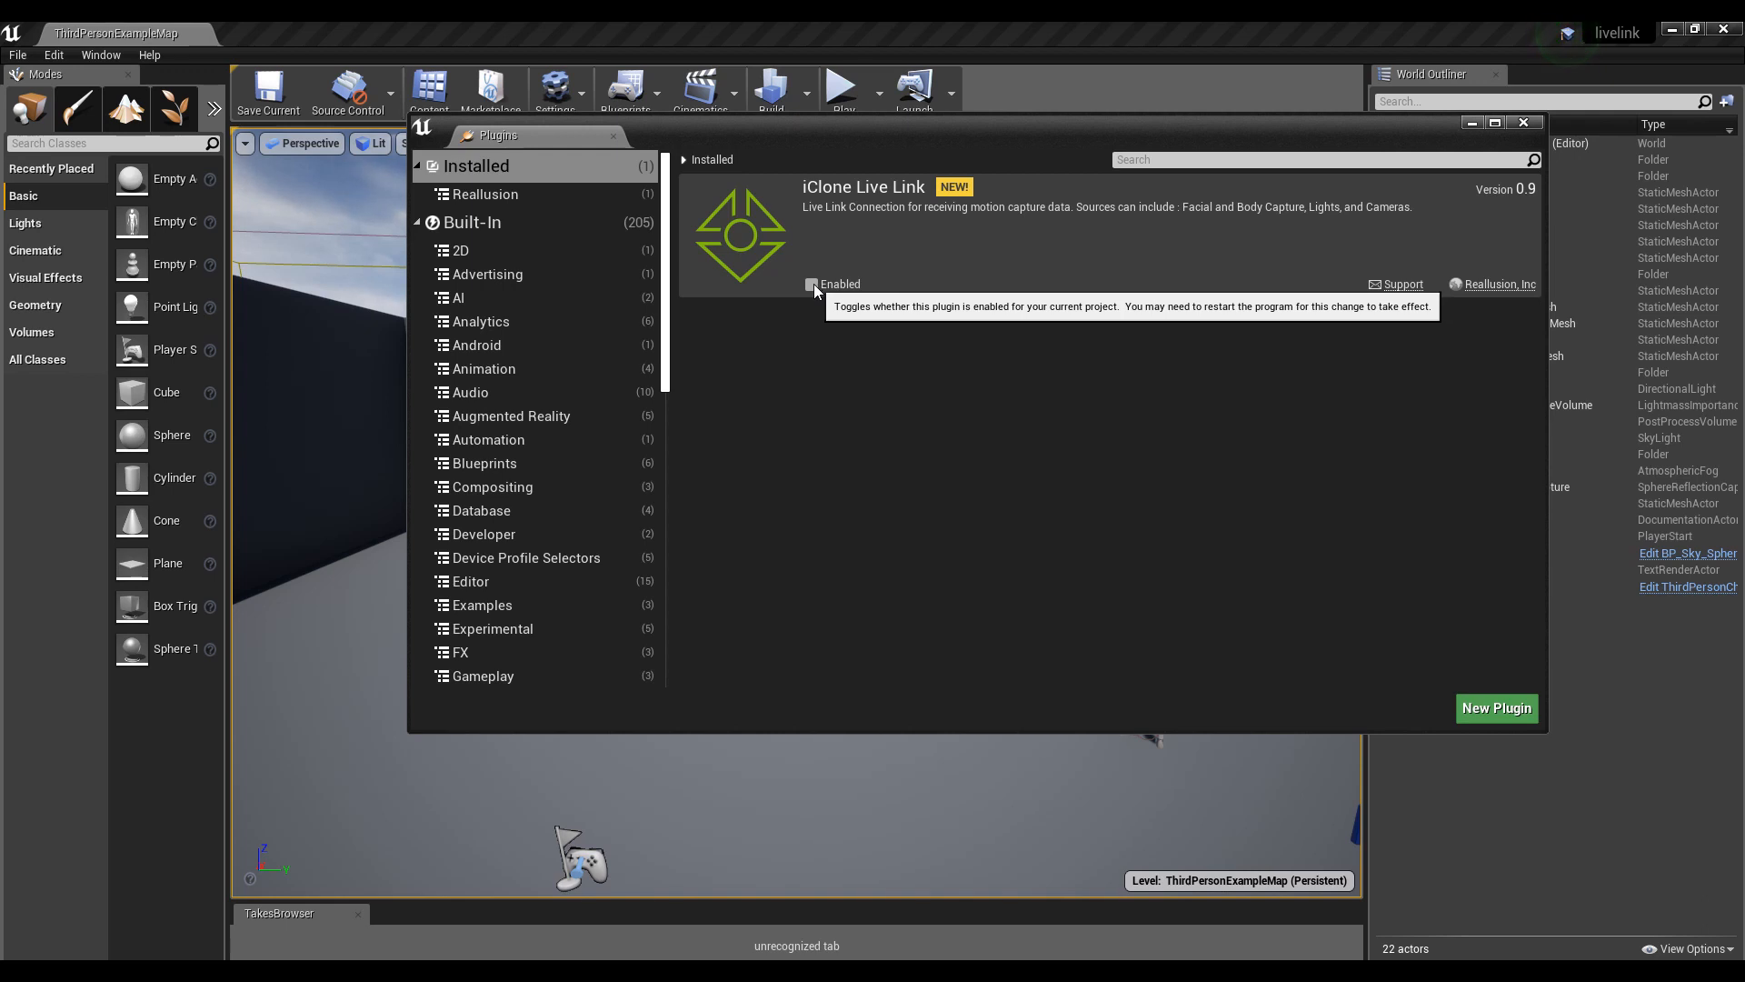
- Tick Enabled on iClone Live Link under Installed > Reallusion, then show the Built-In list
{"action": "left_click", "coordinate": [485, 194]}
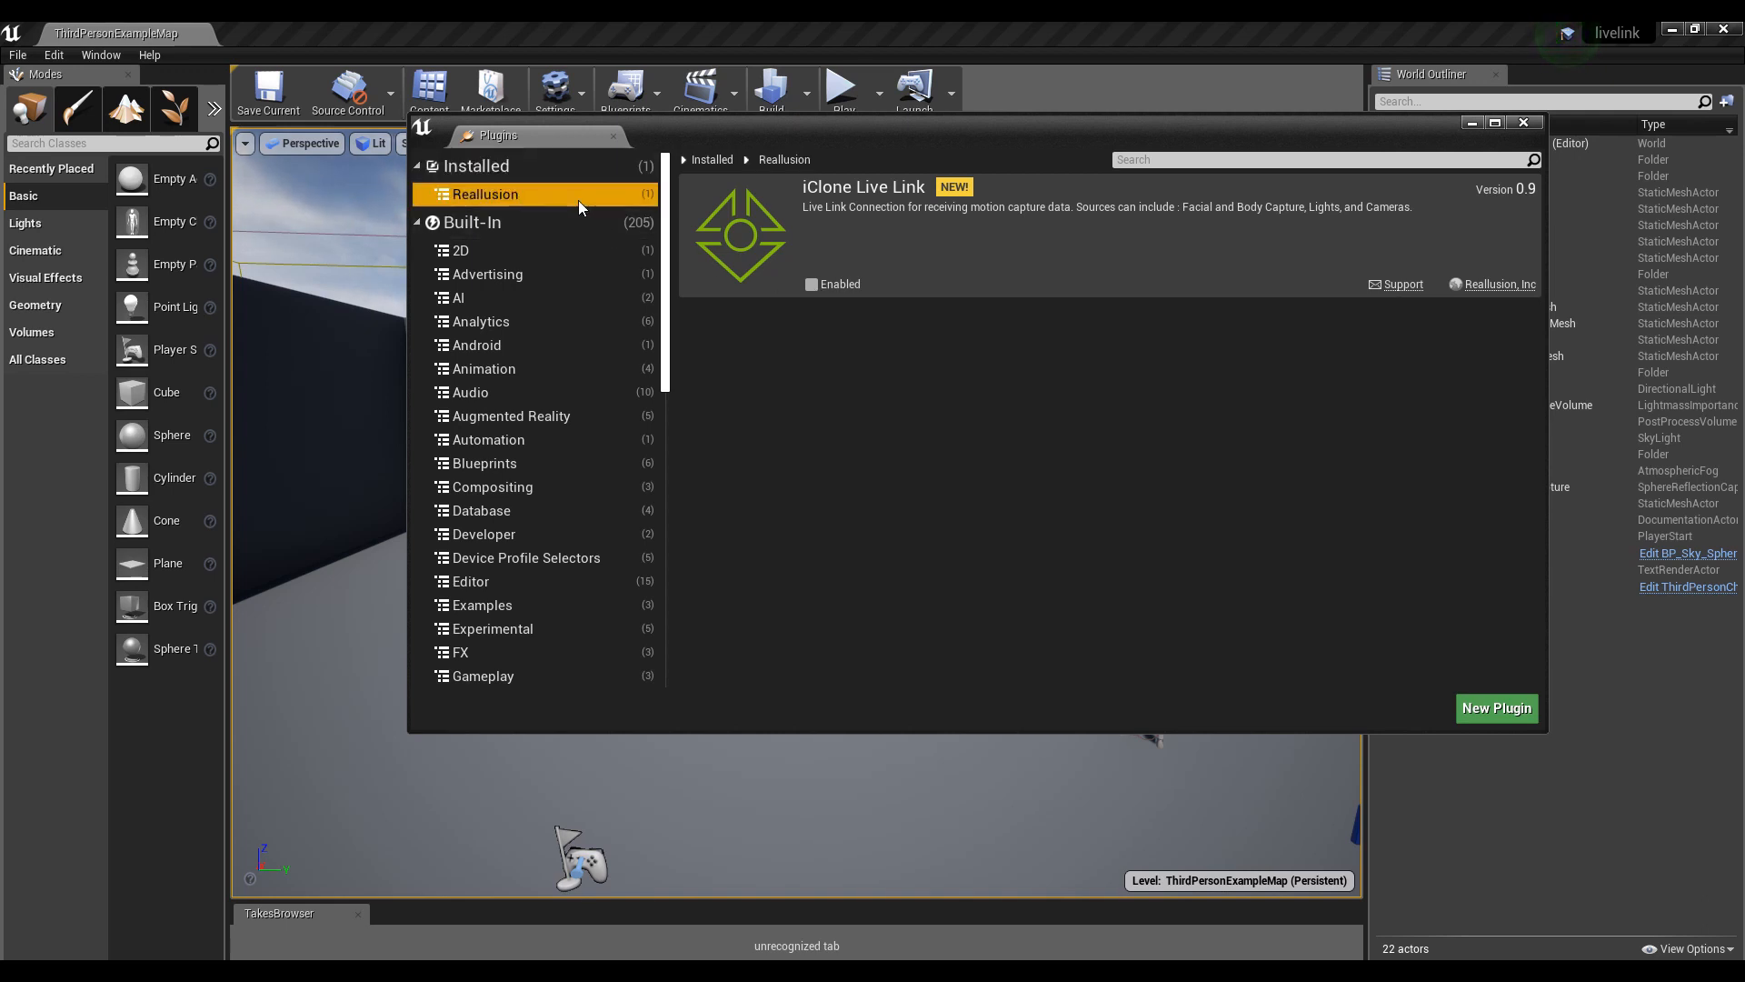
{"action": "left_click", "coordinate": [810, 283]}
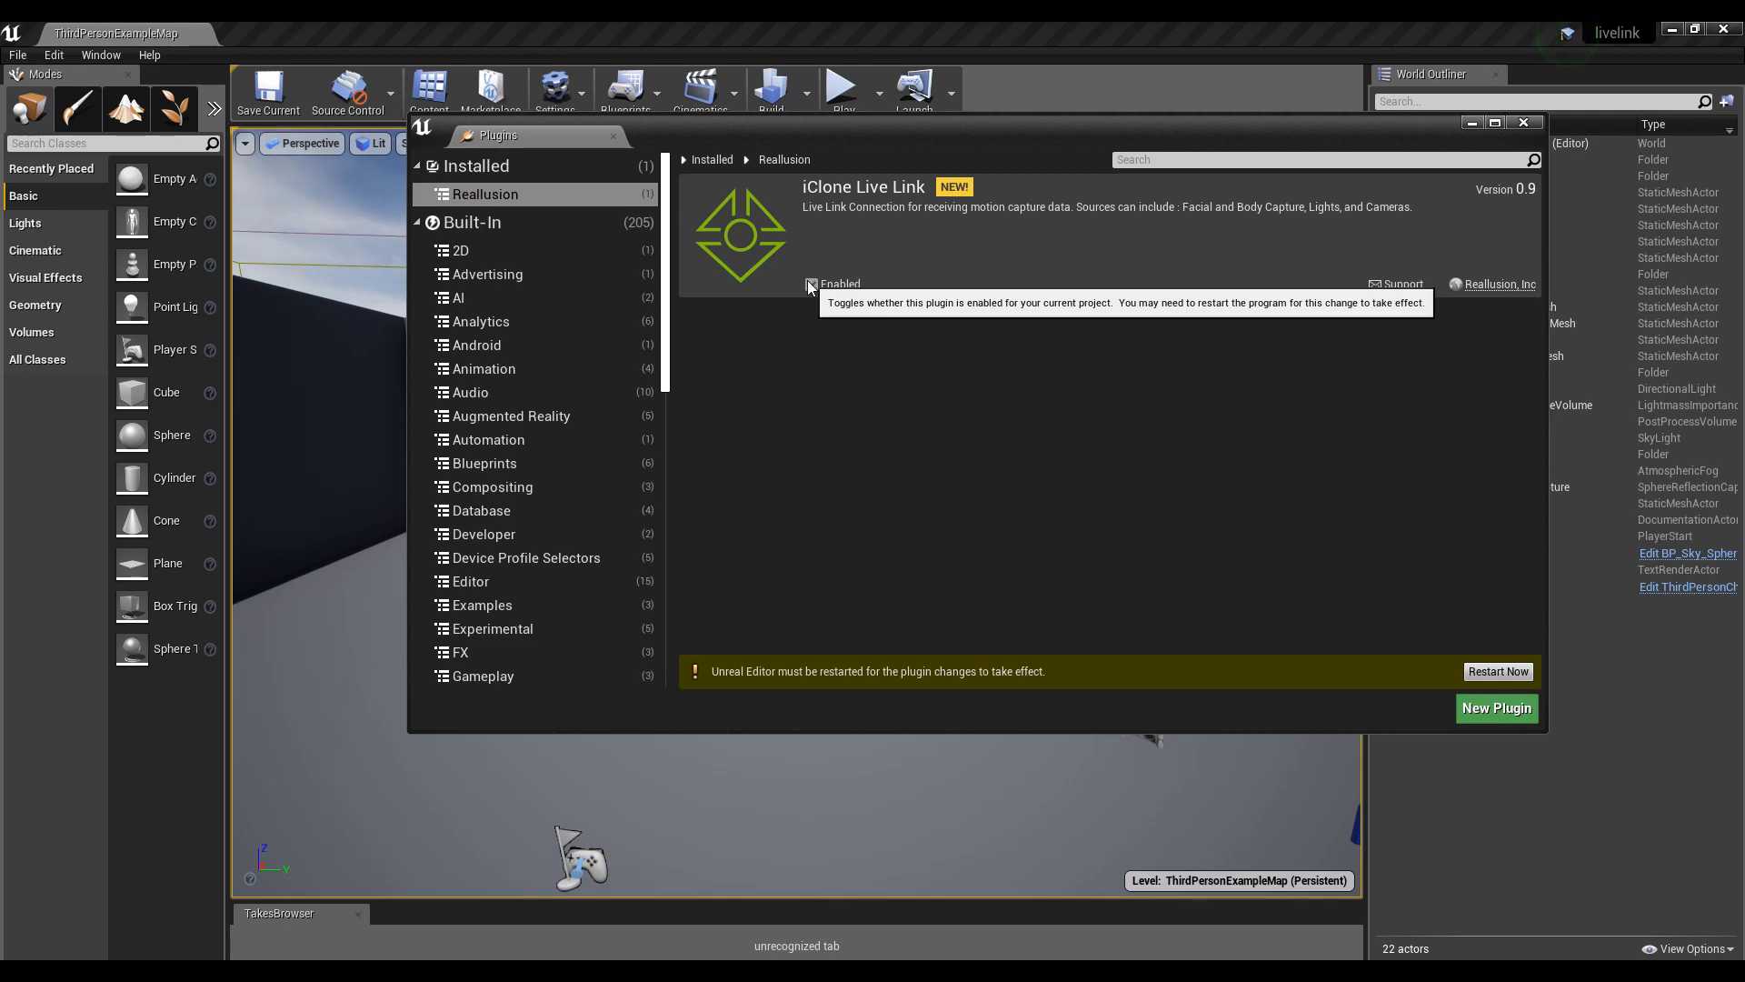
{"action": "mouse_move", "coordinate": [553, 222]}
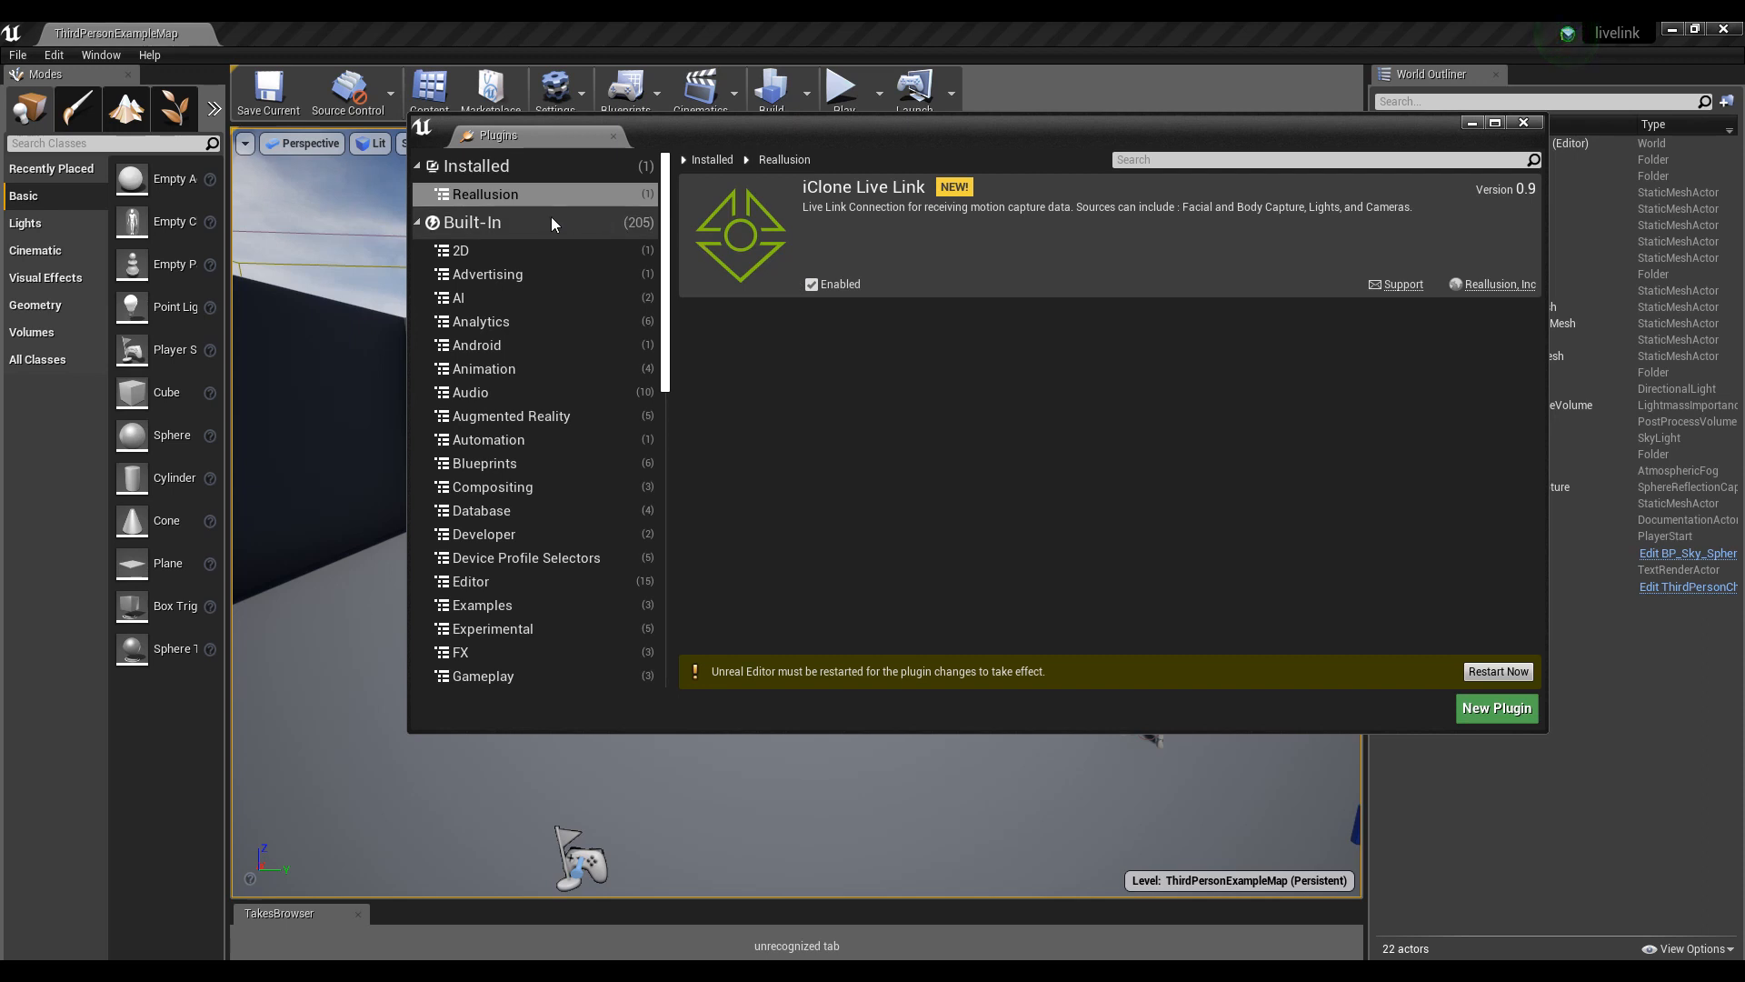
{"action": "mouse_move", "coordinate": [484, 233]}
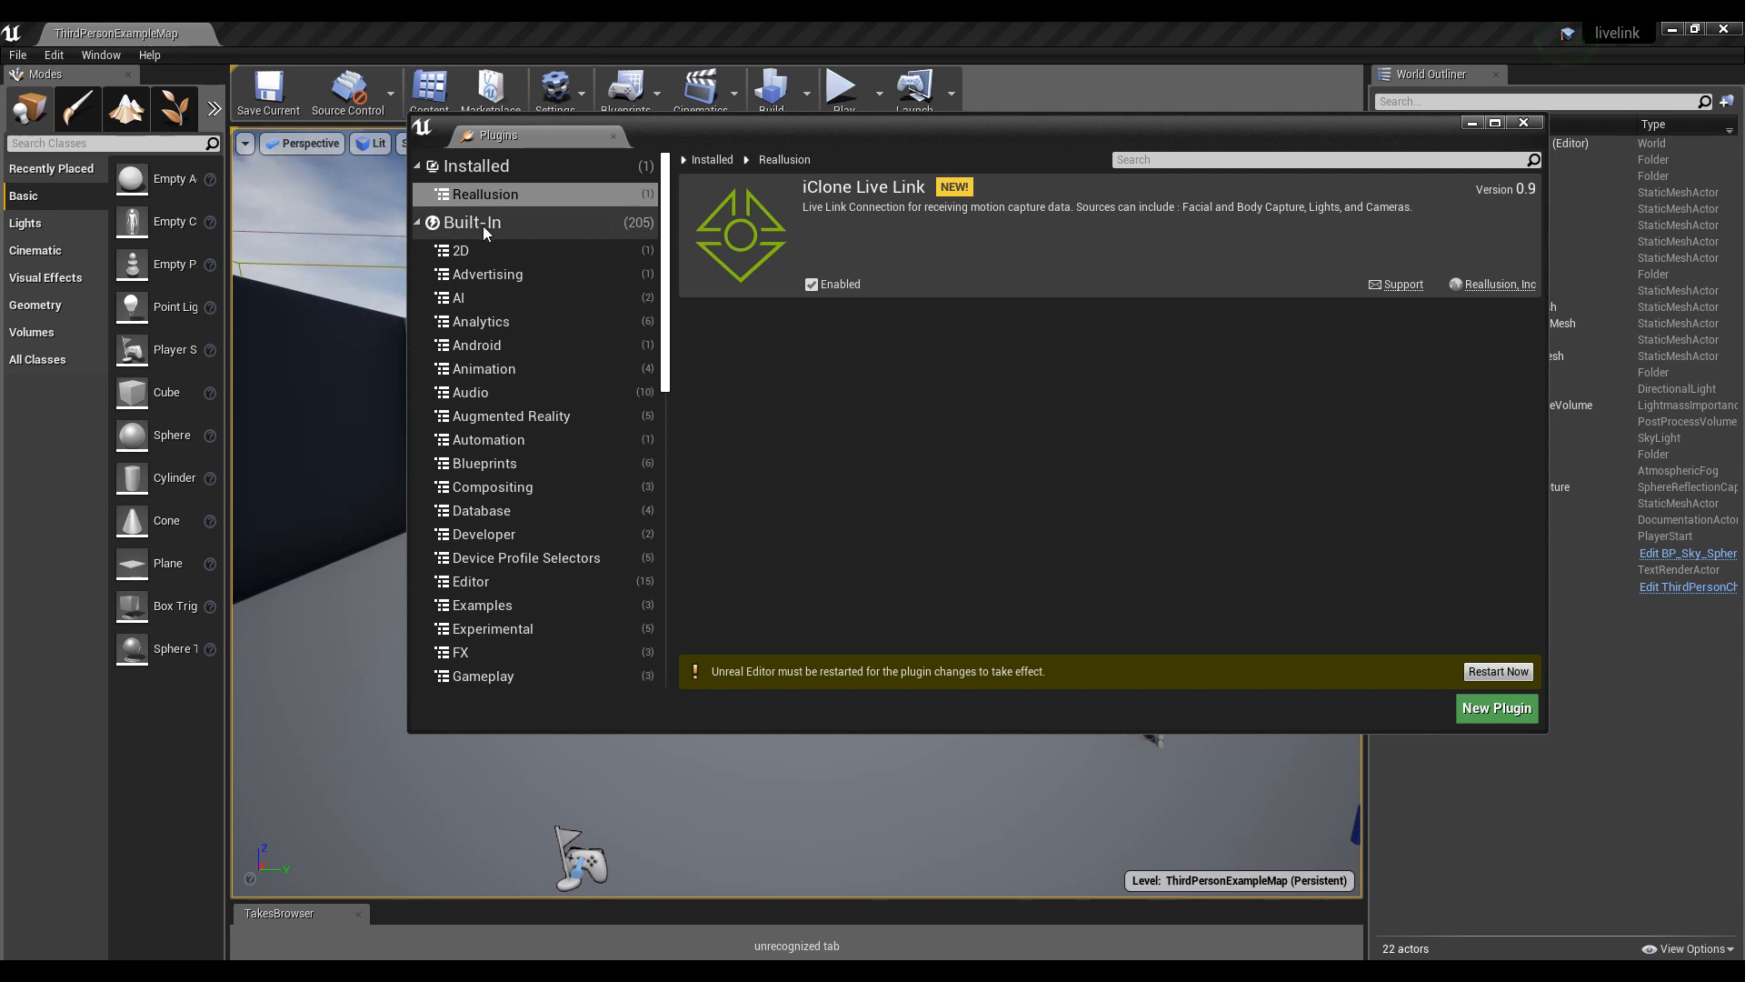
{"action": "left_click", "coordinate": [473, 222]}
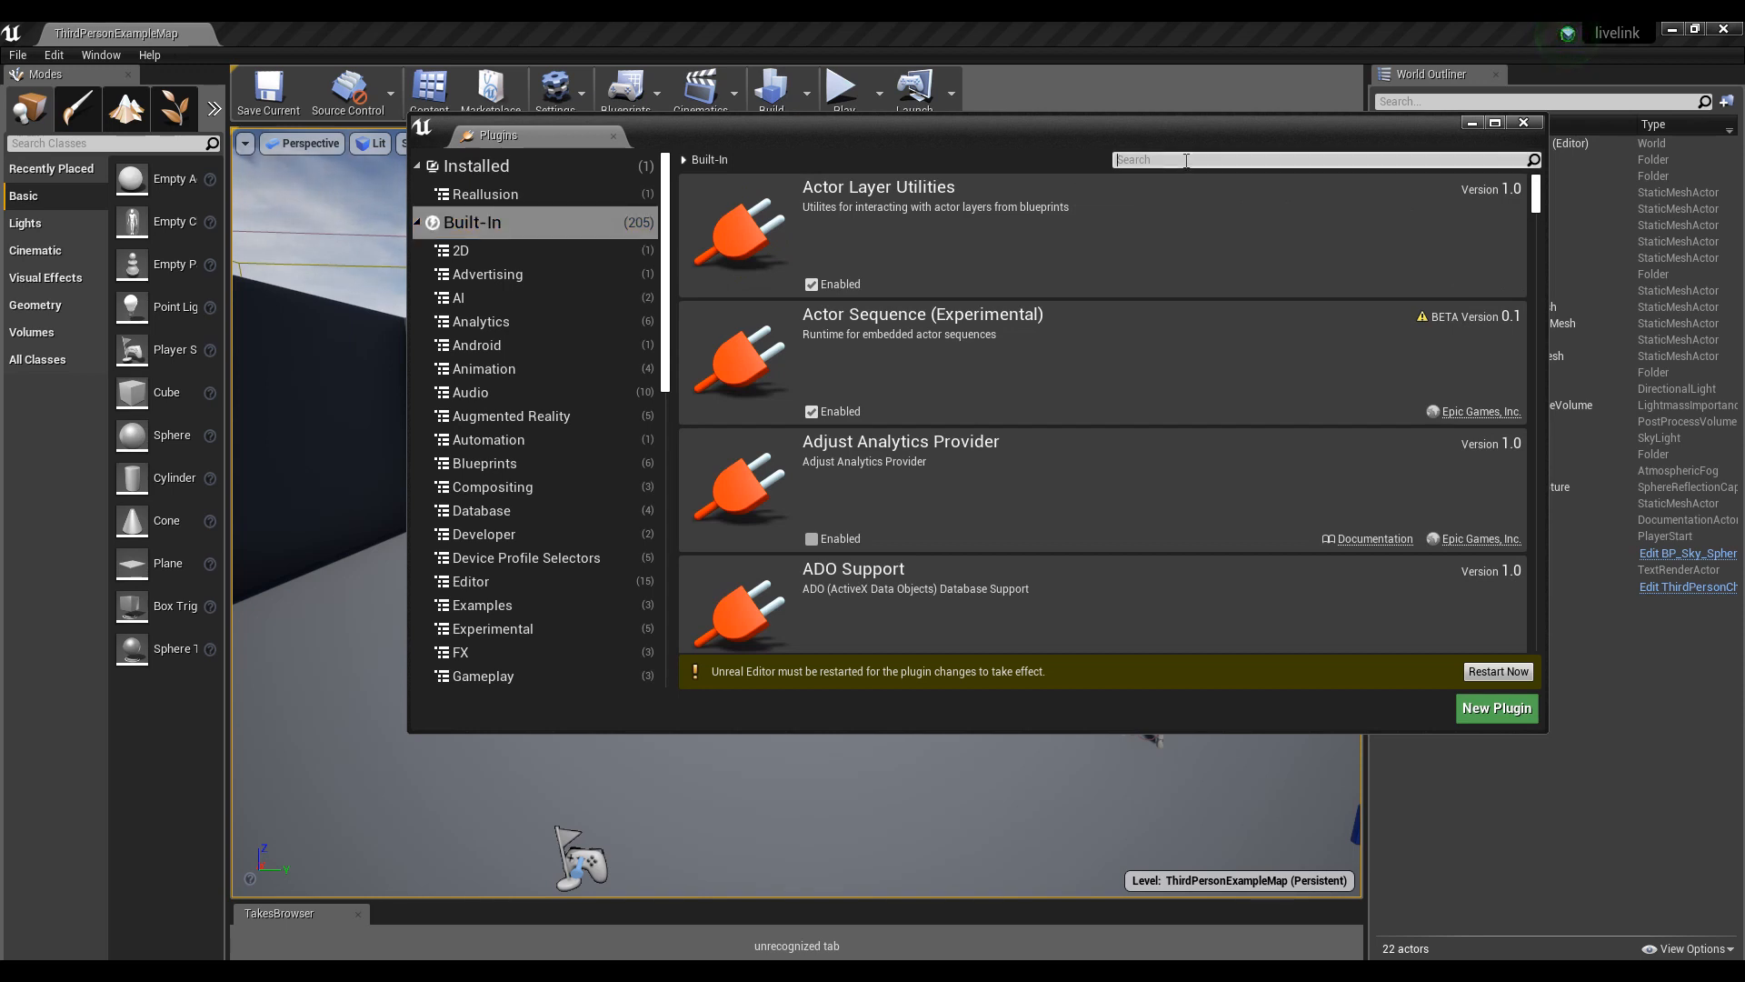
- Filter built-in plugins by 'live' and tick Enabled on the Live Link plugin
{"action": "type", "text": "live"}
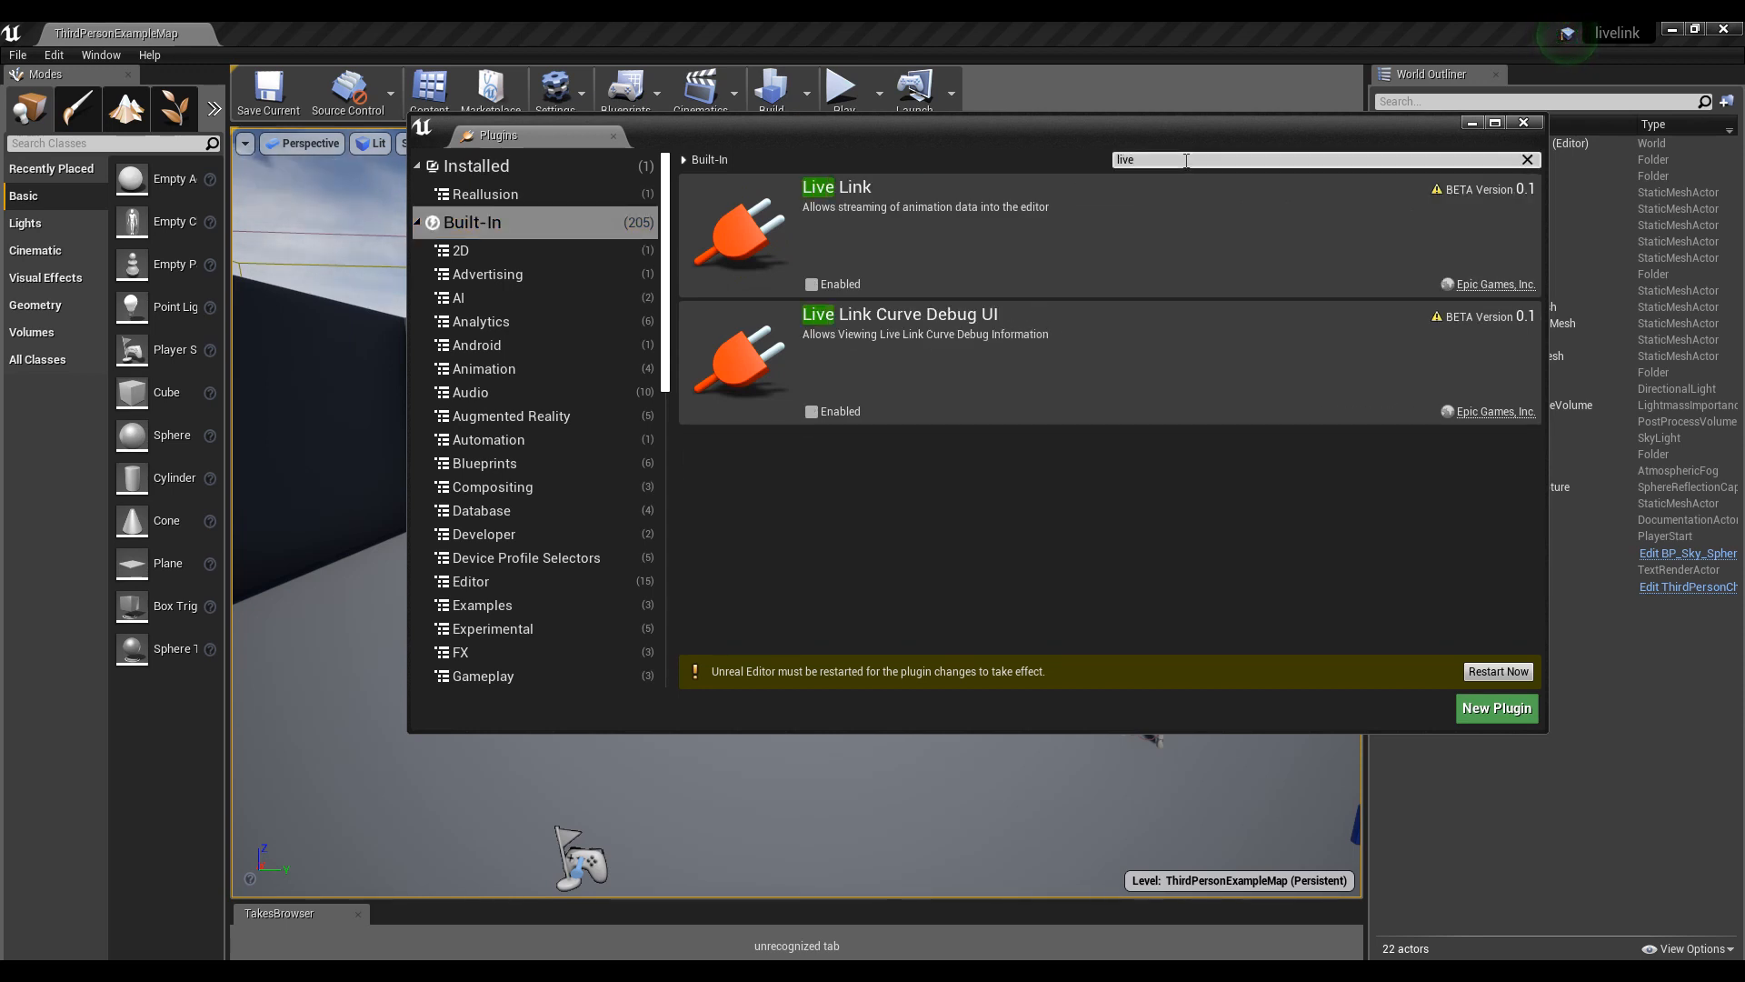
{"action": "mouse_move", "coordinate": [1089, 245]}
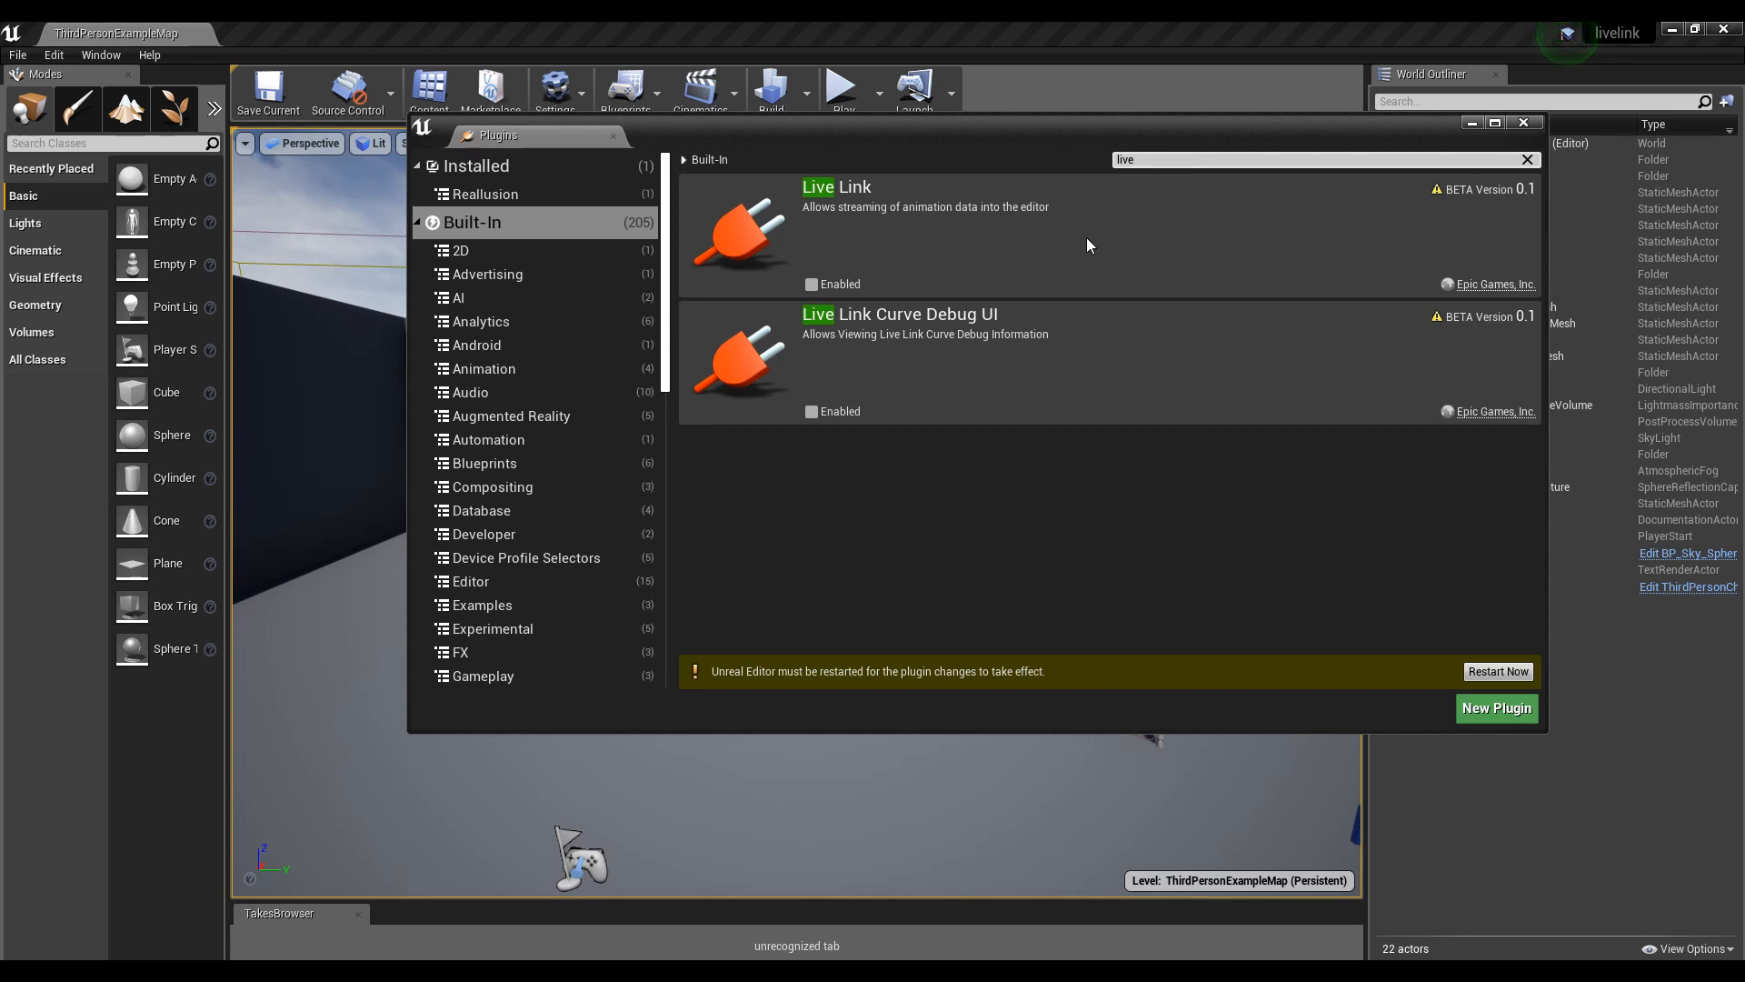
{"action": "mouse_move", "coordinate": [836, 225]}
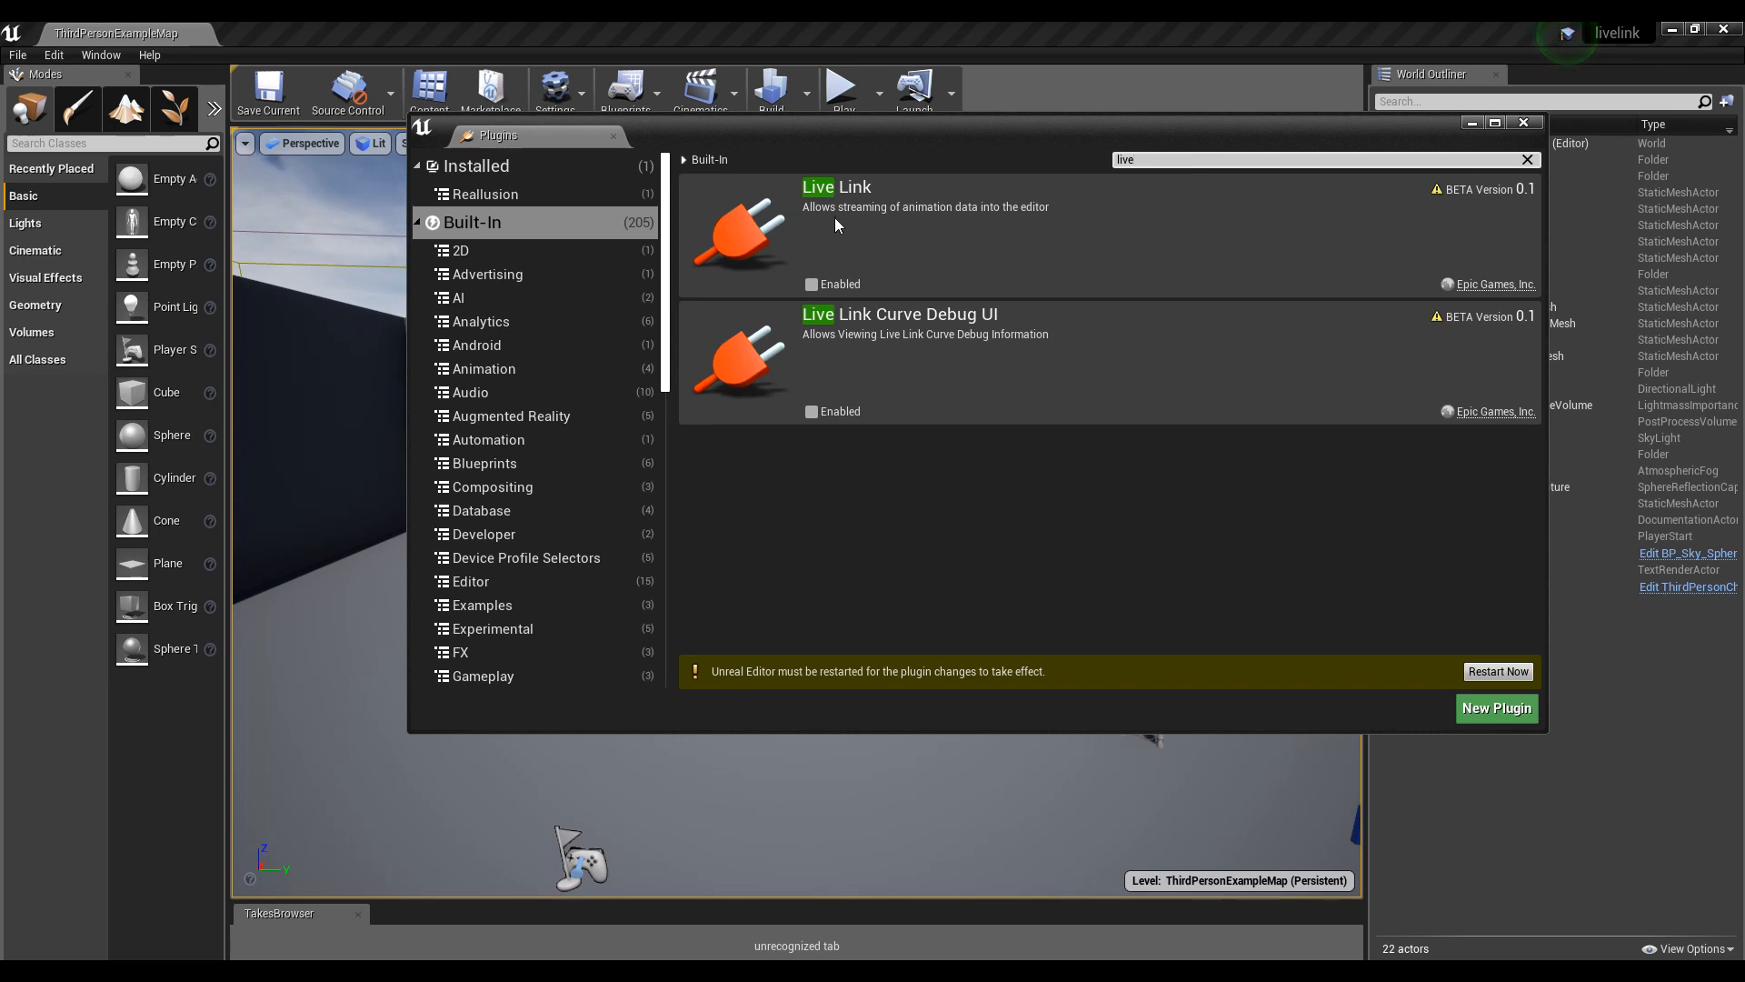
{"action": "mouse_move", "coordinate": [811, 284]}
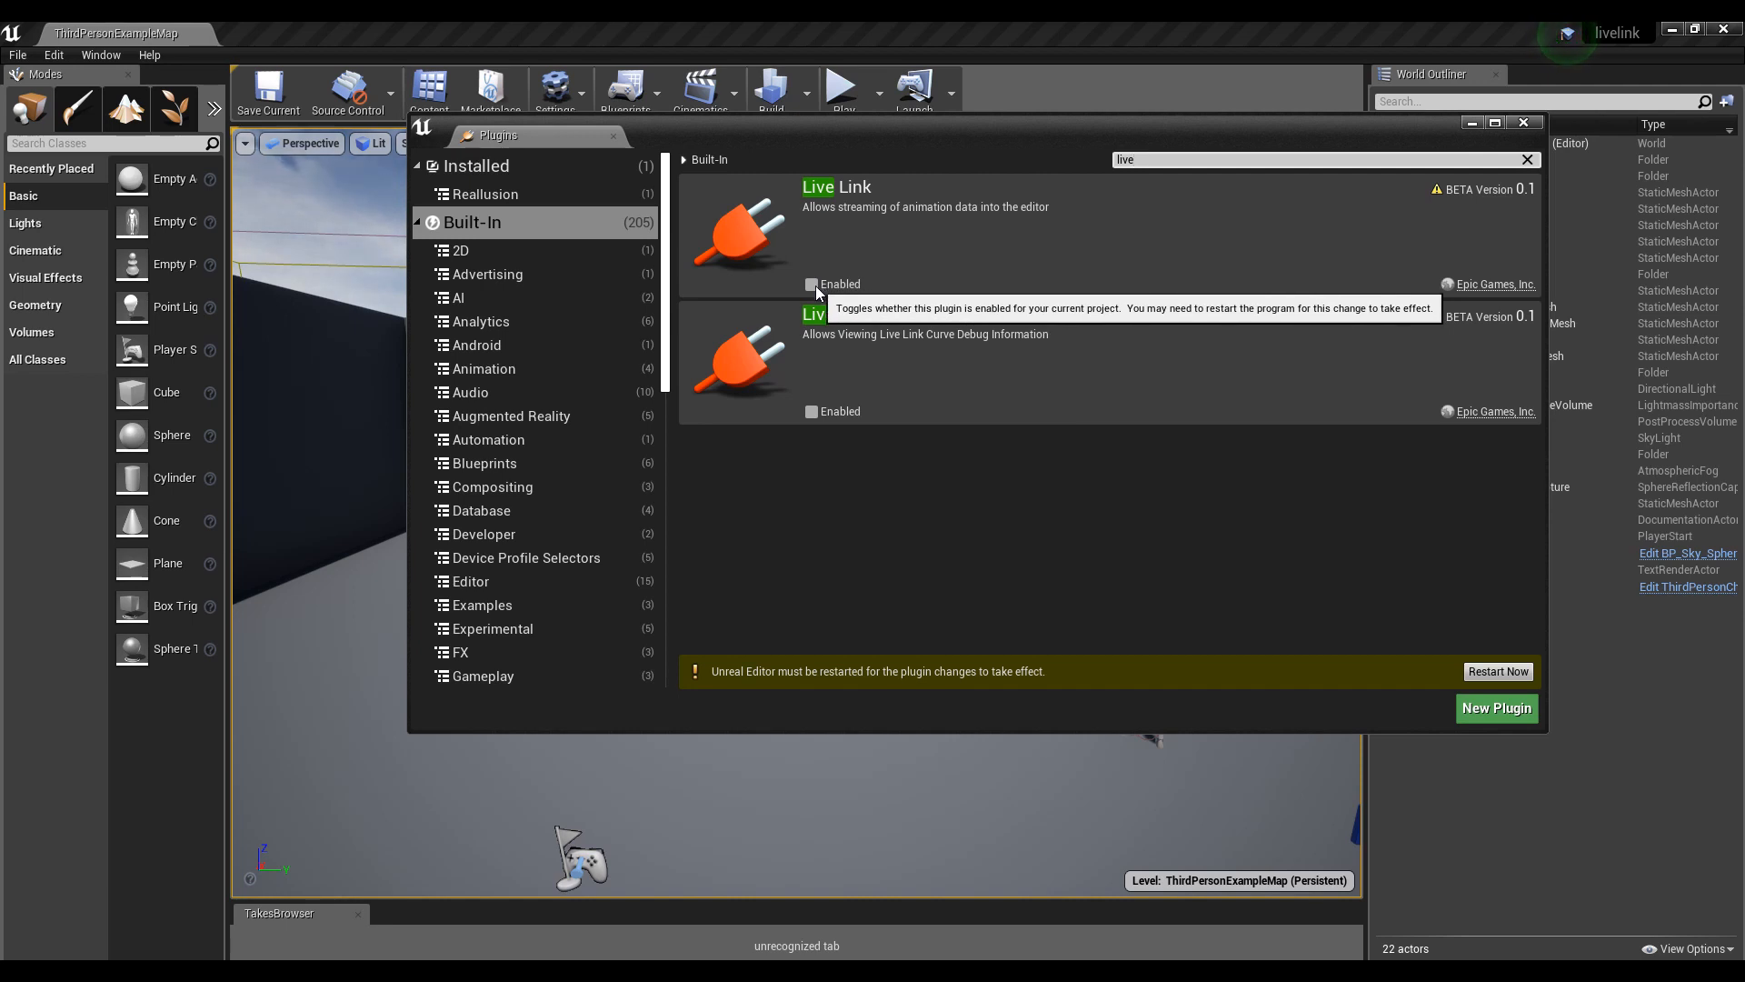
{"action": "mouse_move", "coordinate": [774, 278]}
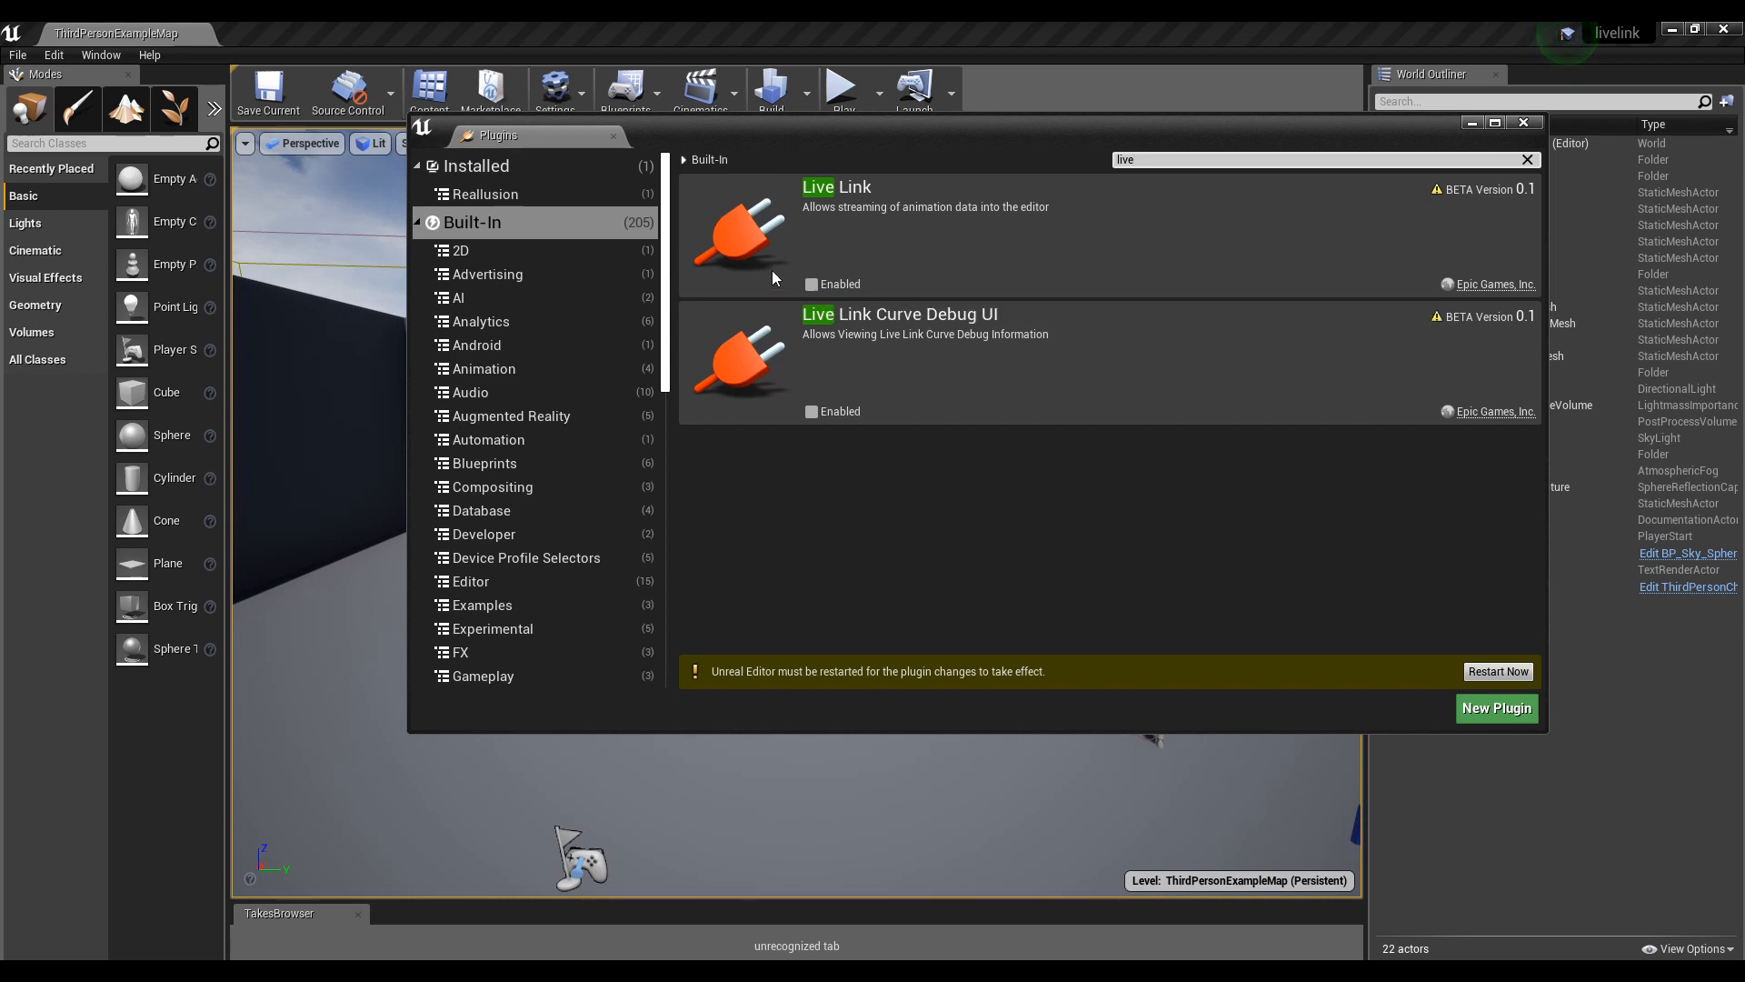
{"action": "left_click", "coordinate": [483, 195]}
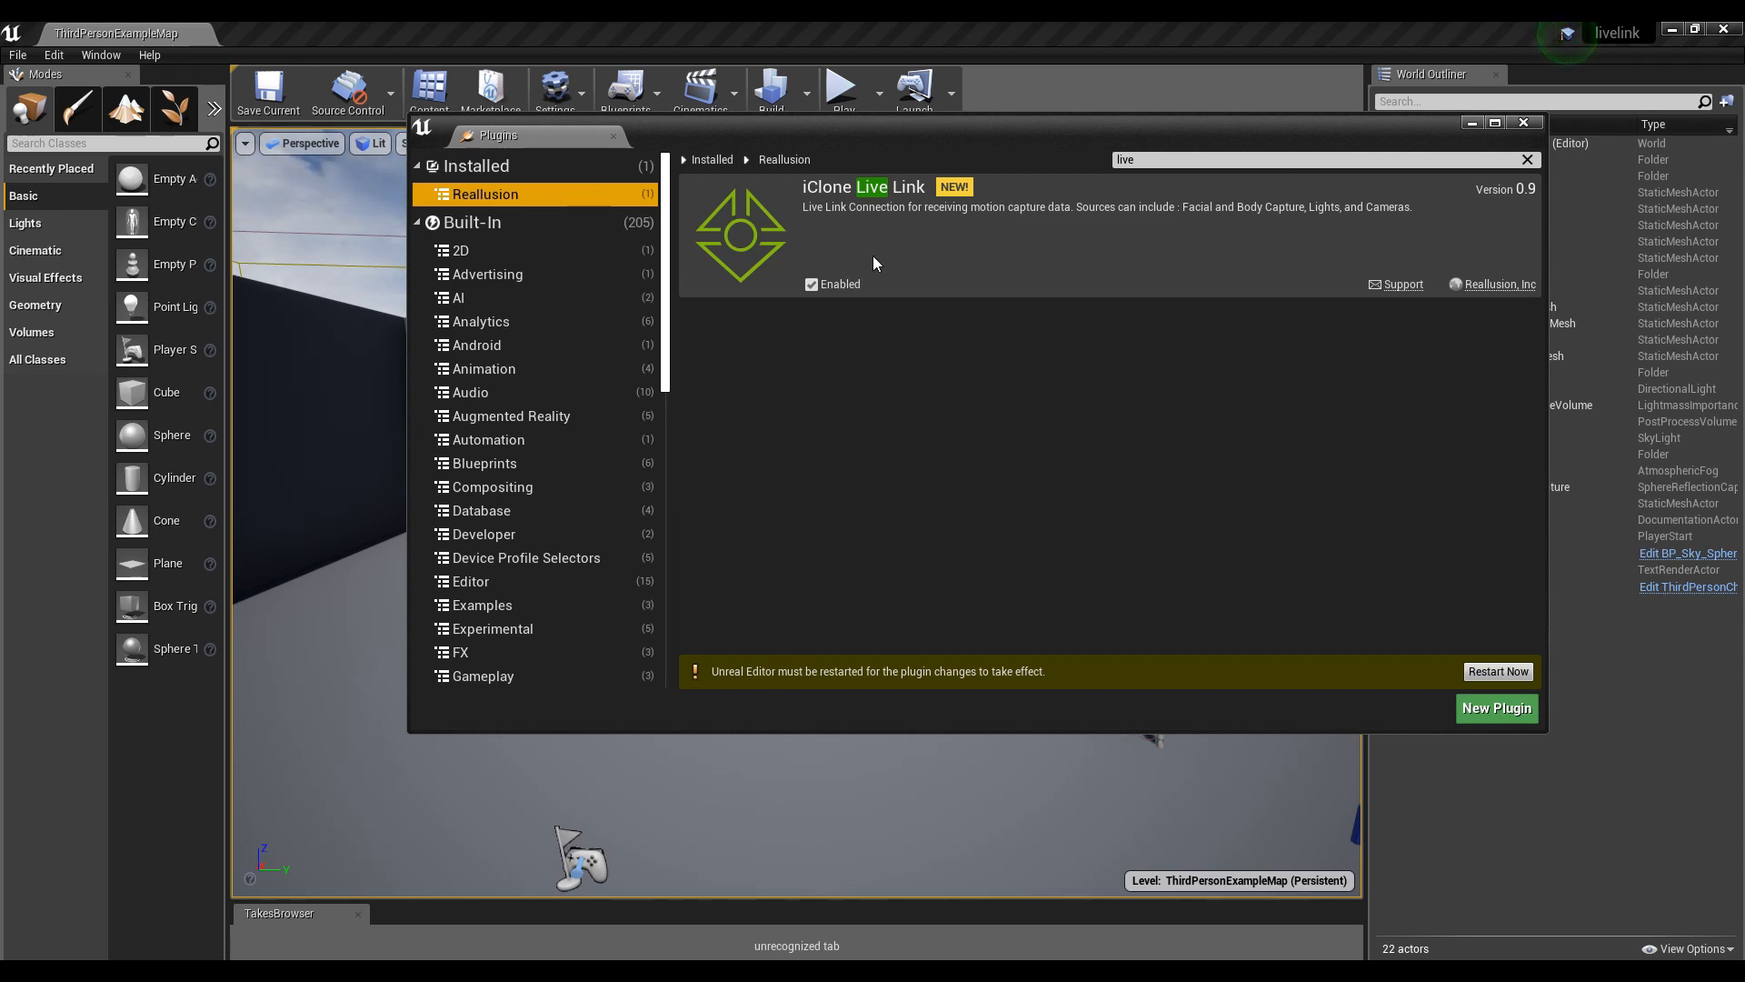
{"action": "left_click", "coordinate": [473, 222]}
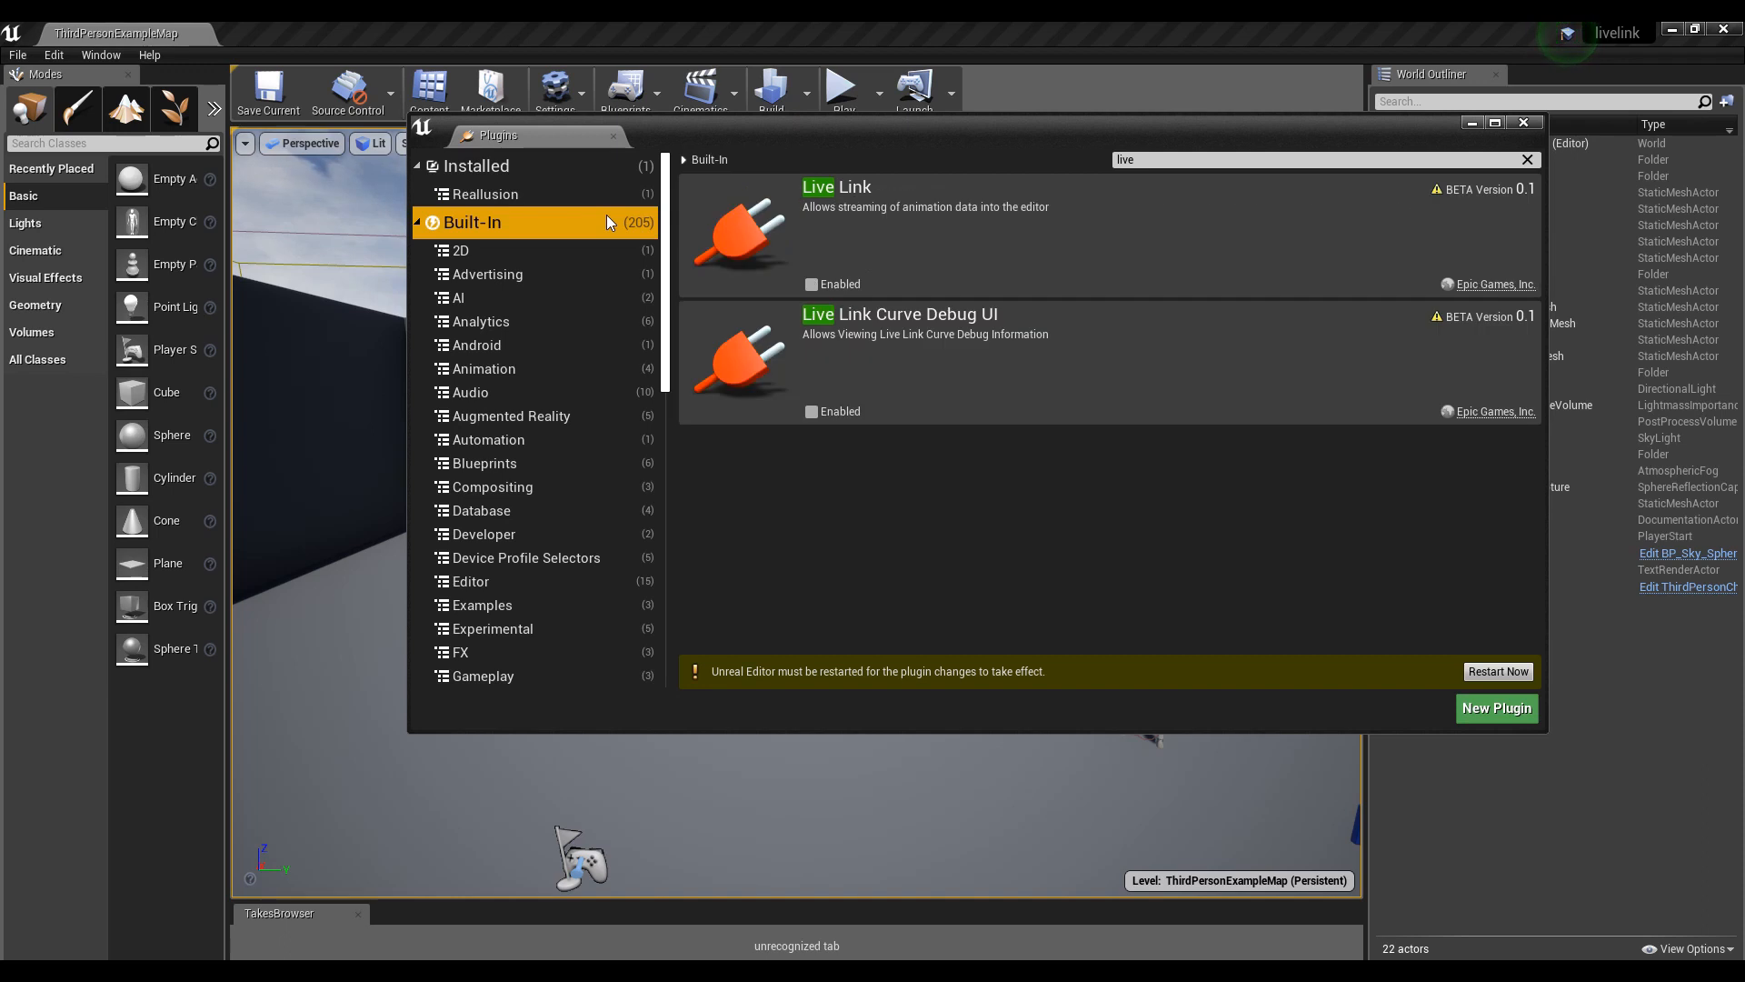
{"action": "mouse_move", "coordinate": [849, 246]}
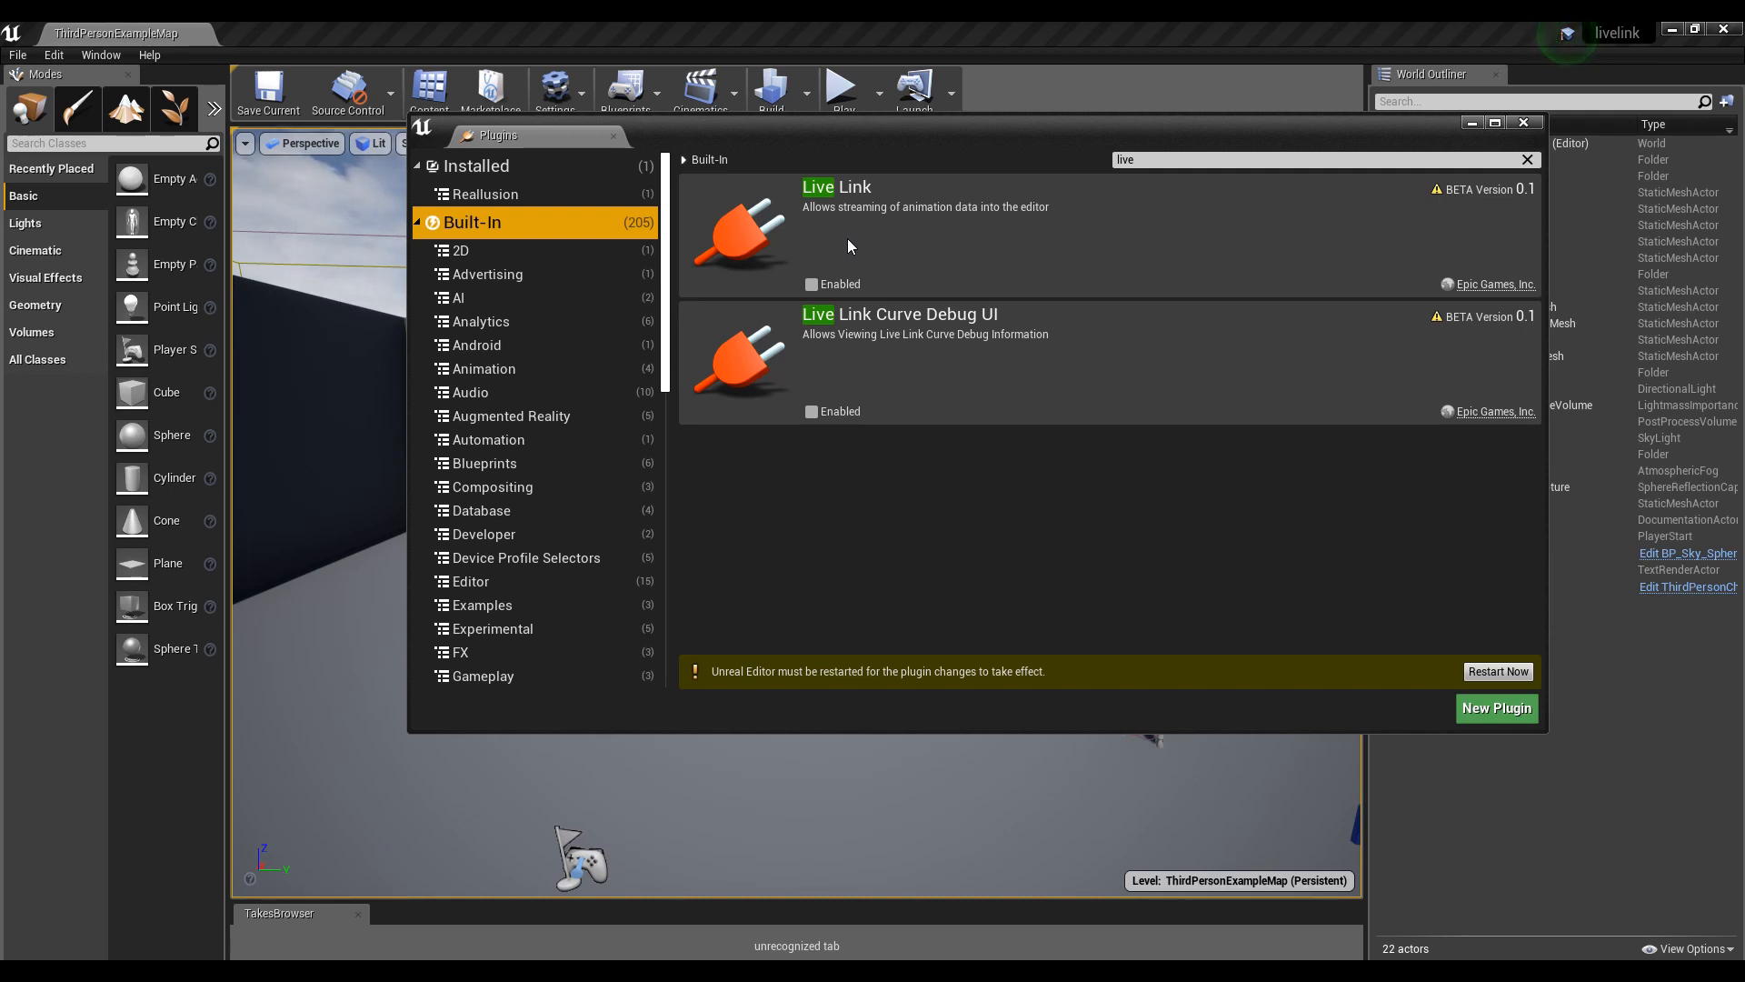
{"action": "mouse_move", "coordinate": [811, 286]}
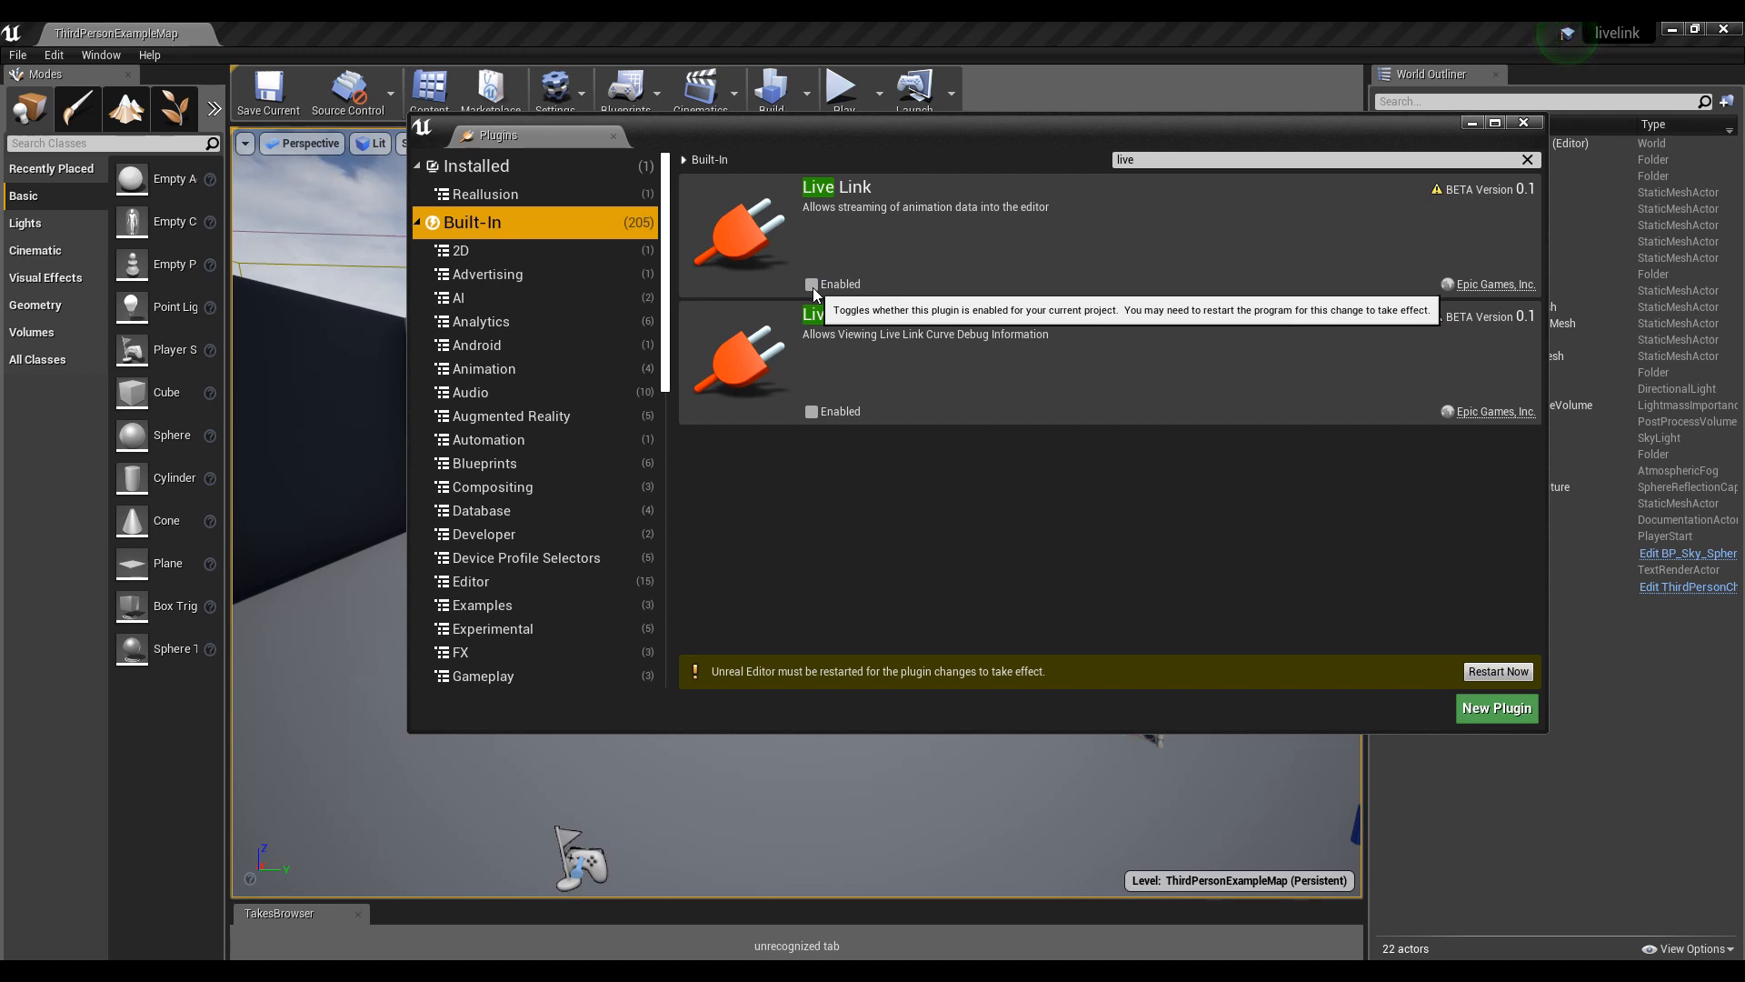
{"action": "left_click", "coordinate": [811, 285]}
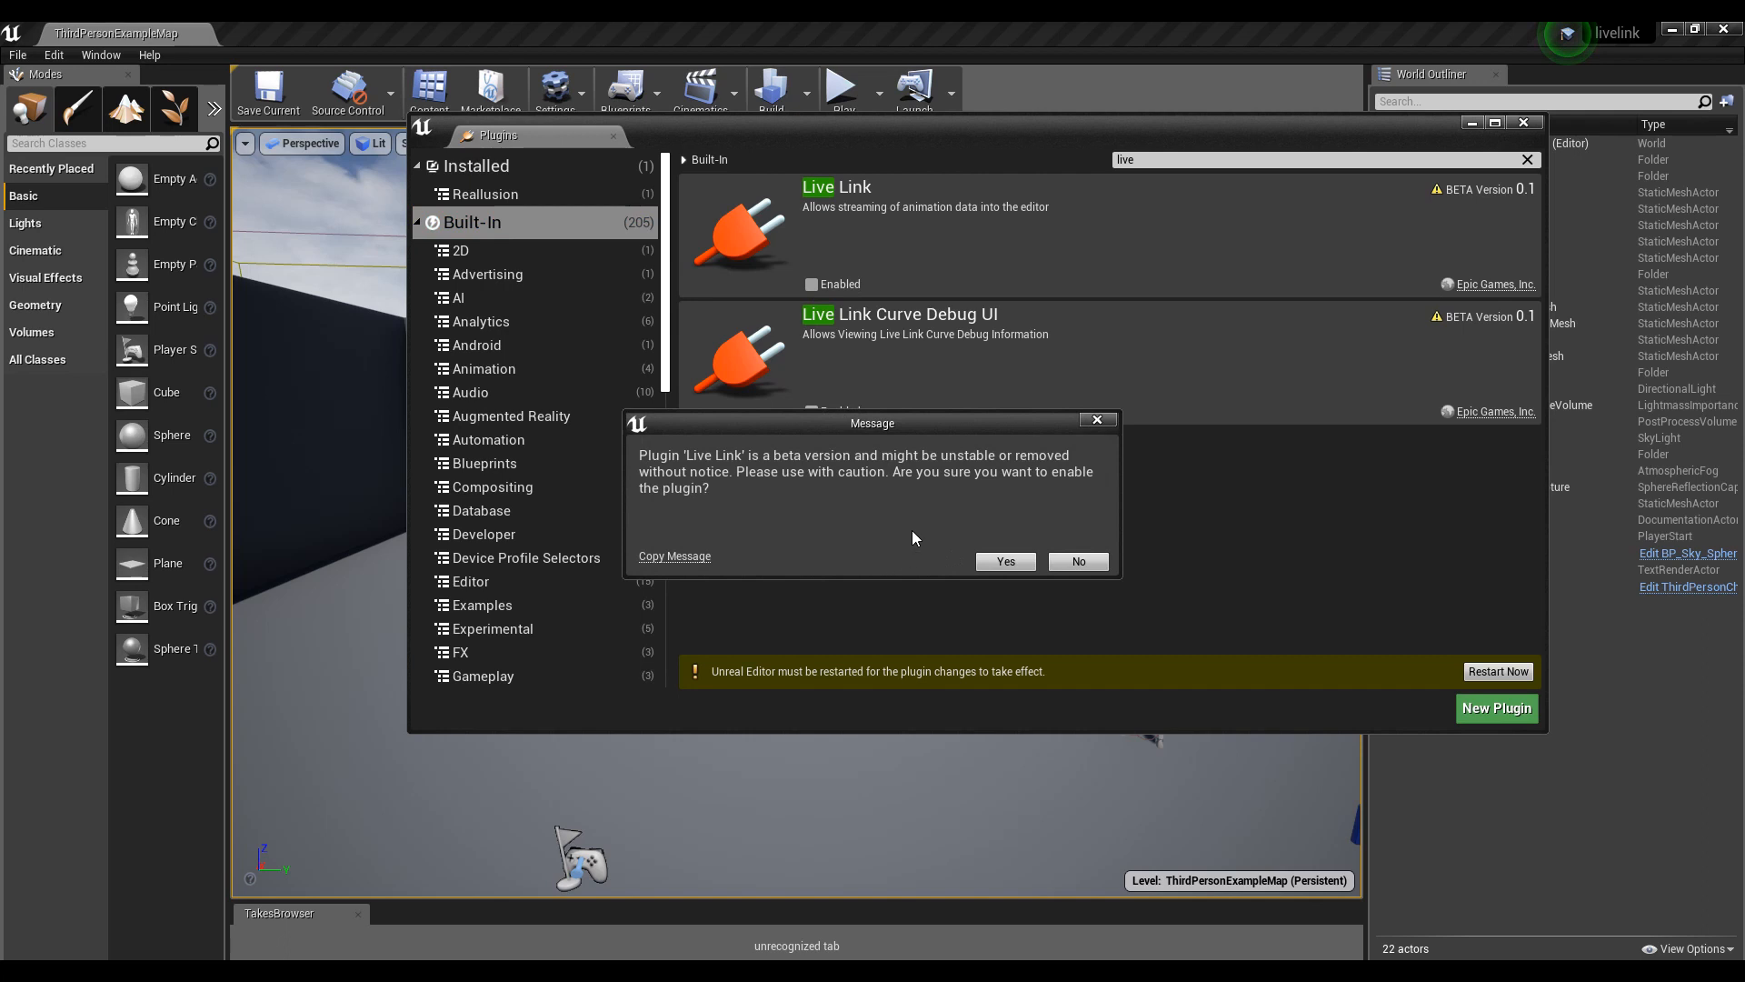
{"action": "mouse_move", "coordinate": [1004, 562]}
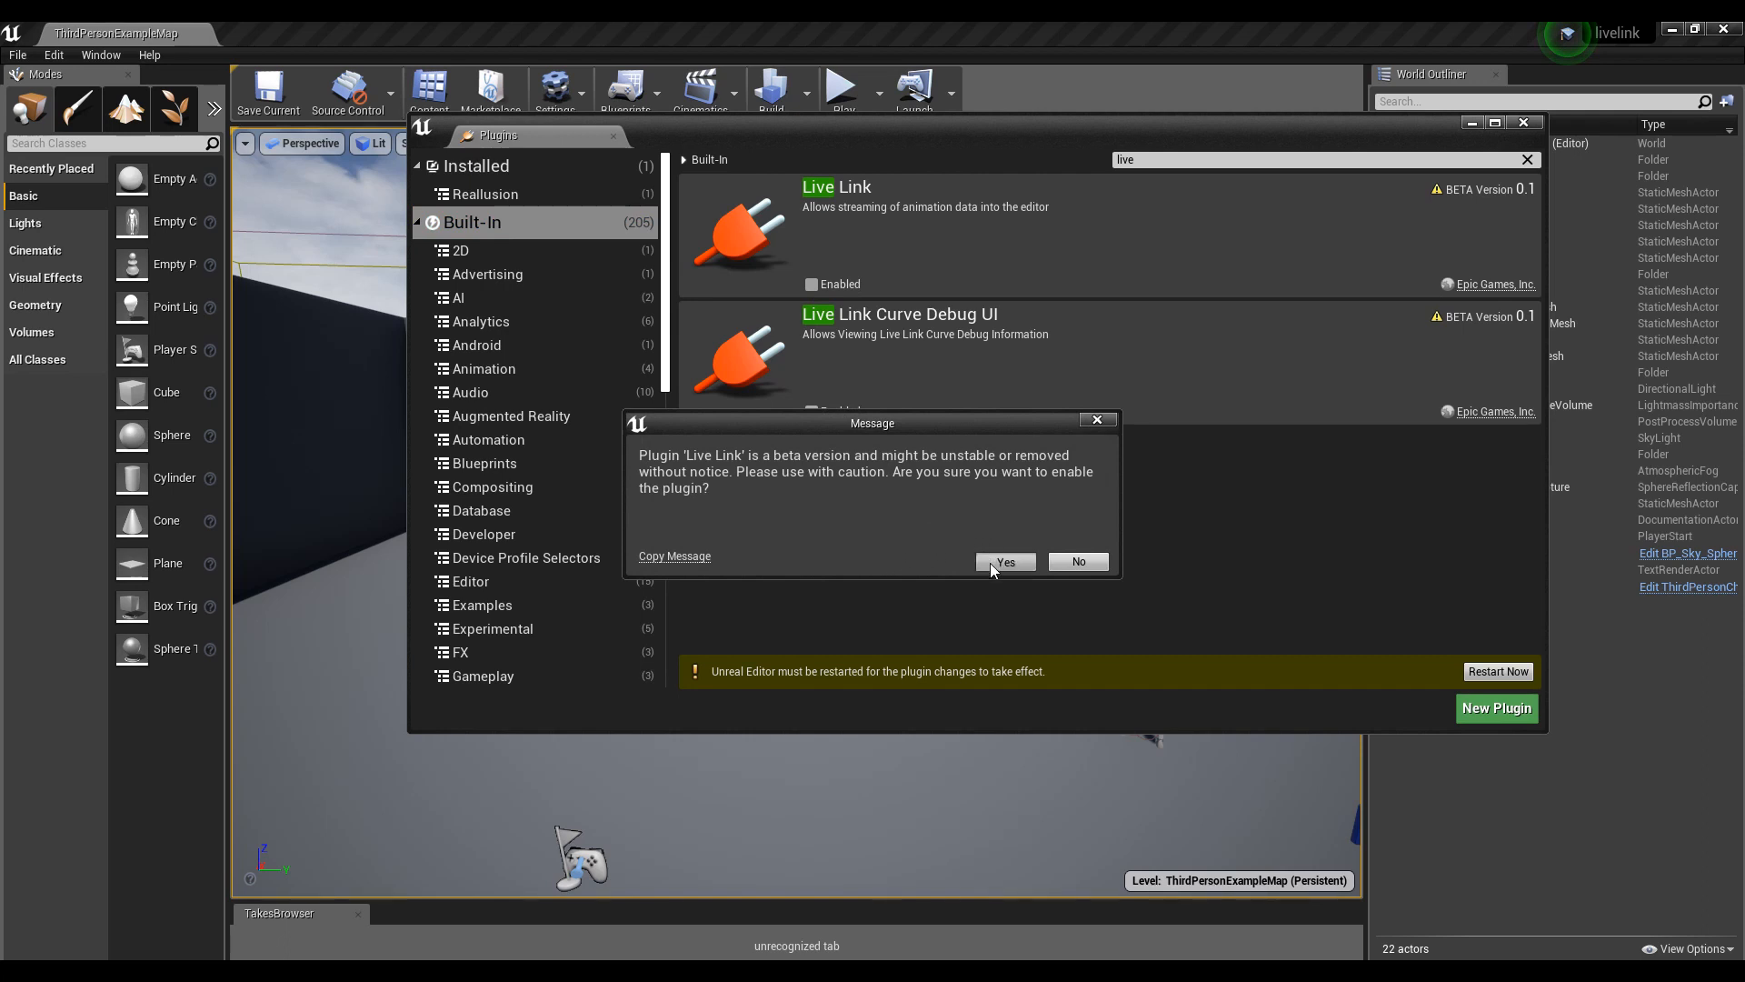
- Confirm the beta warning so the Live Link plugin is enabled
{"action": "left_click", "coordinate": [1004, 562]}
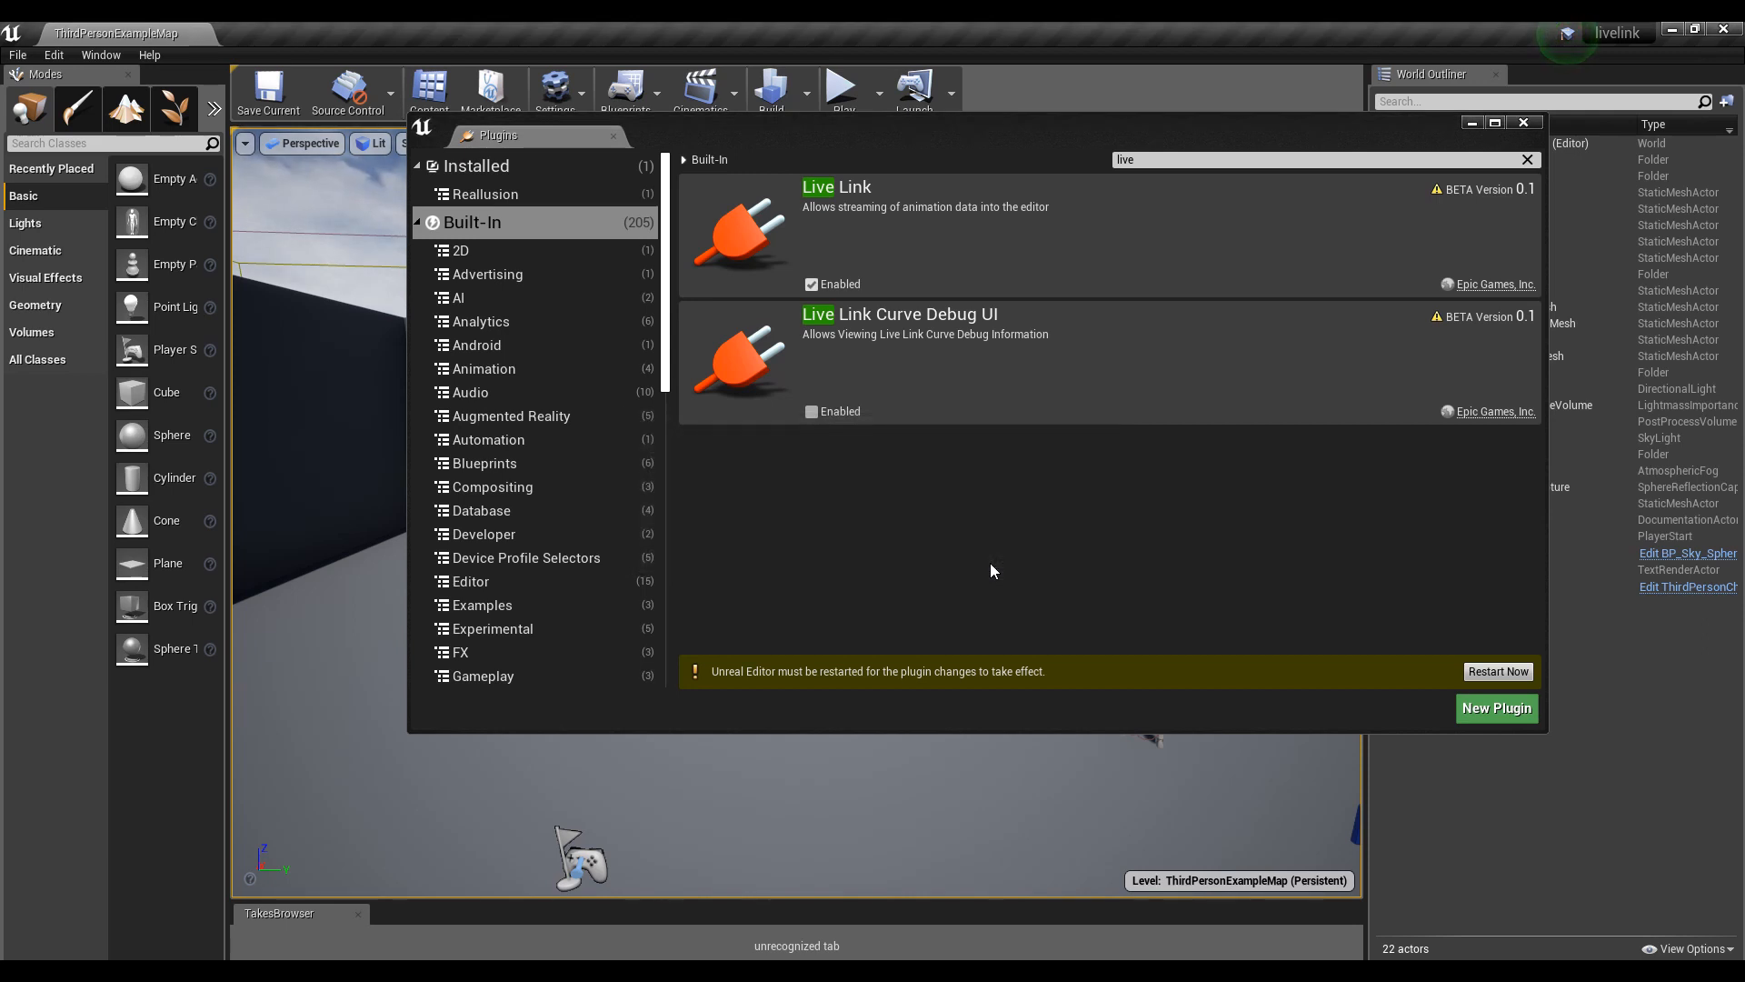
{"action": "mouse_move", "coordinate": [1498, 671]}
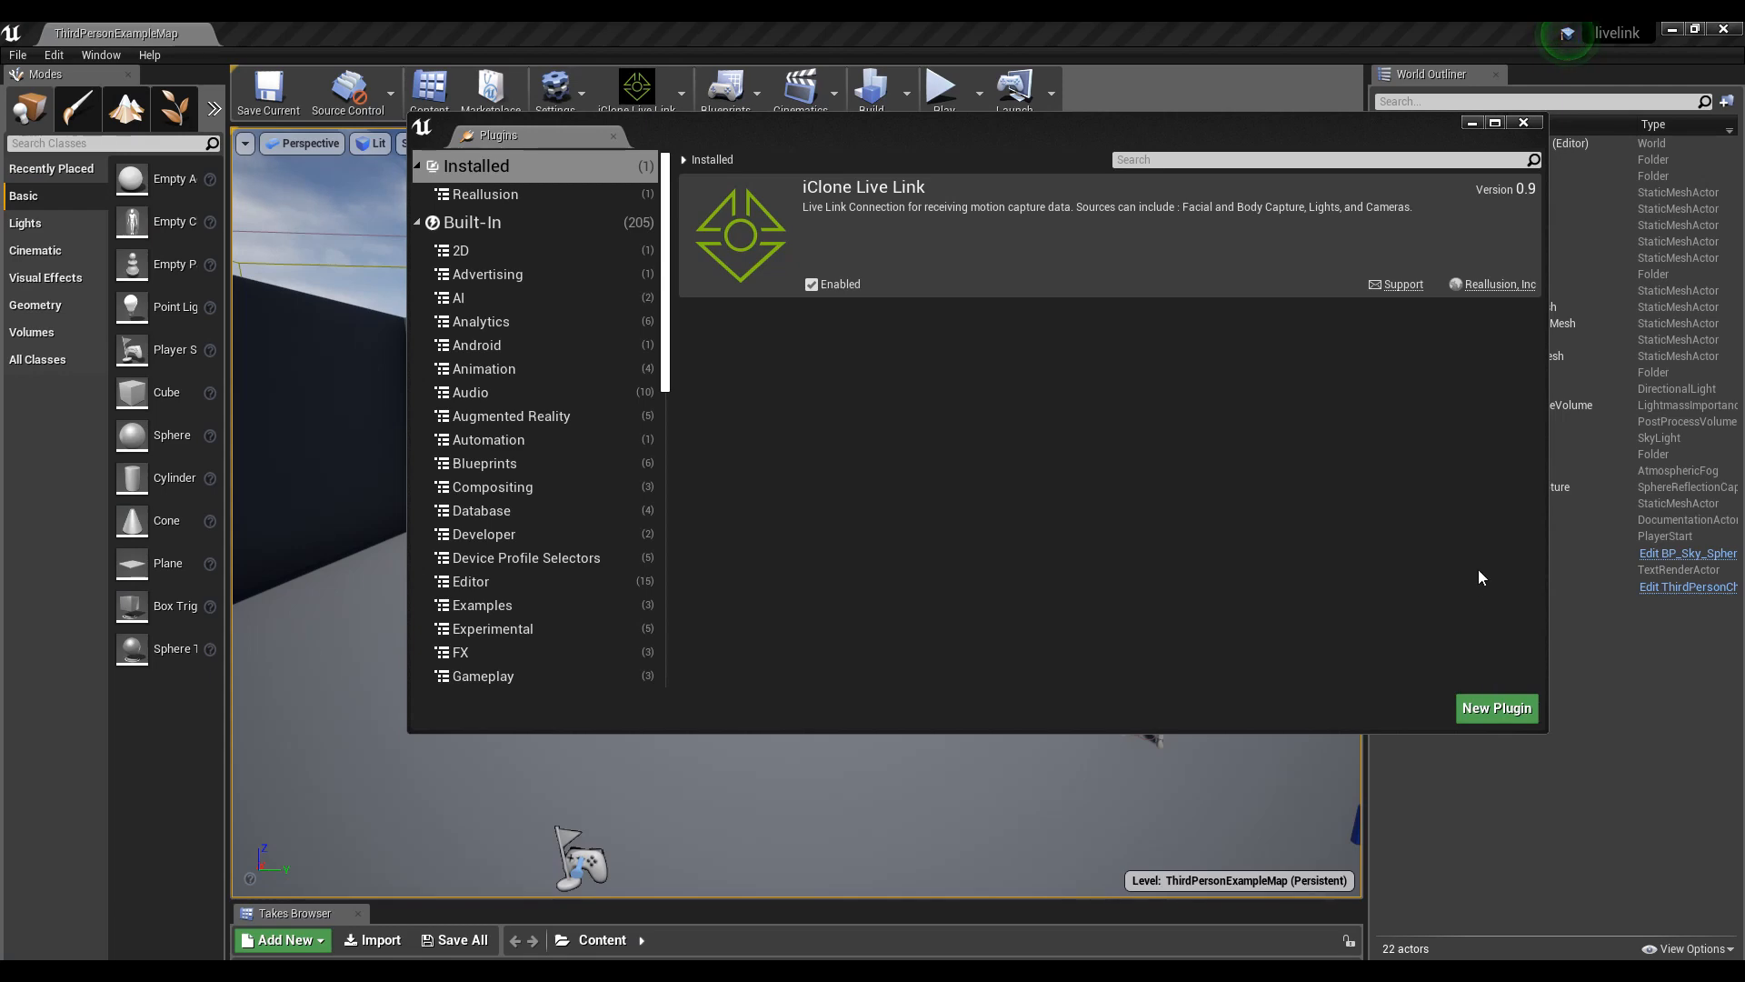
- Close the Plugins window and show the iClone Live Link toolbar menu
{"action": "left_click", "coordinate": [1522, 122]}
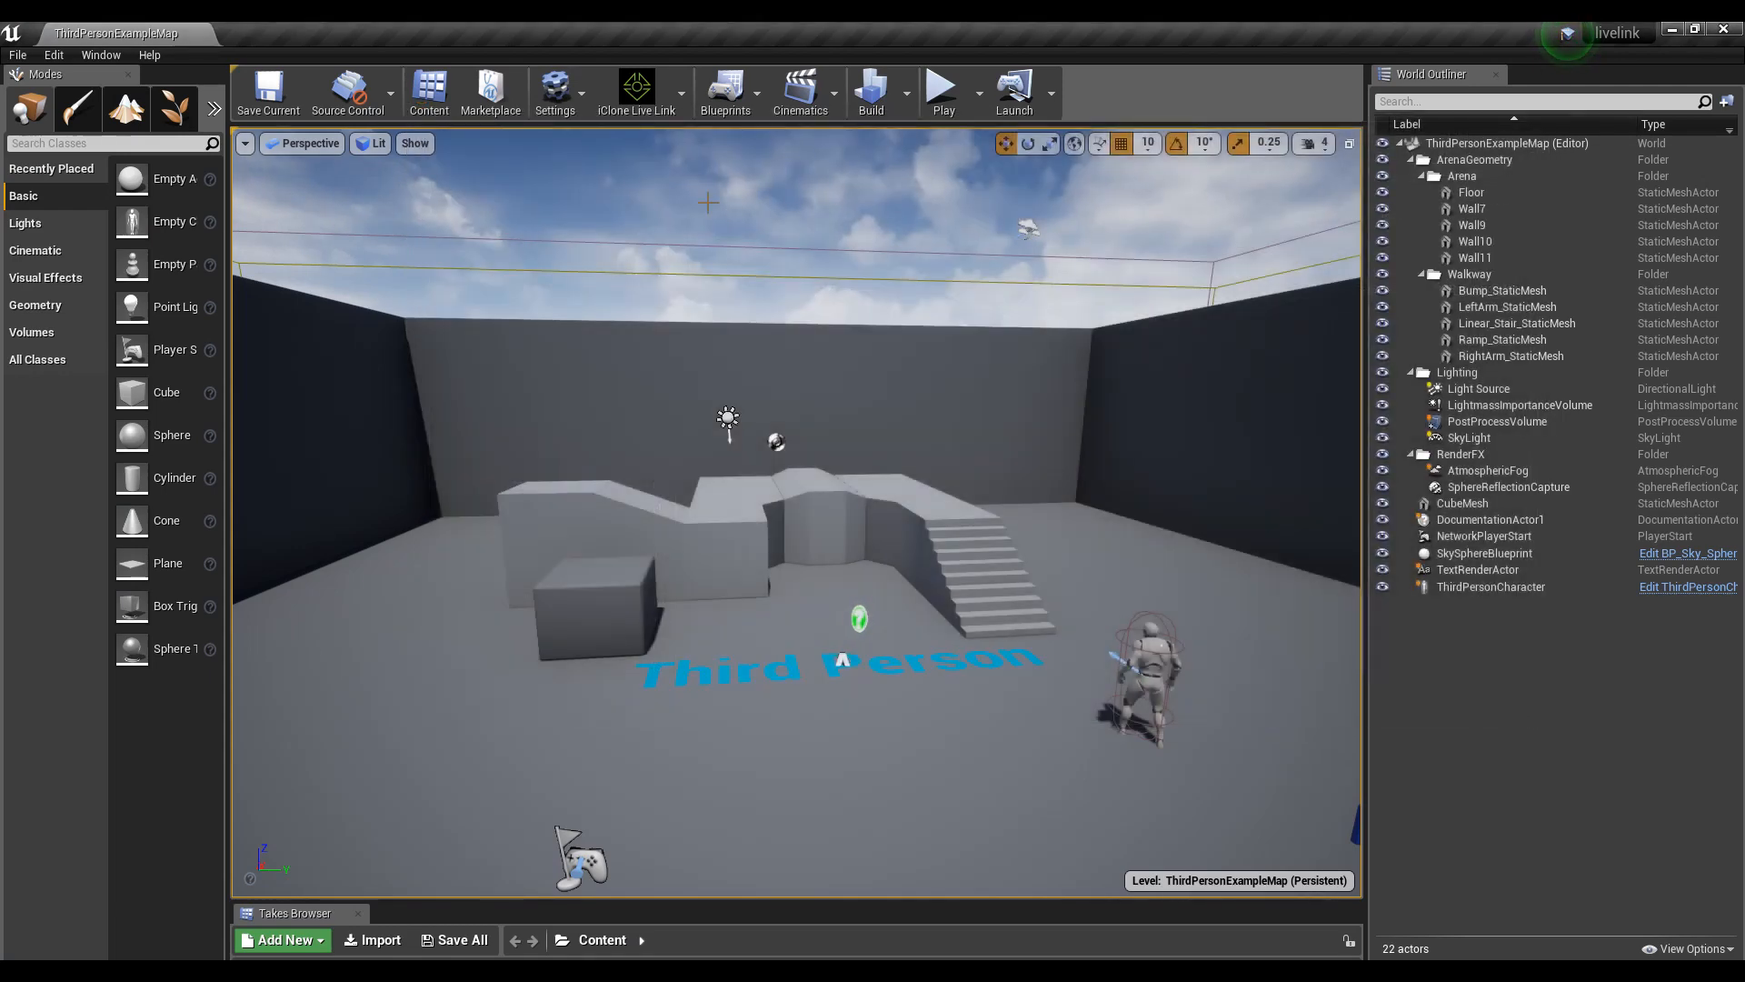
{"action": "mouse_move", "coordinate": [637, 91]}
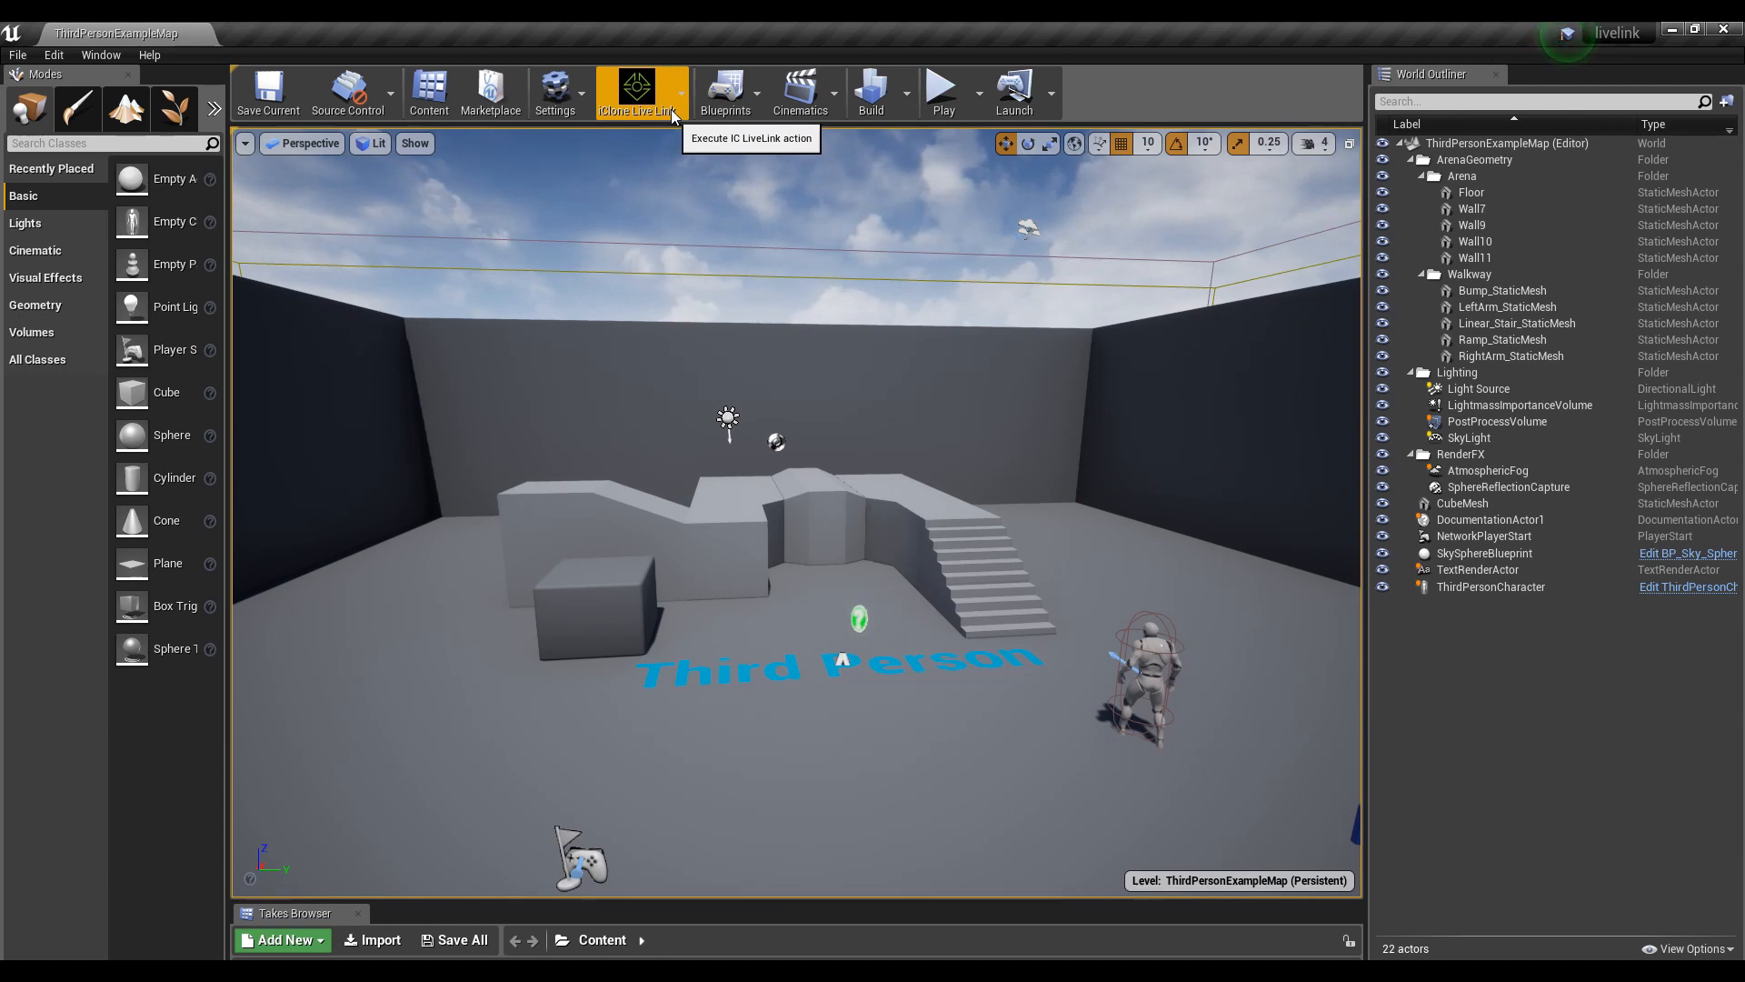
{"action": "left_click", "coordinate": [638, 93]}
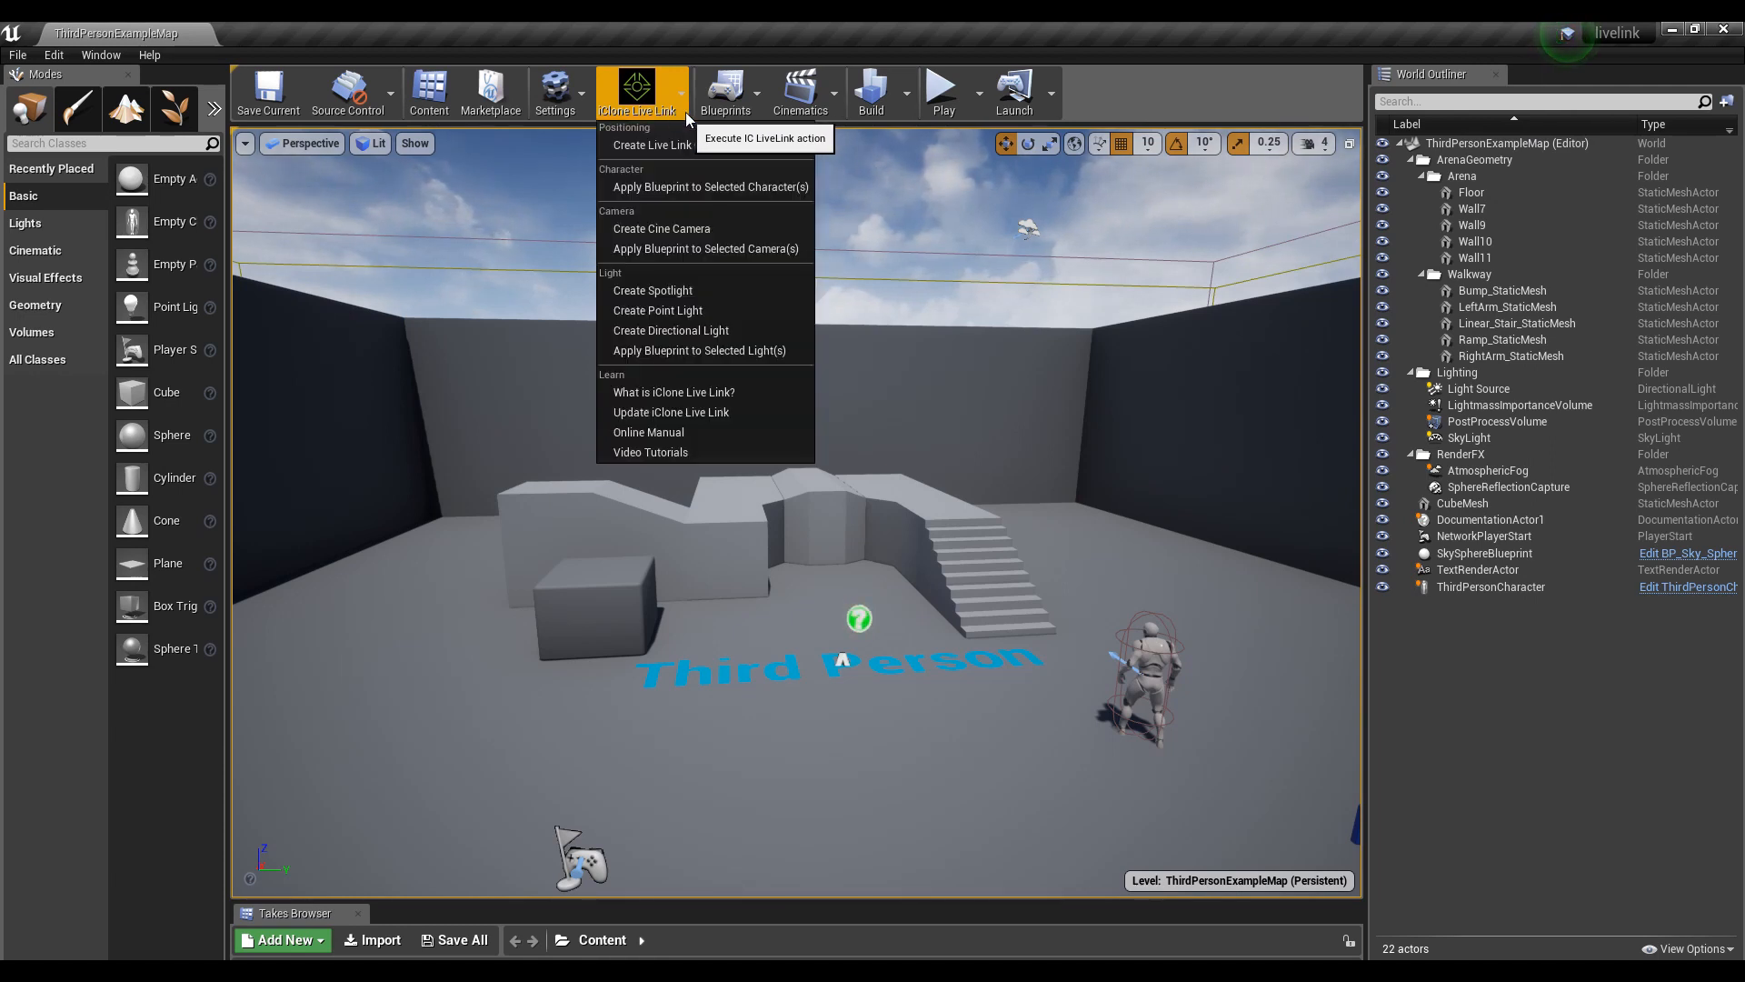
{"action": "mouse_move", "coordinate": [582, 309]}
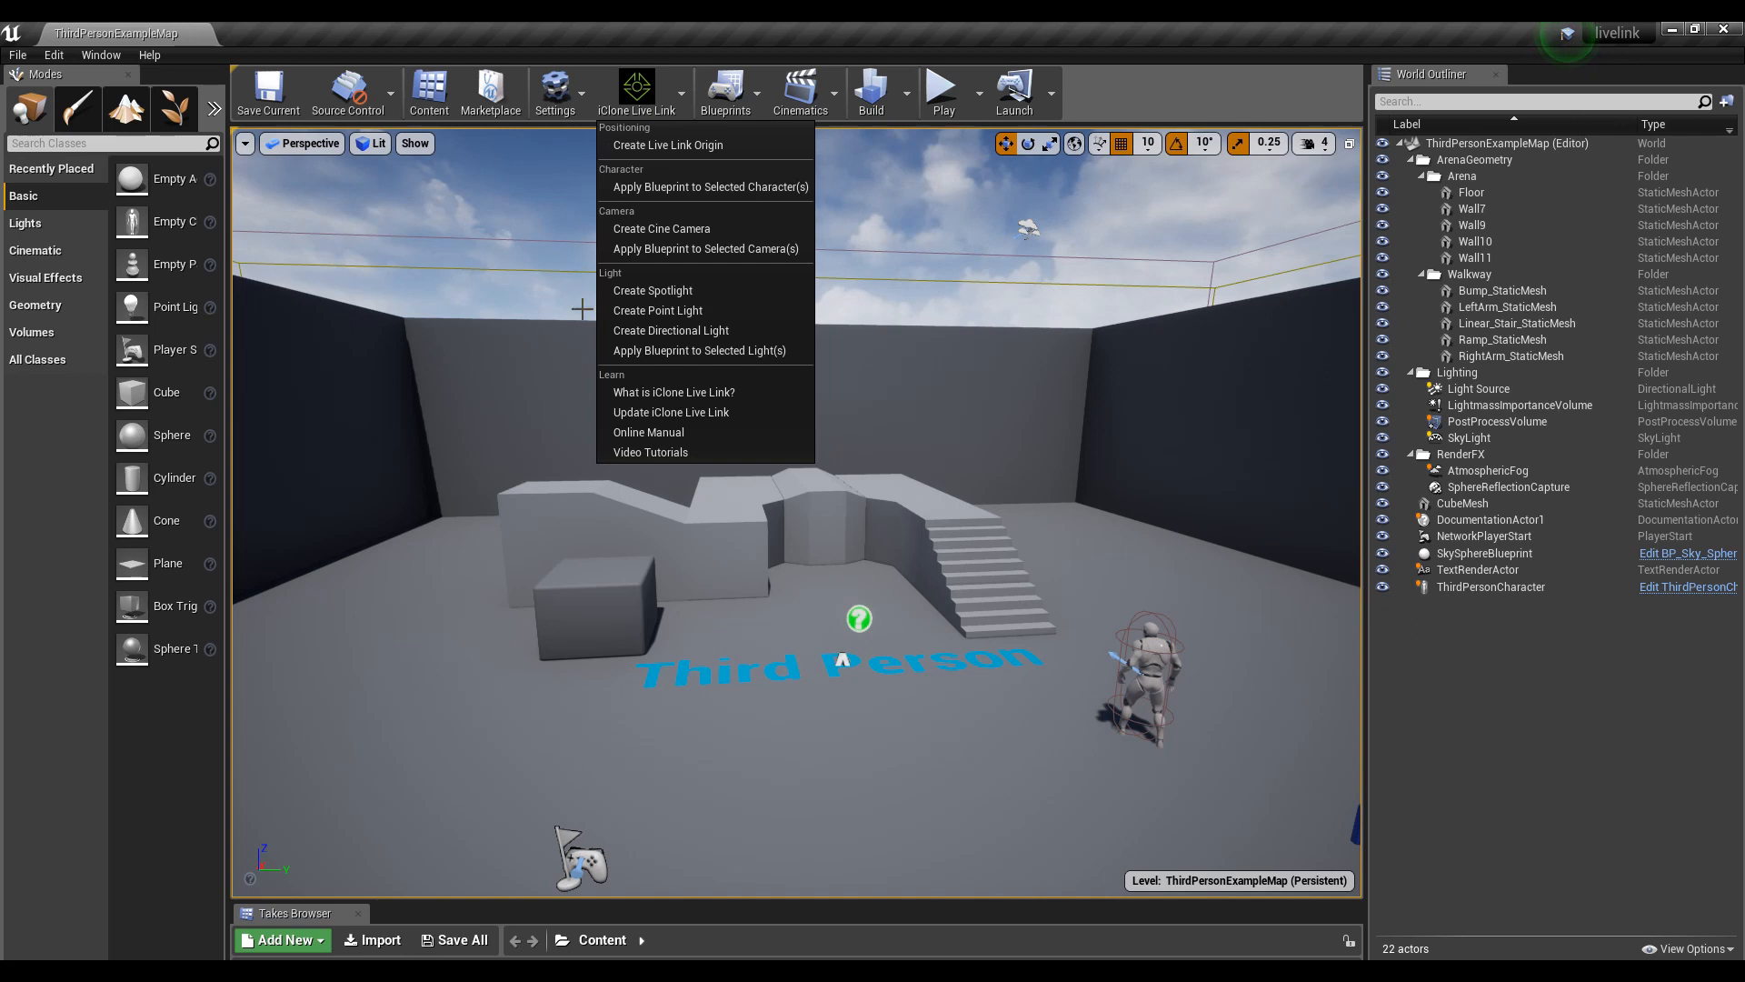
{"action": "mouse_move", "coordinate": [513, 251]}
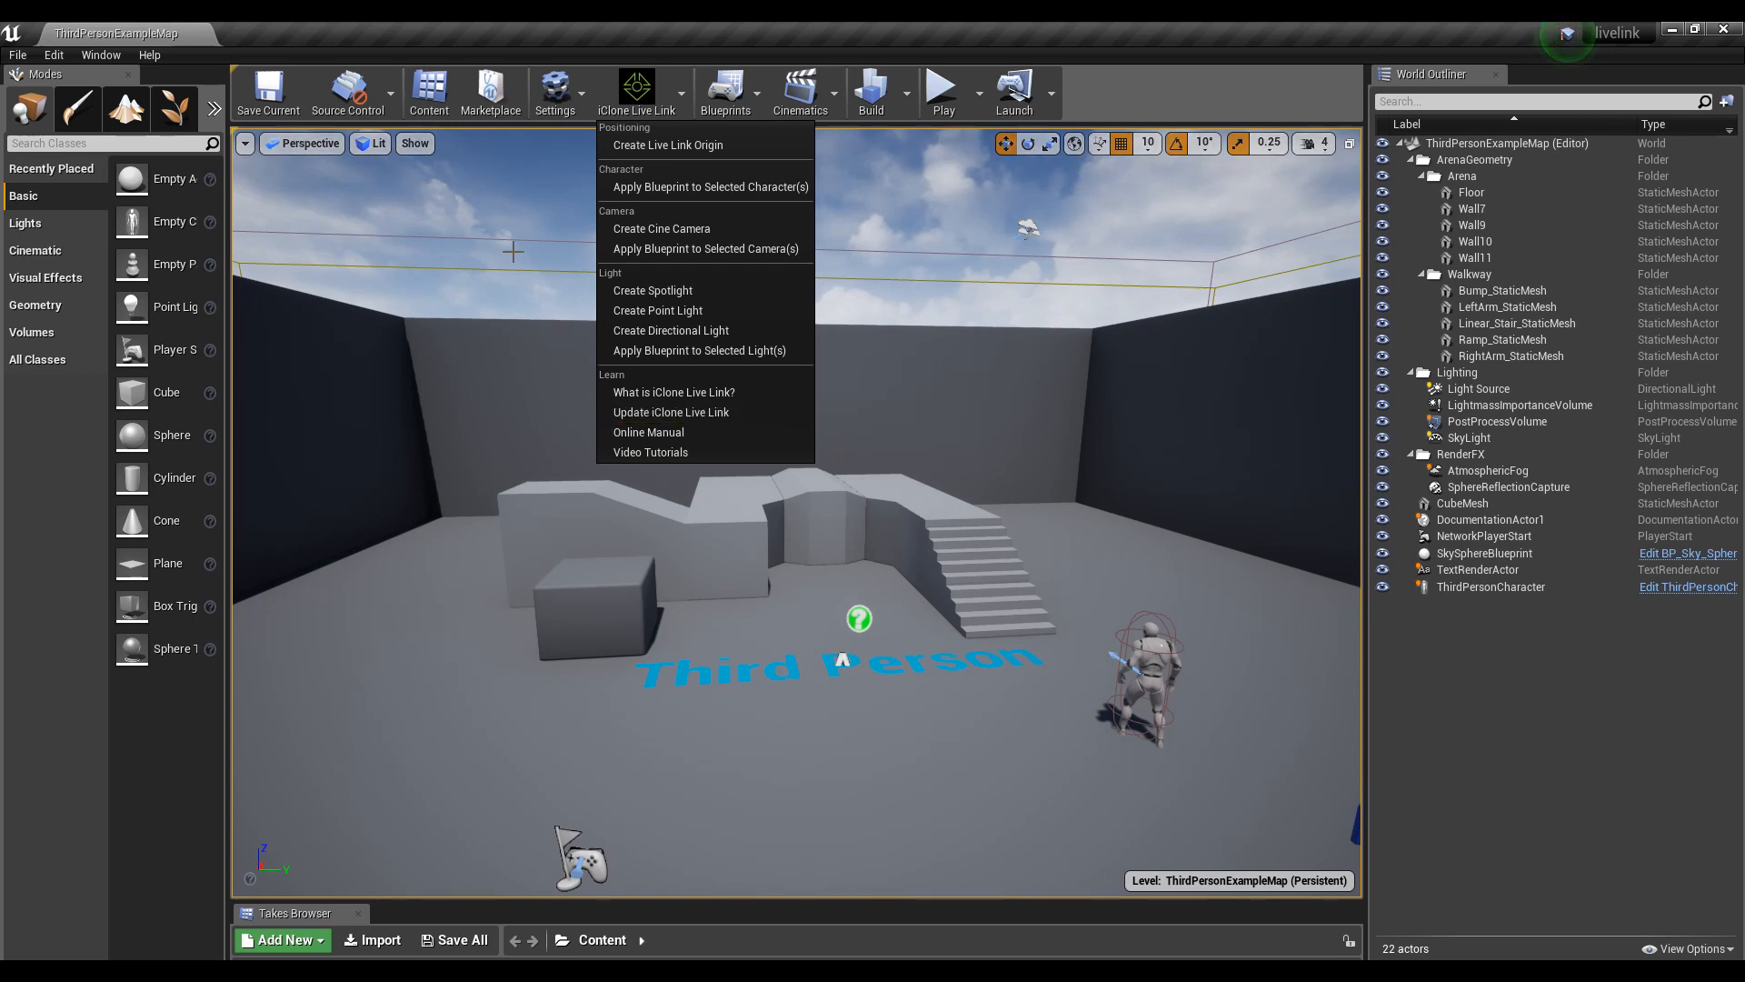